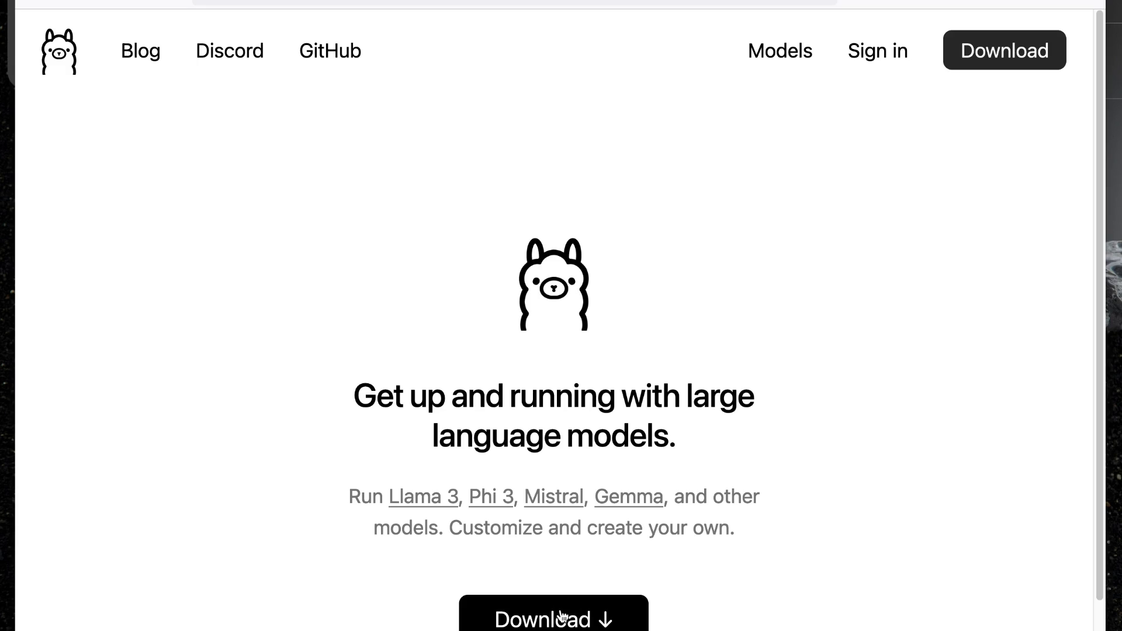
# - View the Ollama download page's Linux instructions and Windows option, then return from localhost
pyautogui.click(552, 613)
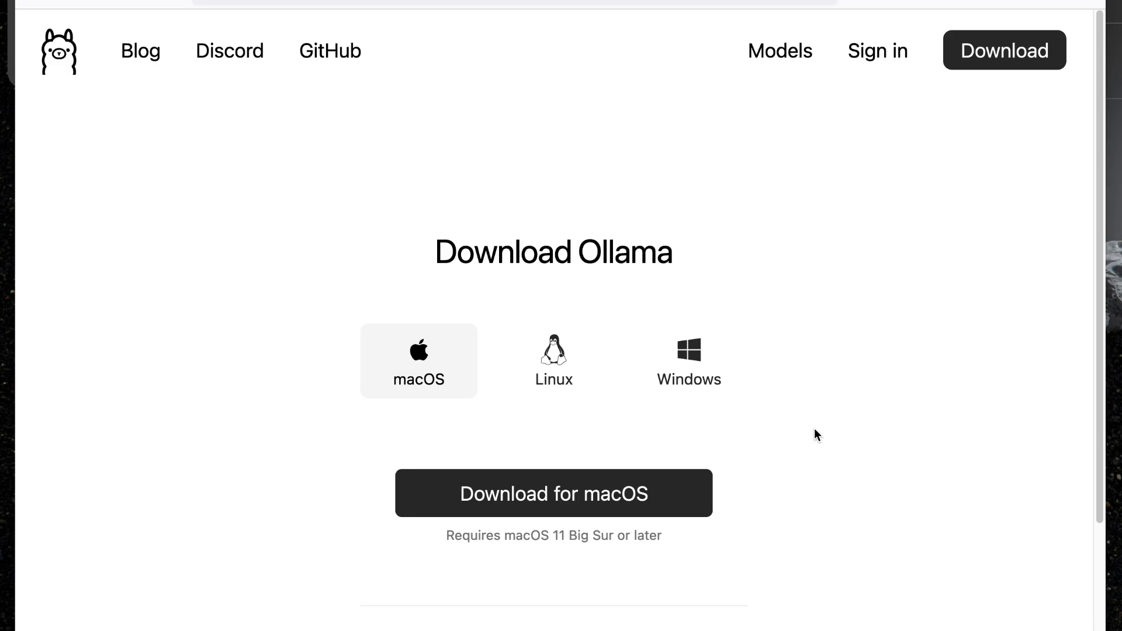
pyautogui.moveTo(805, 424)
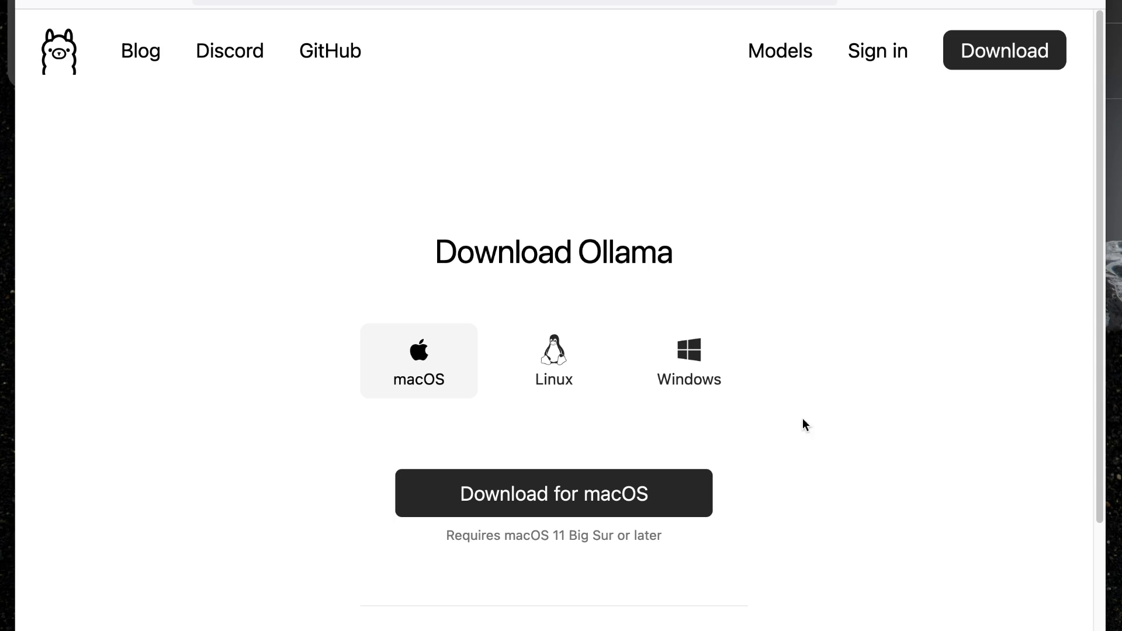
pyautogui.click(553, 360)
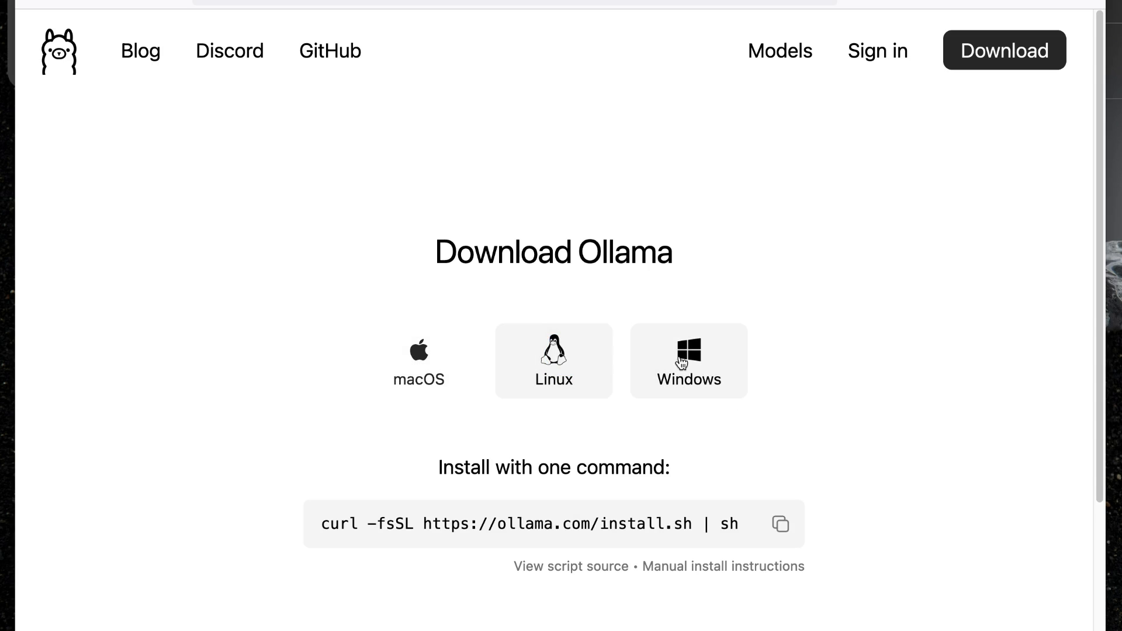
pyautogui.click(687, 360)
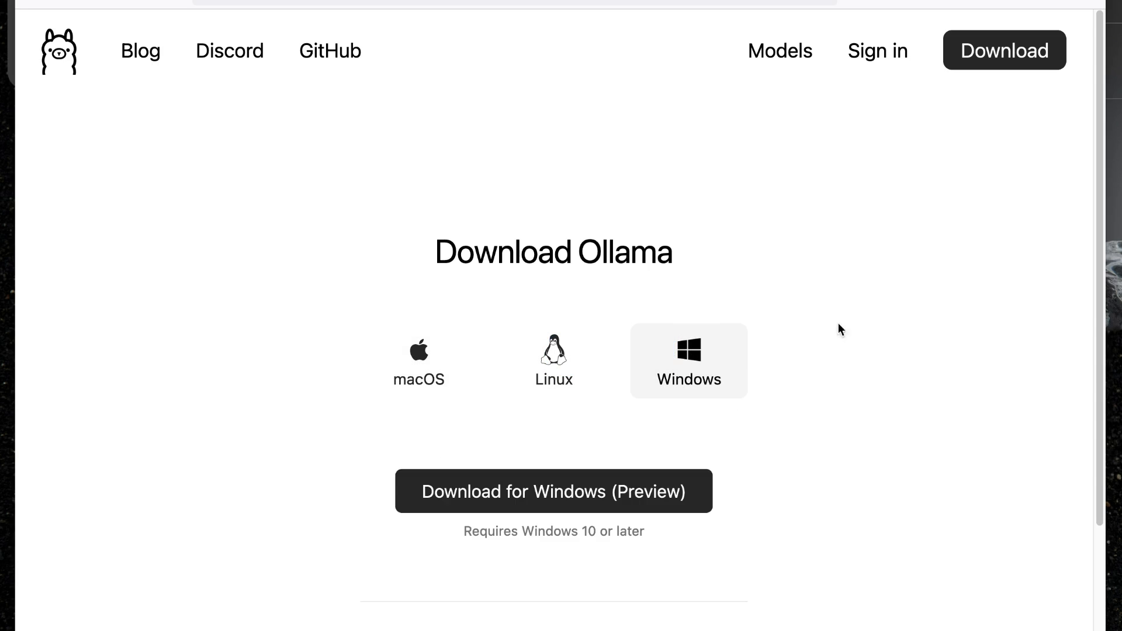
pyautogui.moveTo(805, 216)
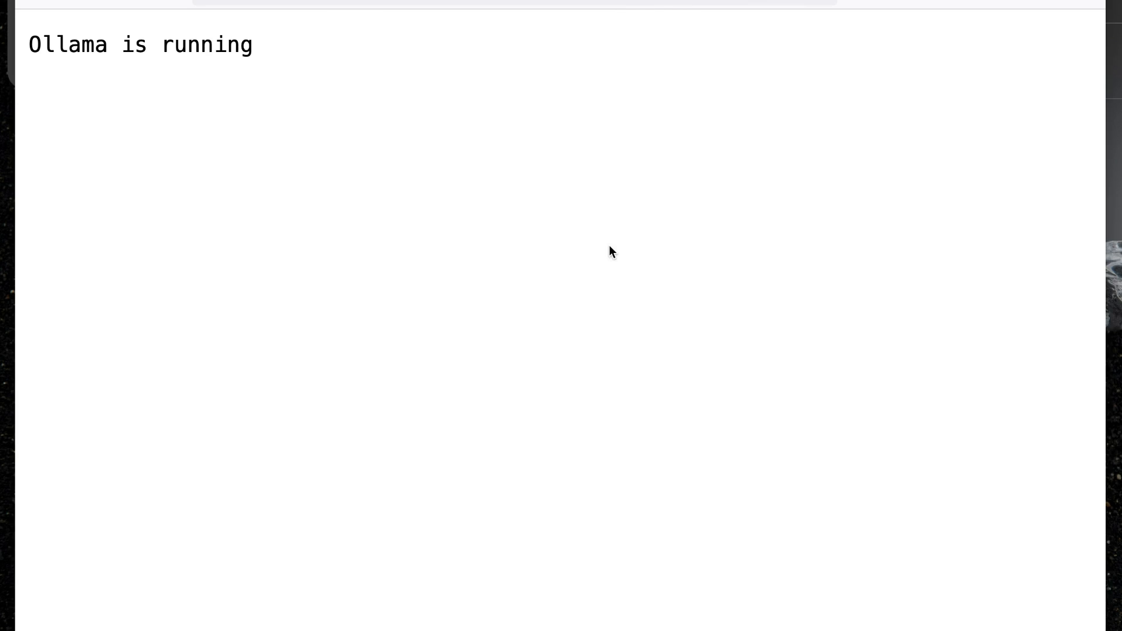
pyautogui.click(779, 50)
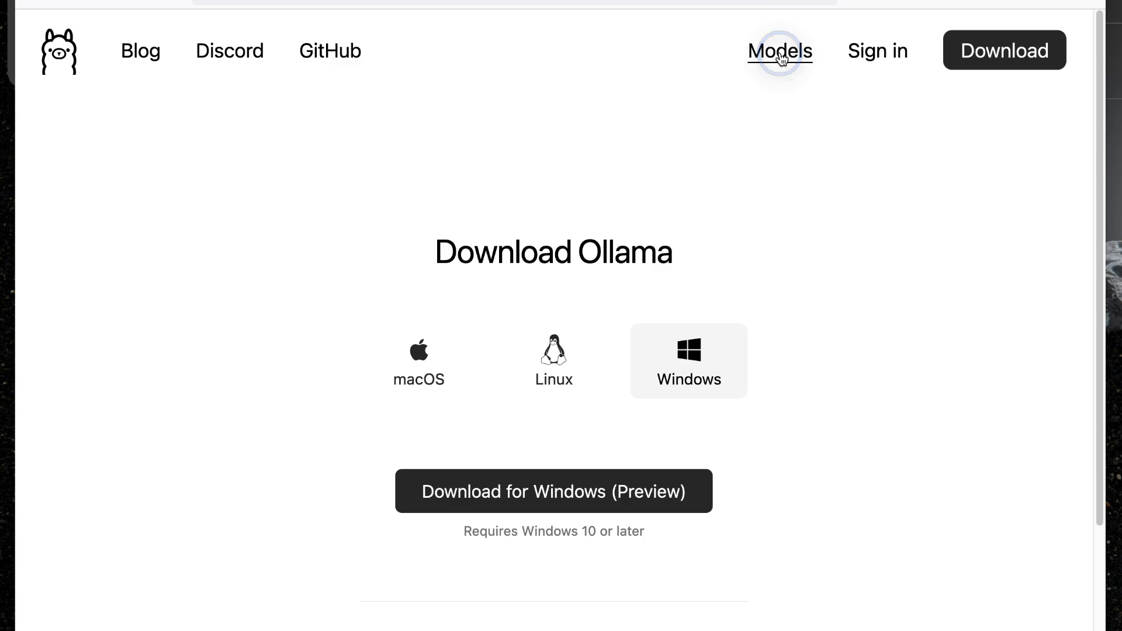
# - Browse the Ollama models library sorted by Most popular
pyautogui.click(779, 50)
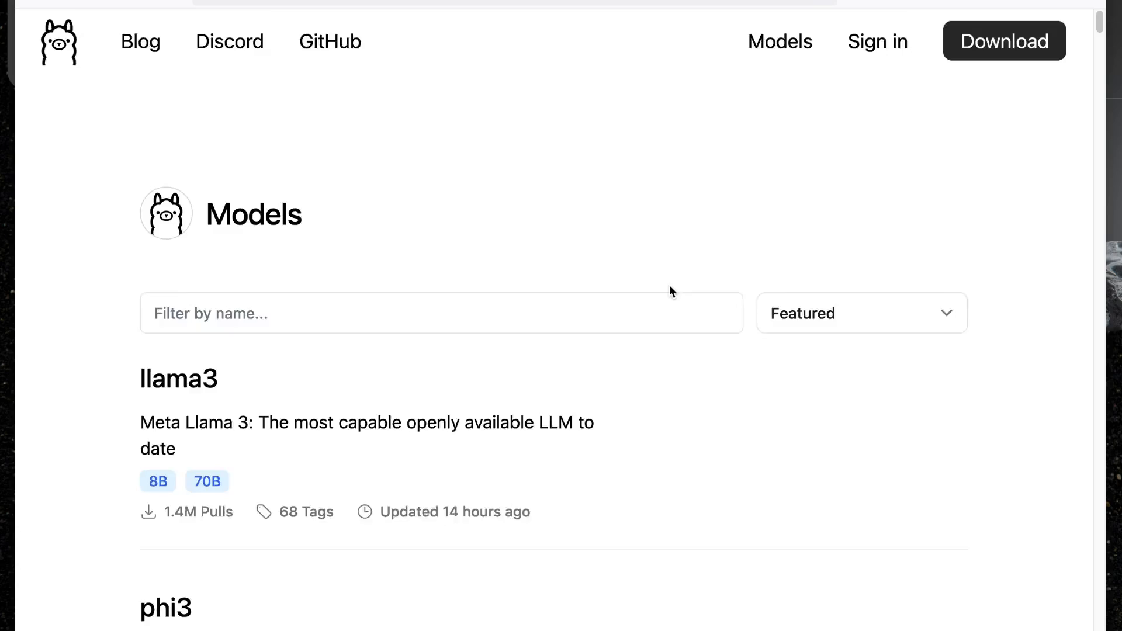
pyautogui.scroll(-3)
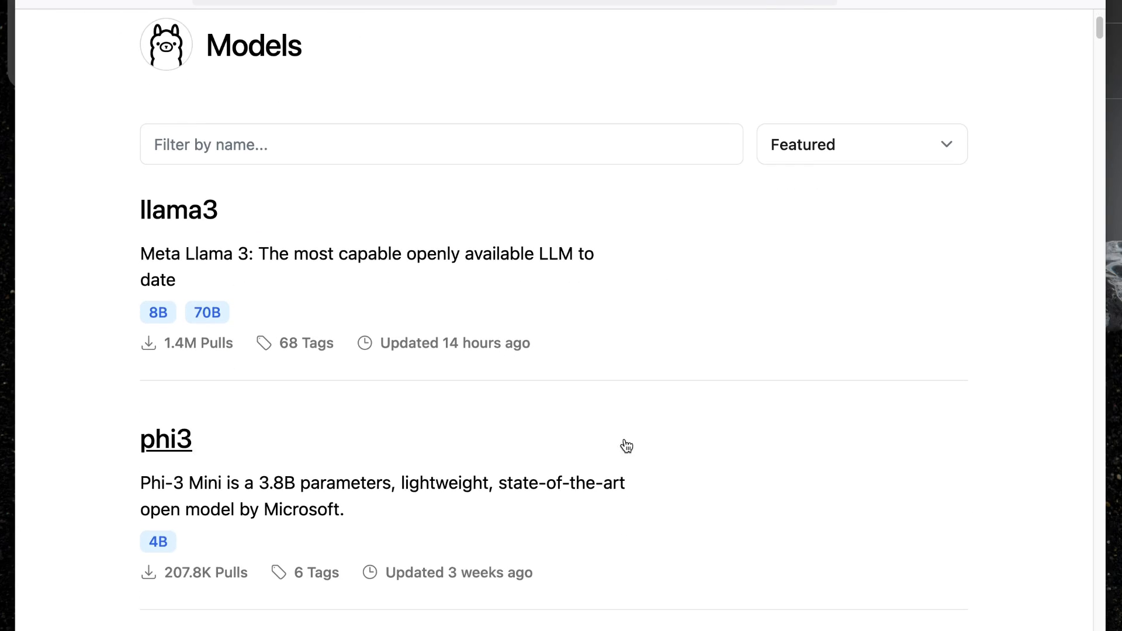
pyautogui.click(859, 145)
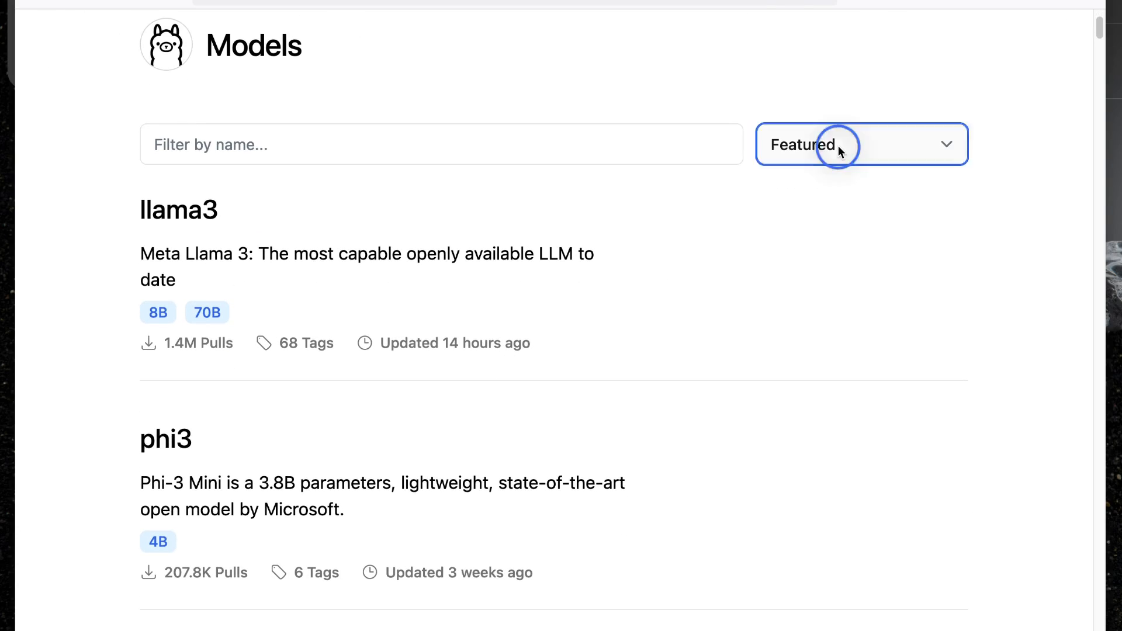
pyautogui.click(862, 144)
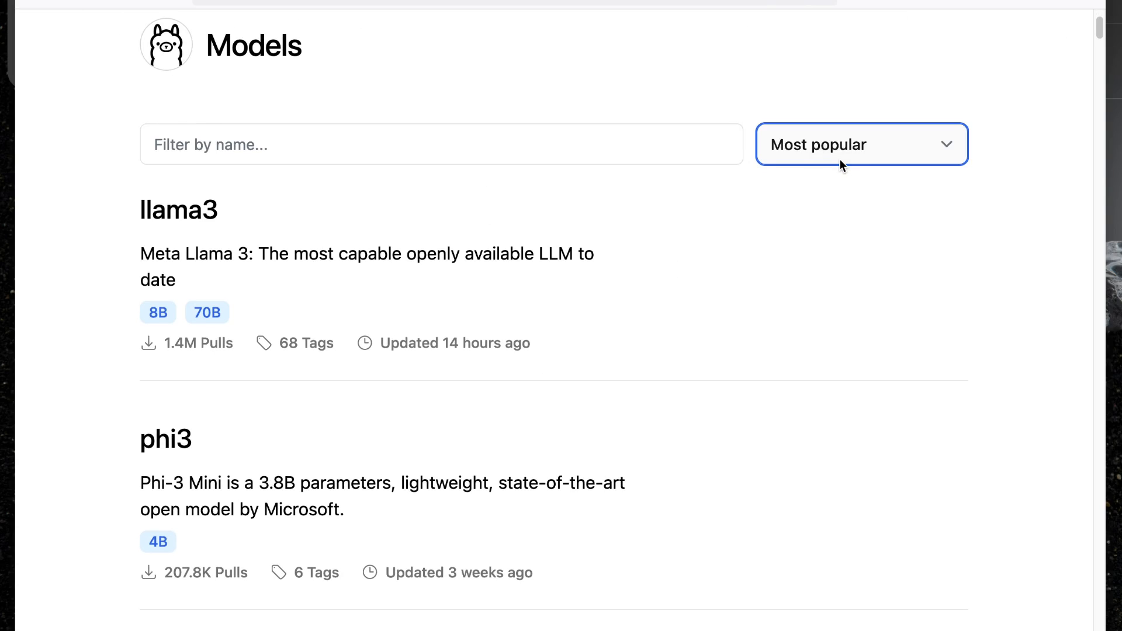
pyautogui.scroll(-3)
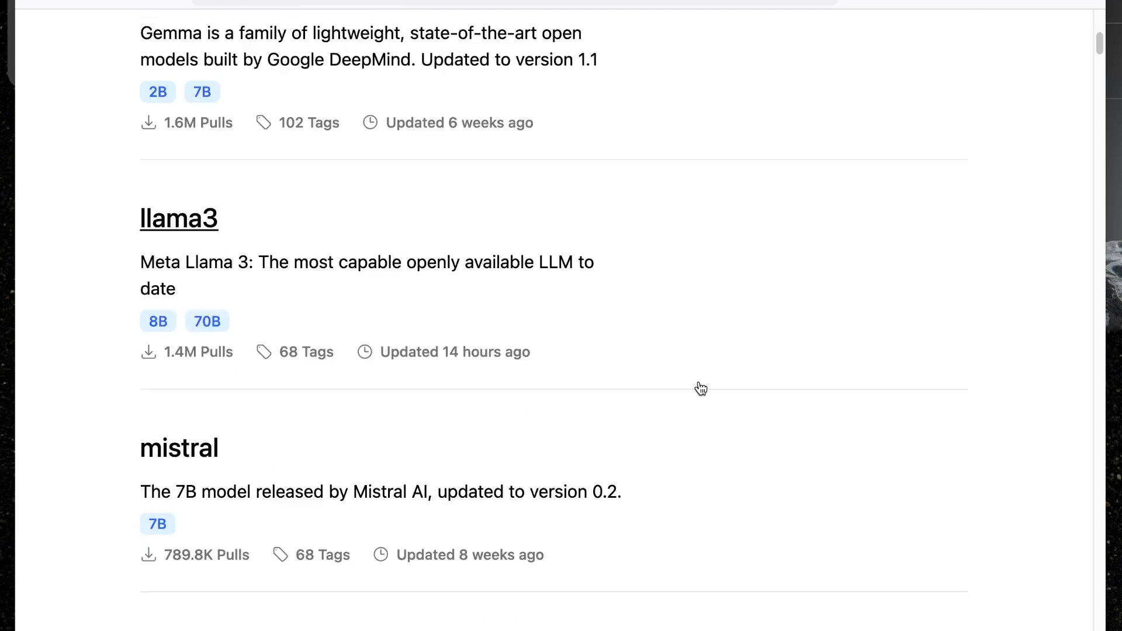
pyautogui.scroll(3)
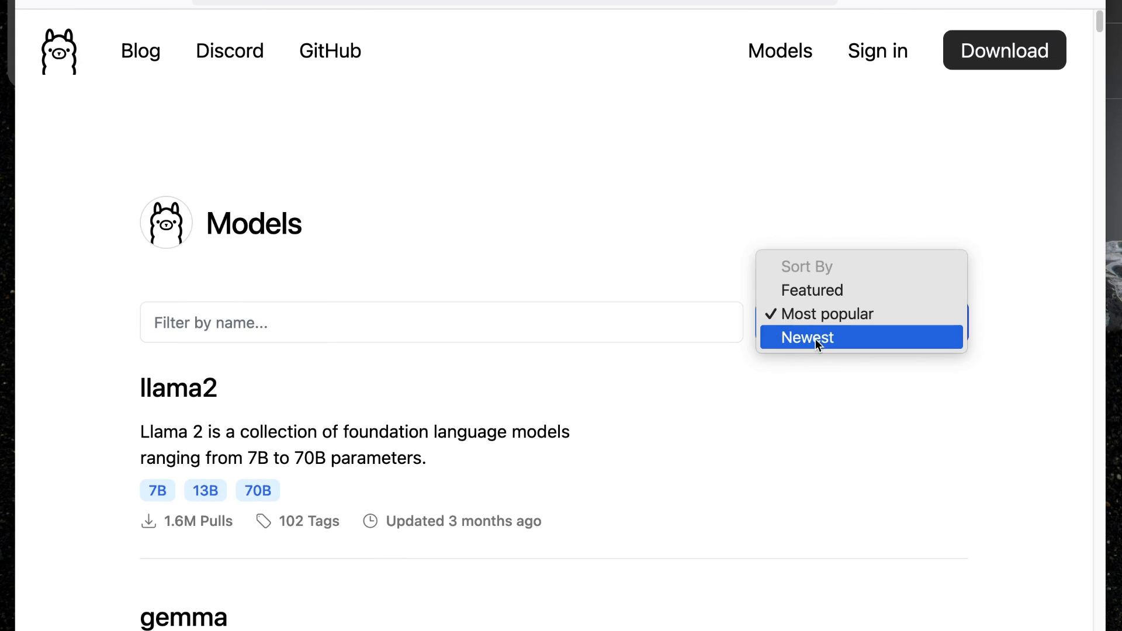
# - Re-sort the models library by Newest, topped by falcon2
pyautogui.click(806, 337)
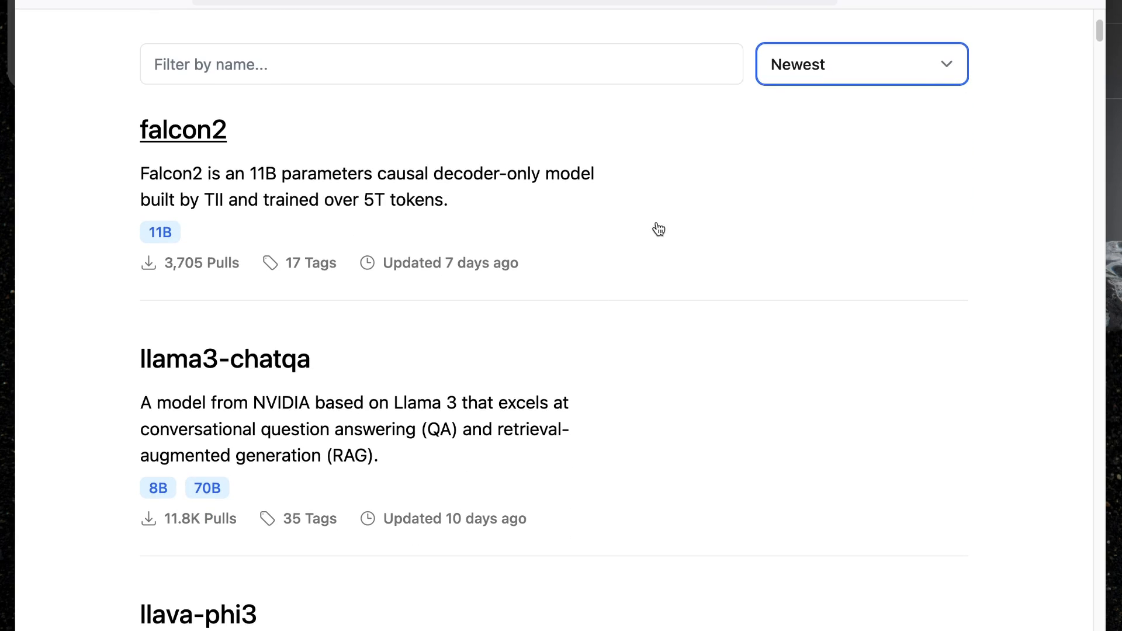
pyautogui.scroll(-3)
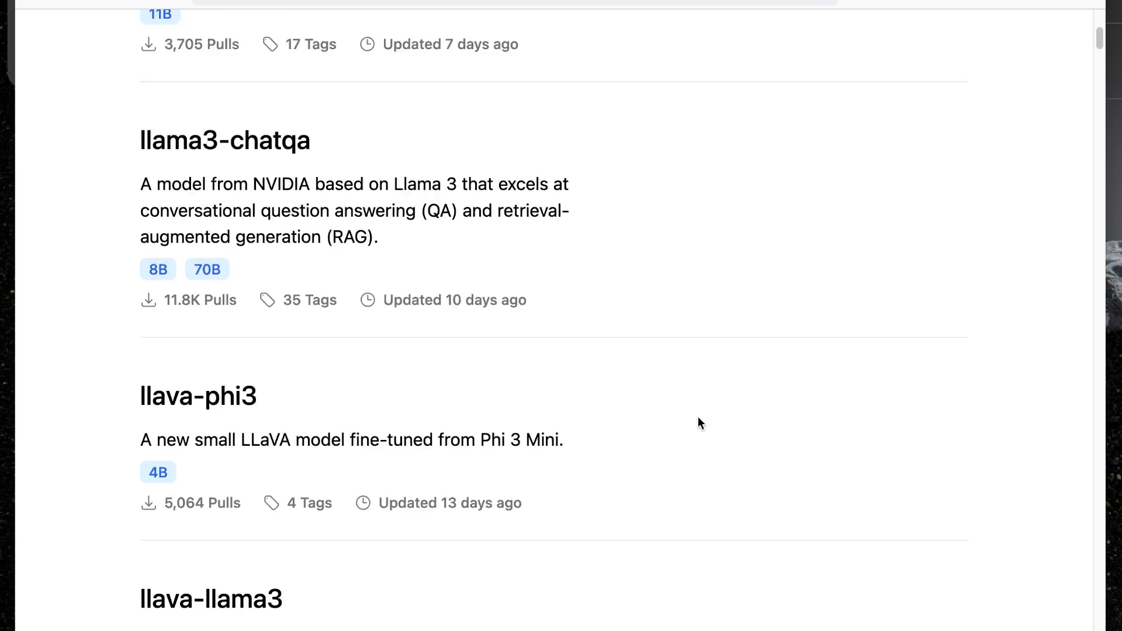
pyautogui.scroll(-3)
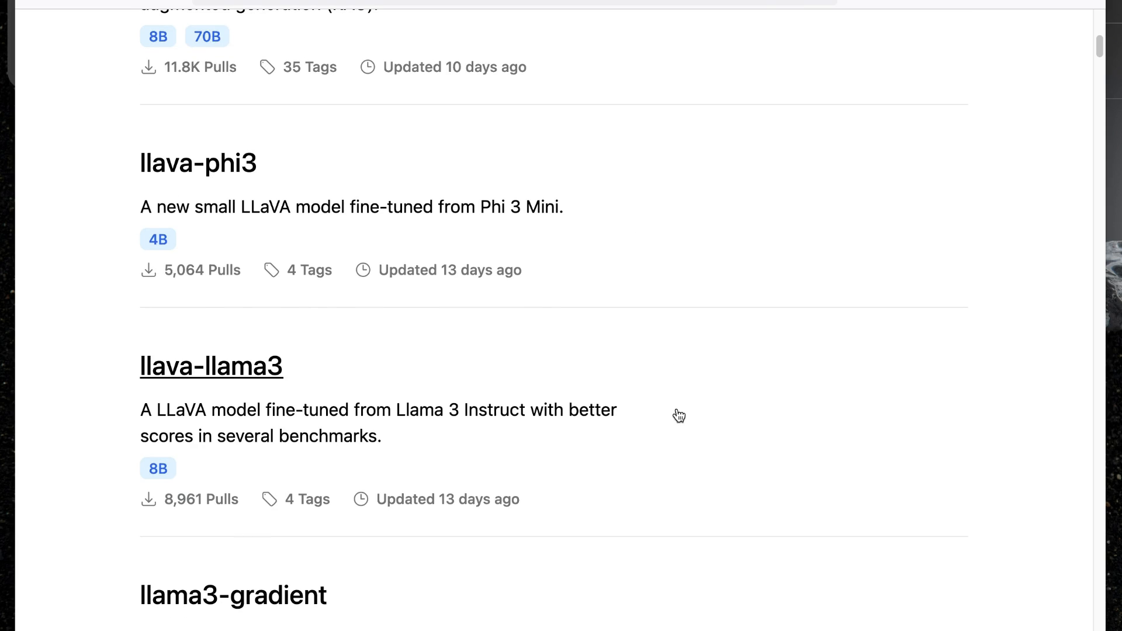
pyautogui.scroll(3)
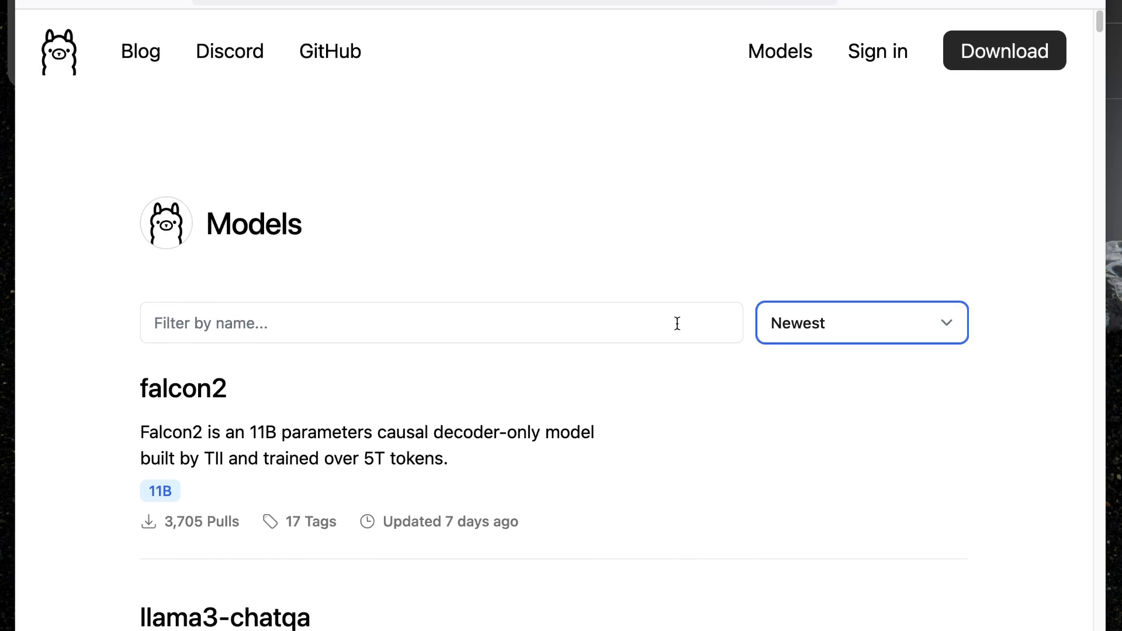
pyautogui.moveTo(183, 388)
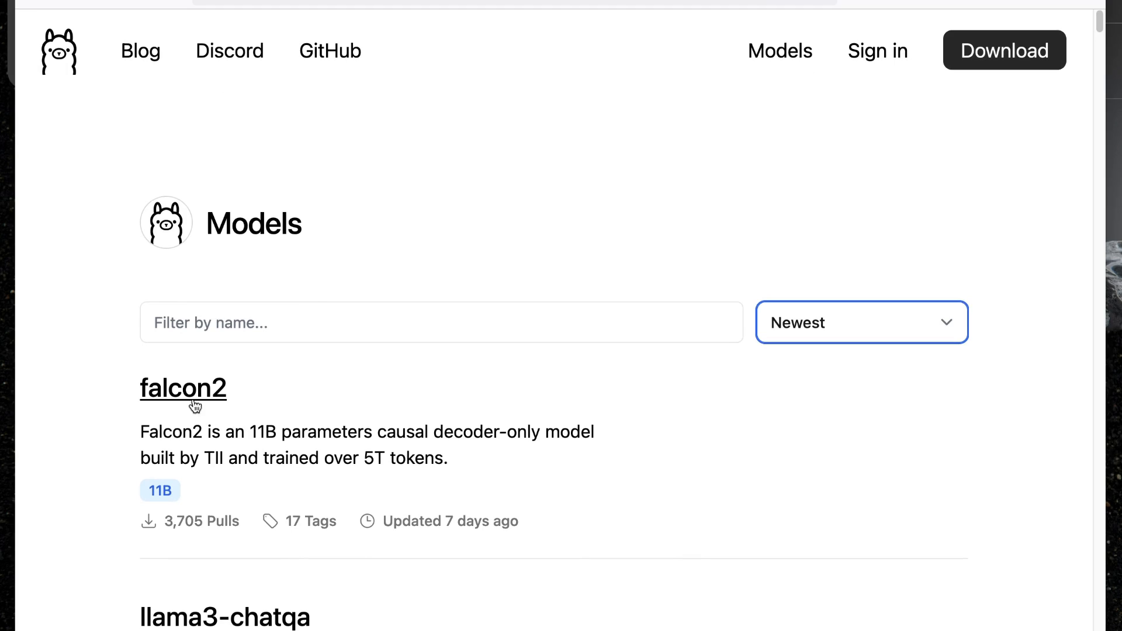
# - View the falcon2 model page with its run command, 11b variant and layer details
pyautogui.click(183, 388)
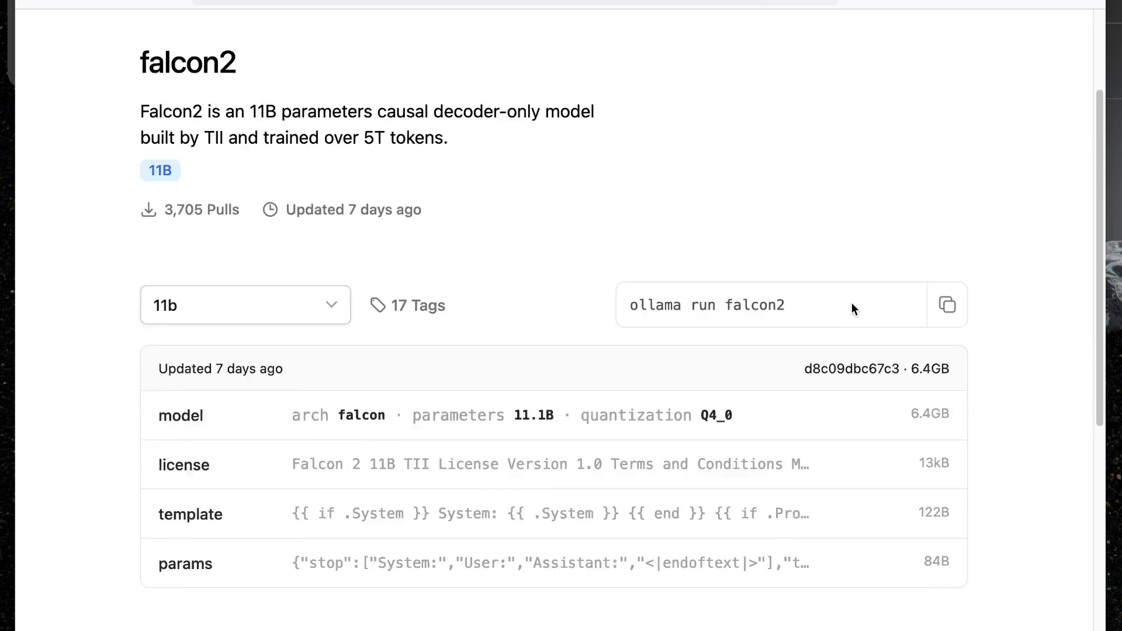
pyautogui.scroll(-3)
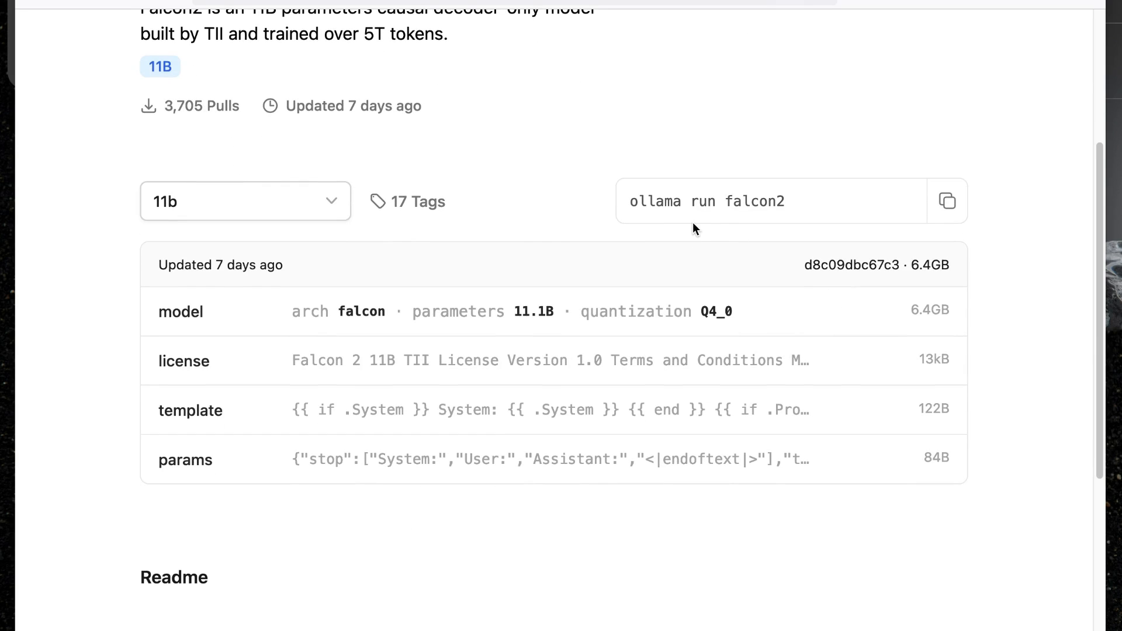
pyautogui.moveTo(766, 231)
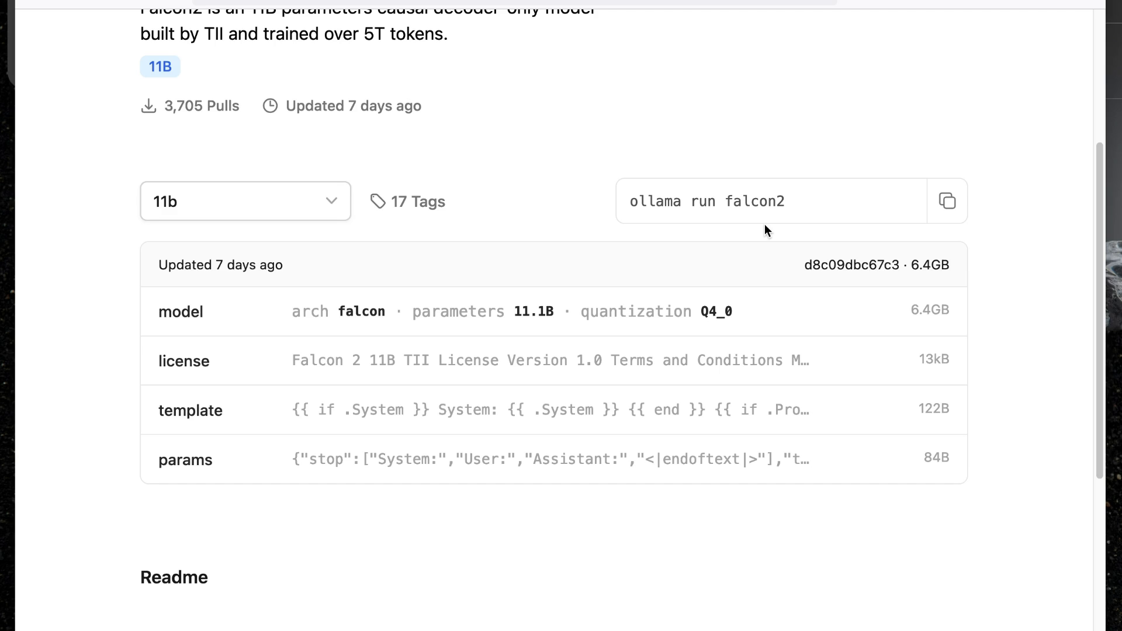
pyautogui.moveTo(741, 75)
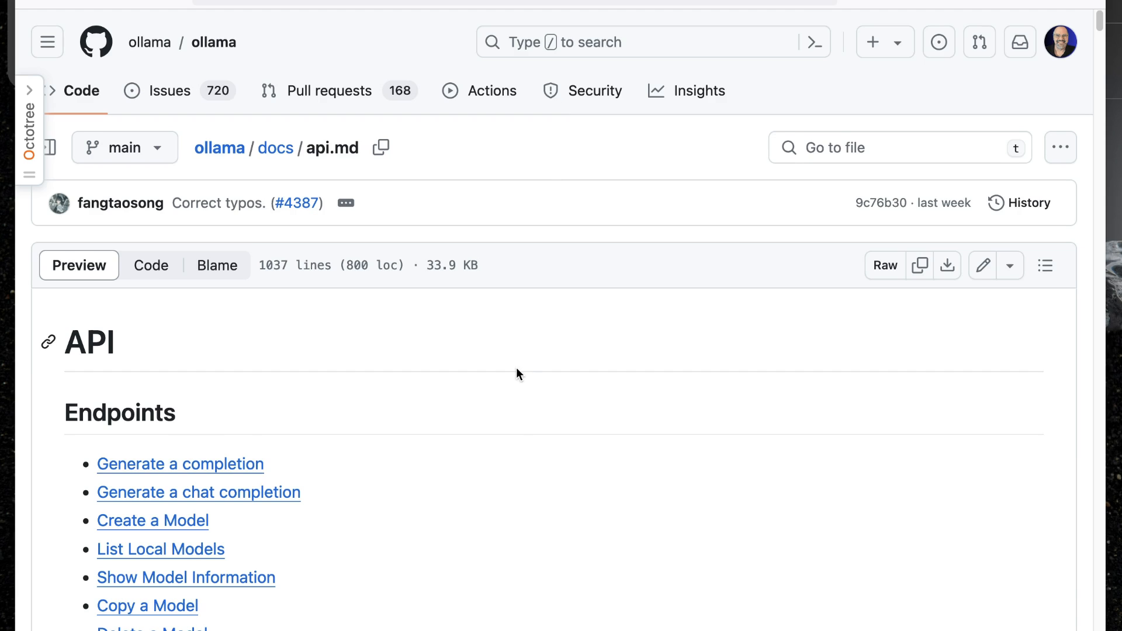
# - Scroll api.md to the generate endpoint's parameters, advanced parameters and JSON mode
pyautogui.scroll(-3)
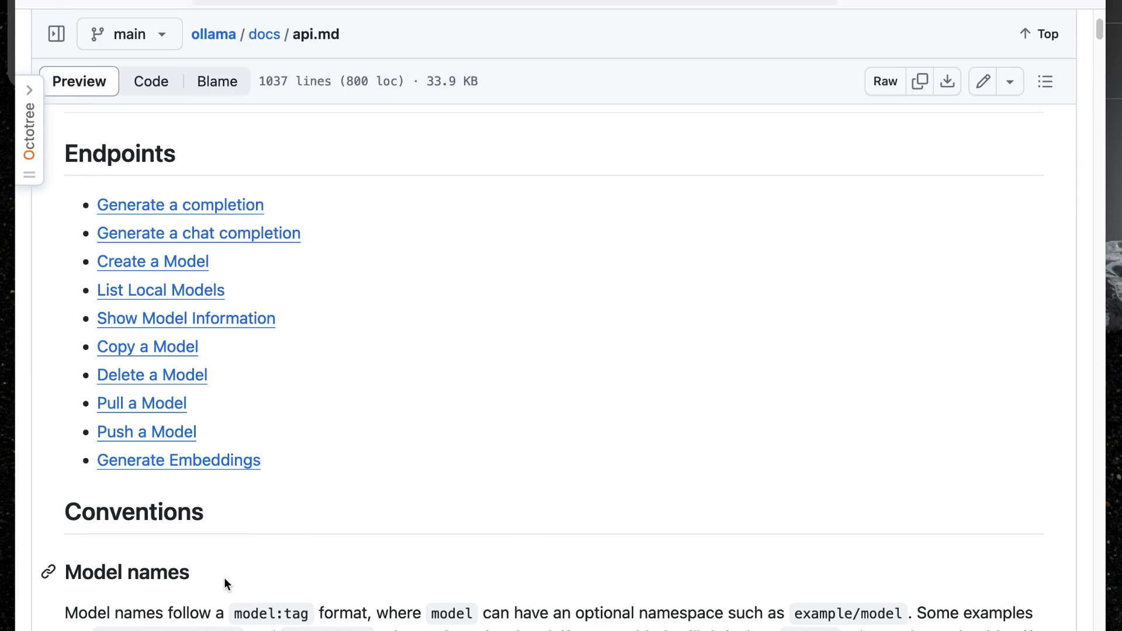
pyautogui.scroll(-3)
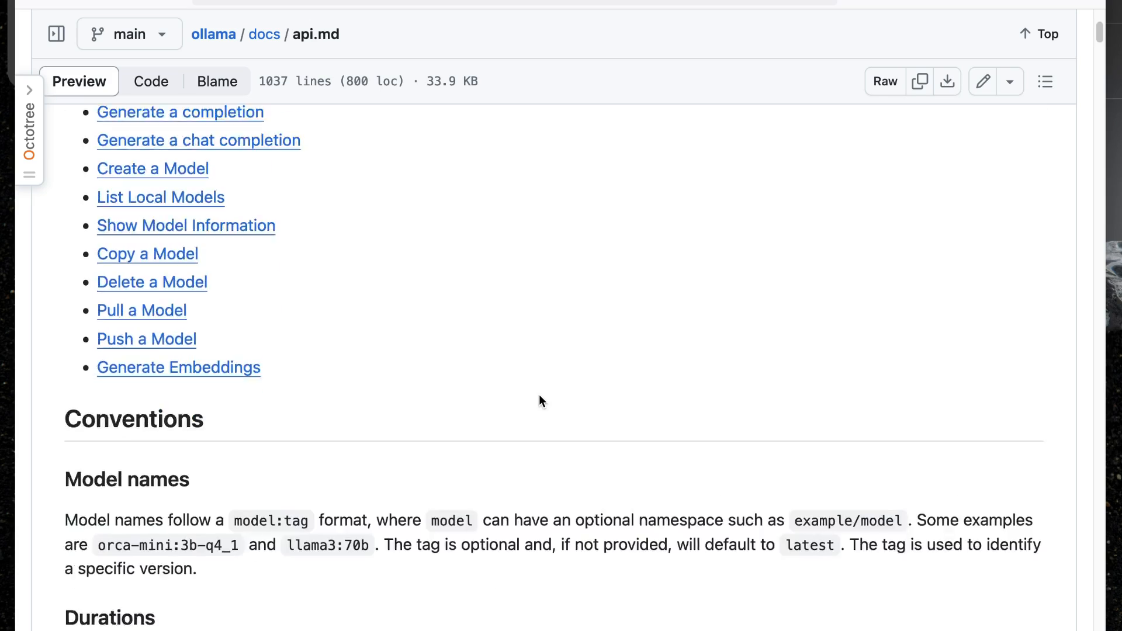
pyautogui.scroll(-3)
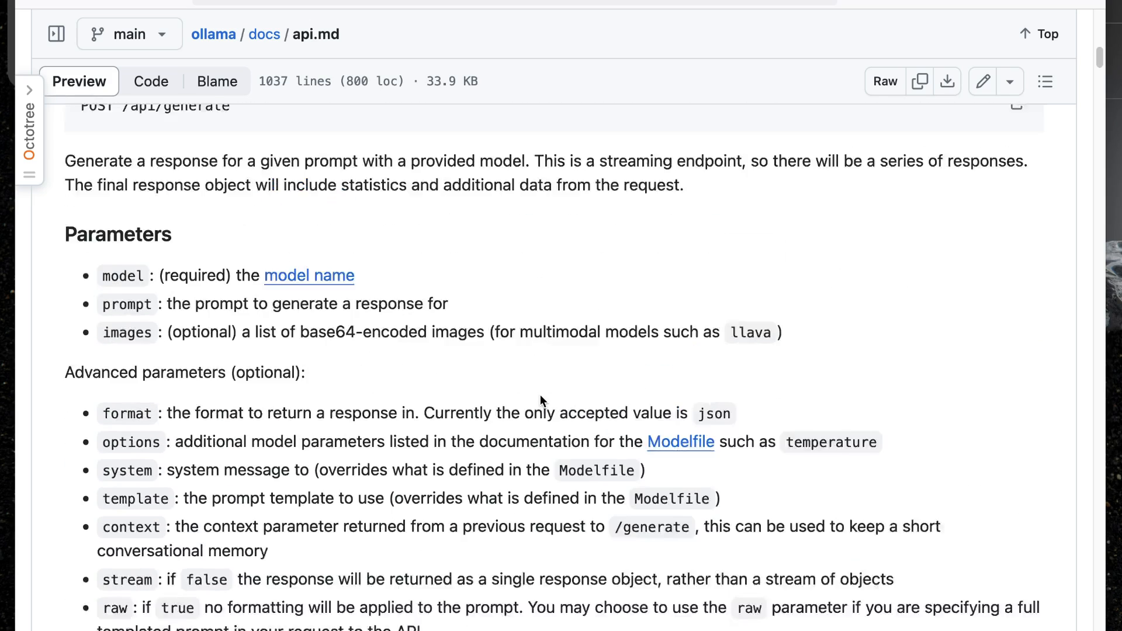
pyautogui.scroll(3)
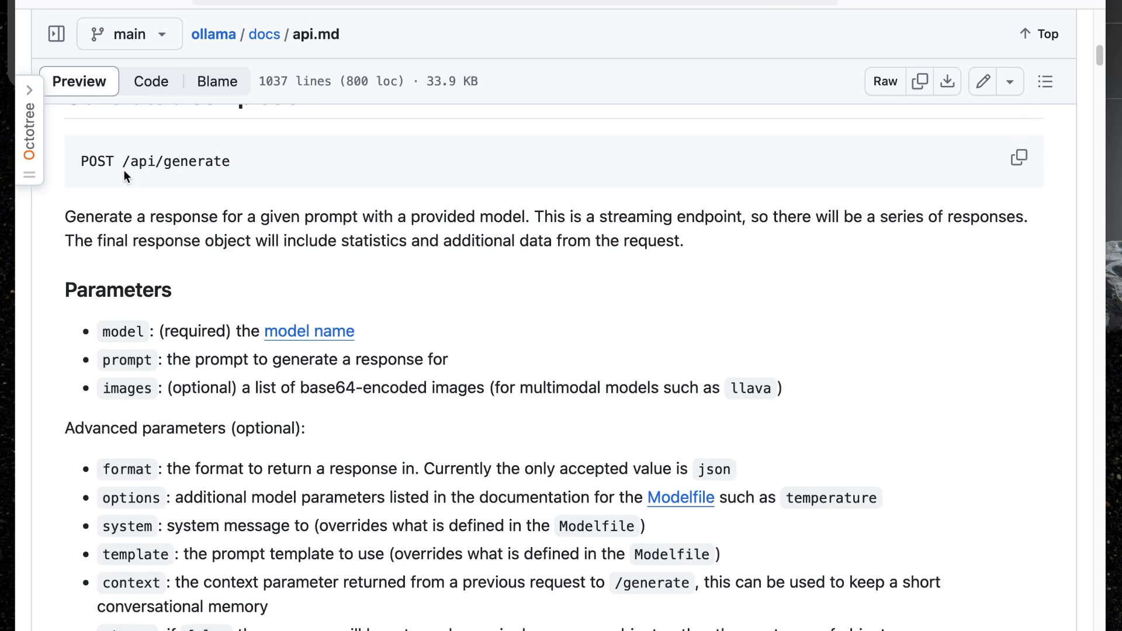
pyautogui.moveTo(202, 180)
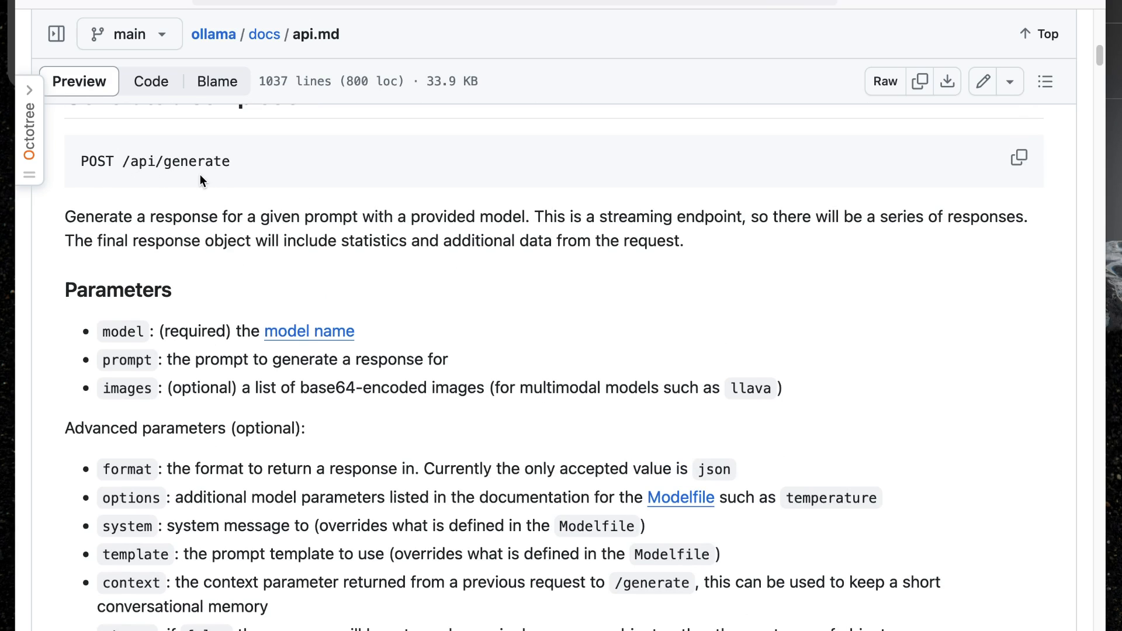
pyautogui.scroll(-3)
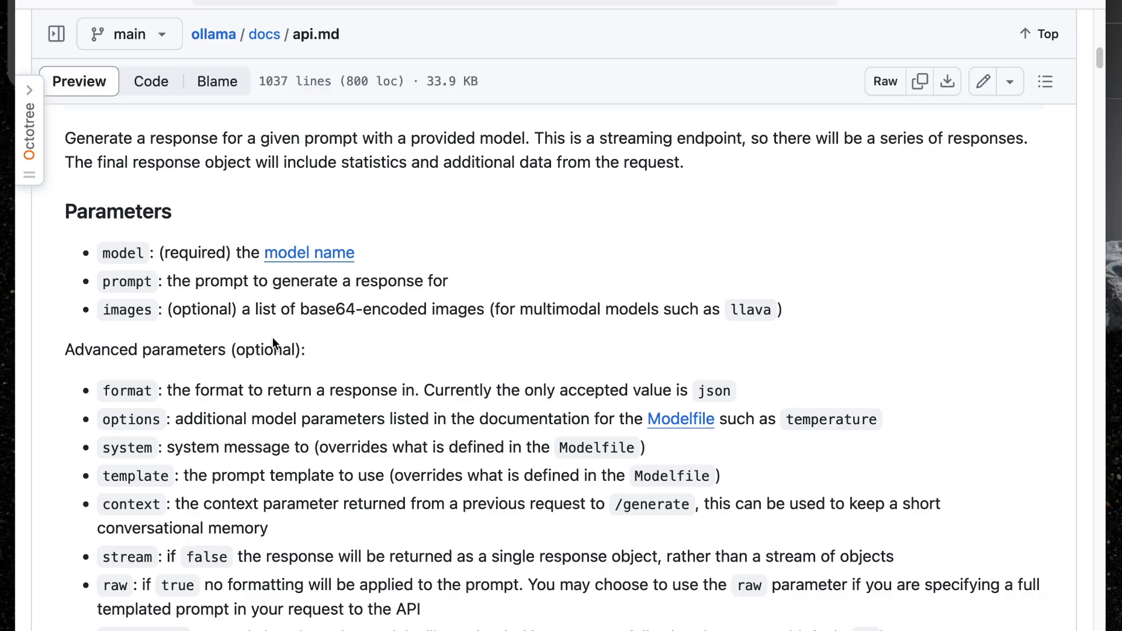
pyautogui.moveTo(665, 283)
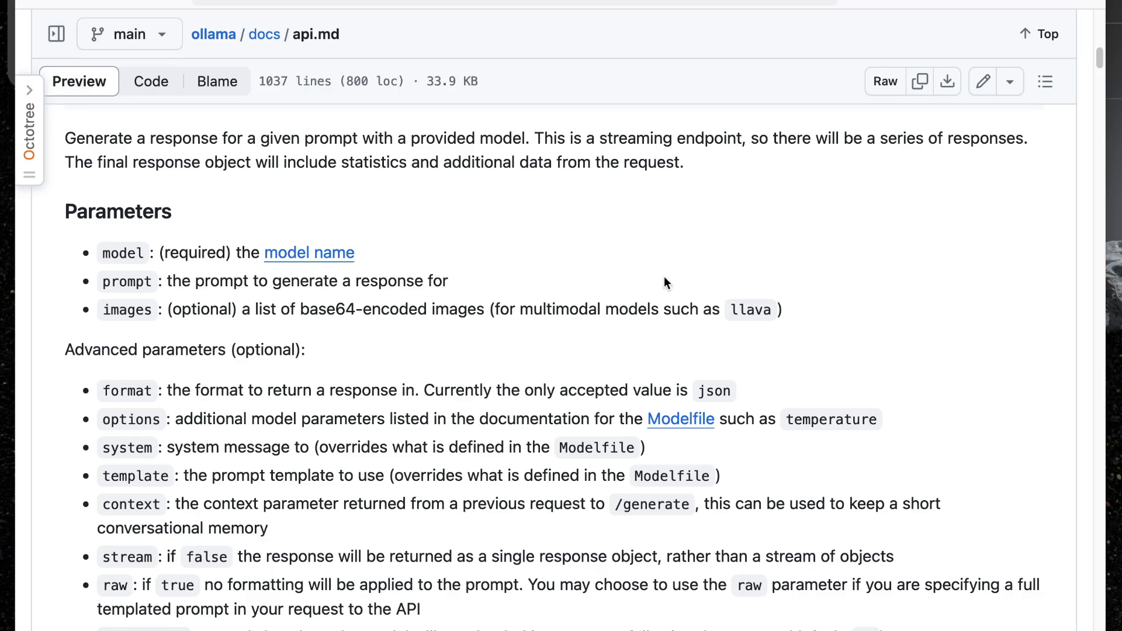
pyautogui.moveTo(562, 330)
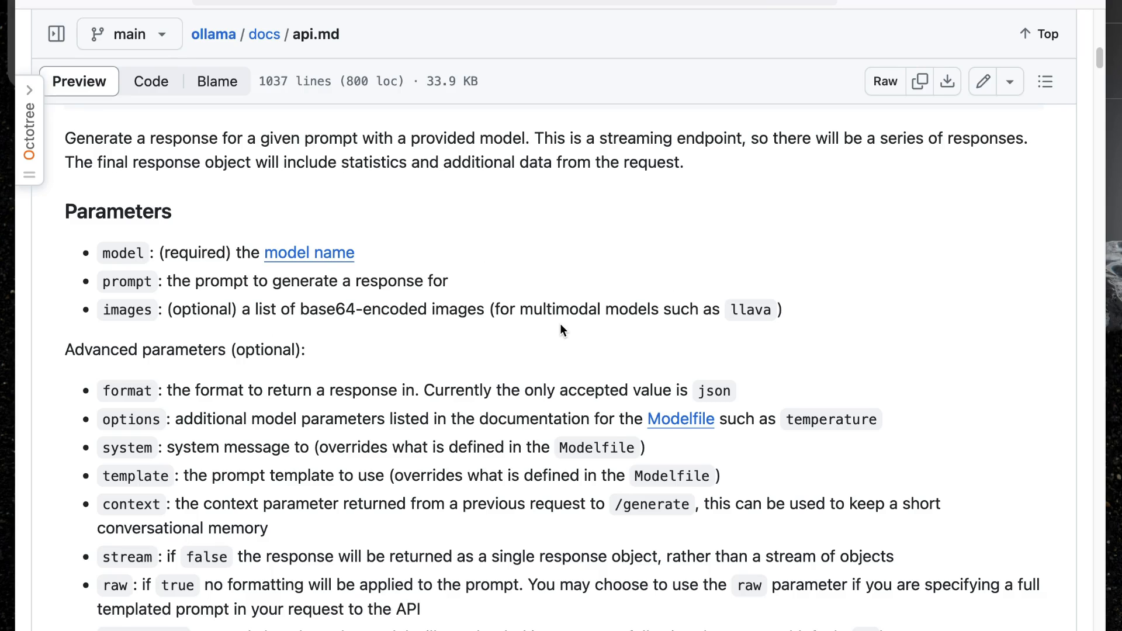
pyautogui.moveTo(684, 317)
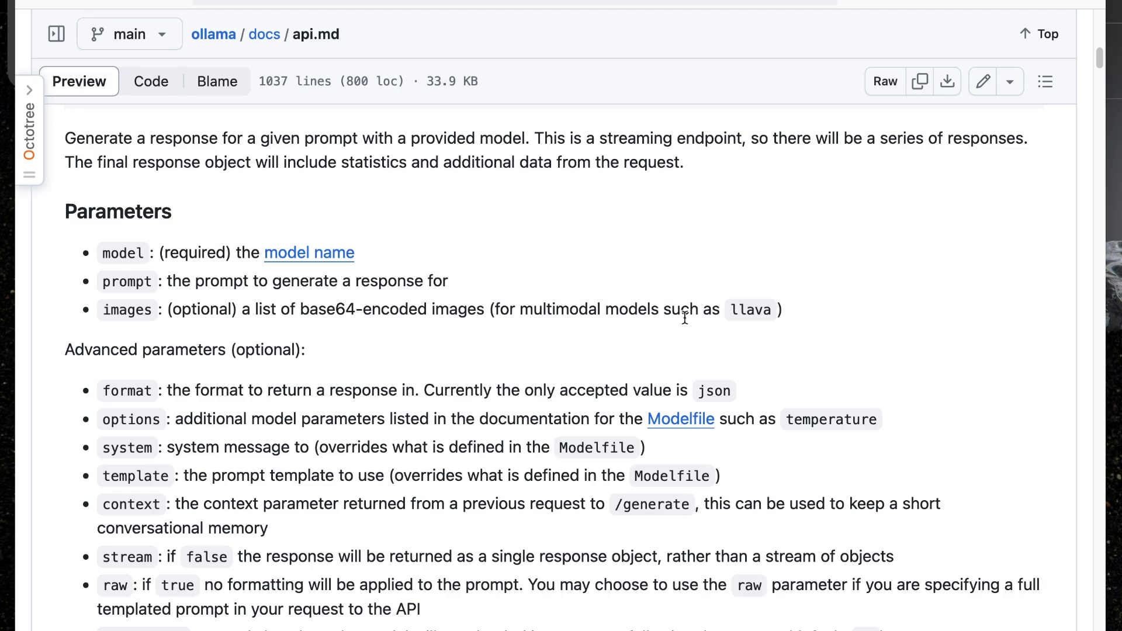
pyautogui.moveTo(728, 343)
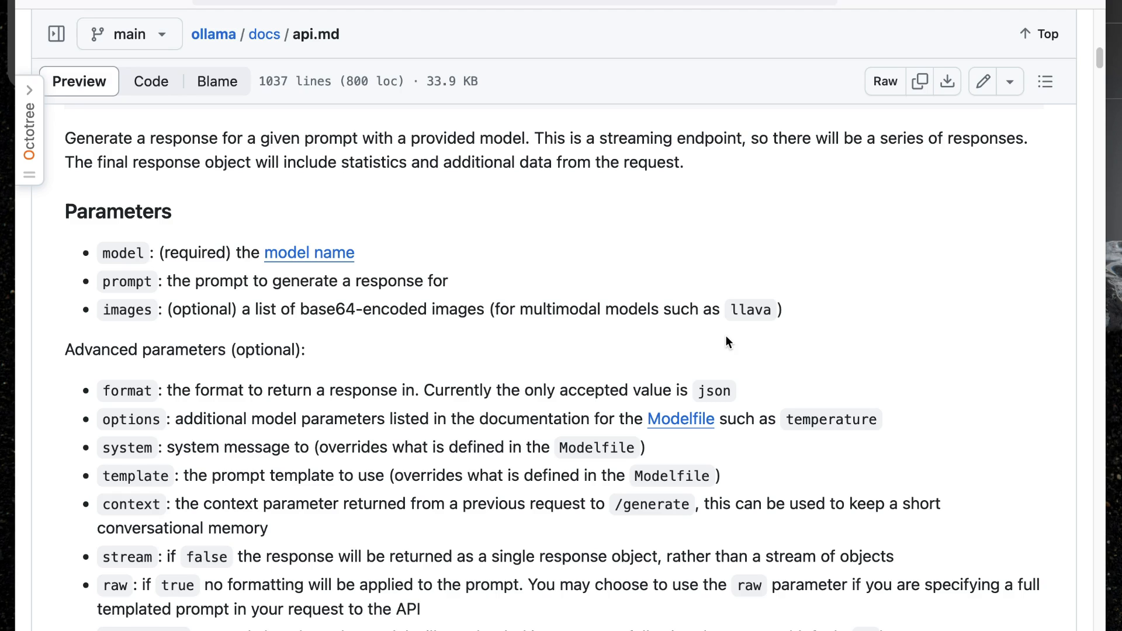
pyautogui.scroll(-3)
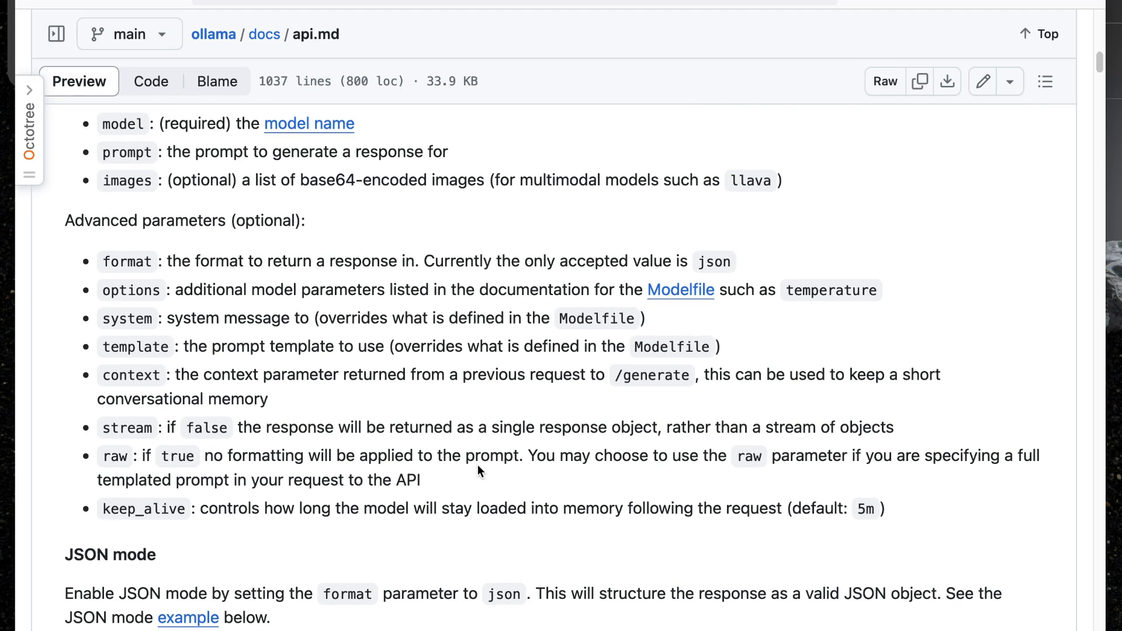
pyautogui.moveTo(243, 429)
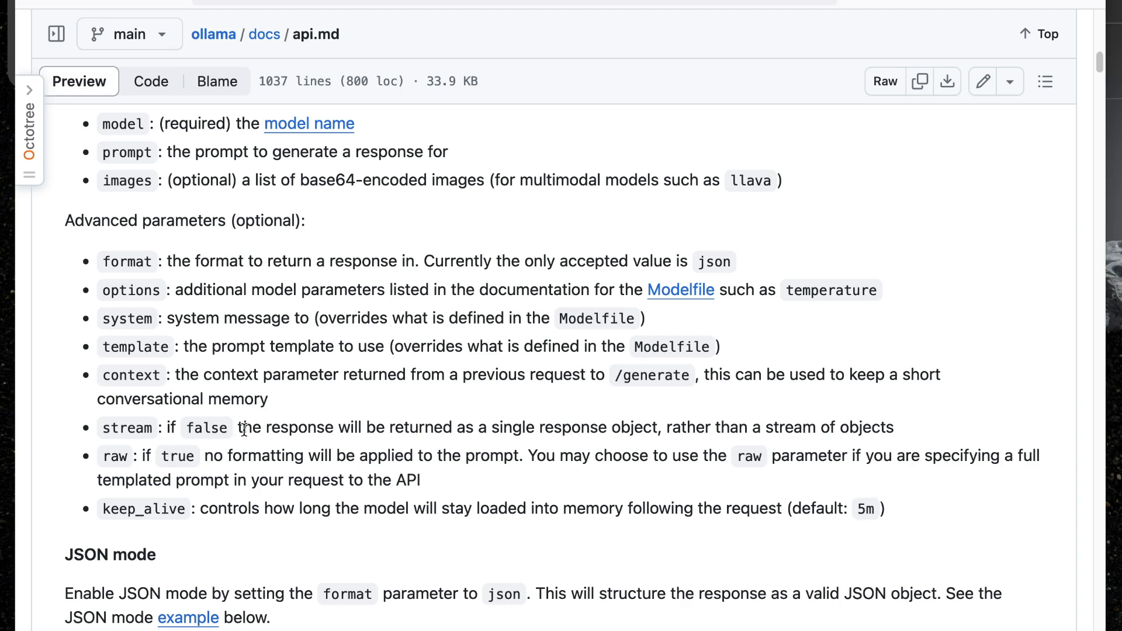
pyautogui.moveTo(1028, 489)
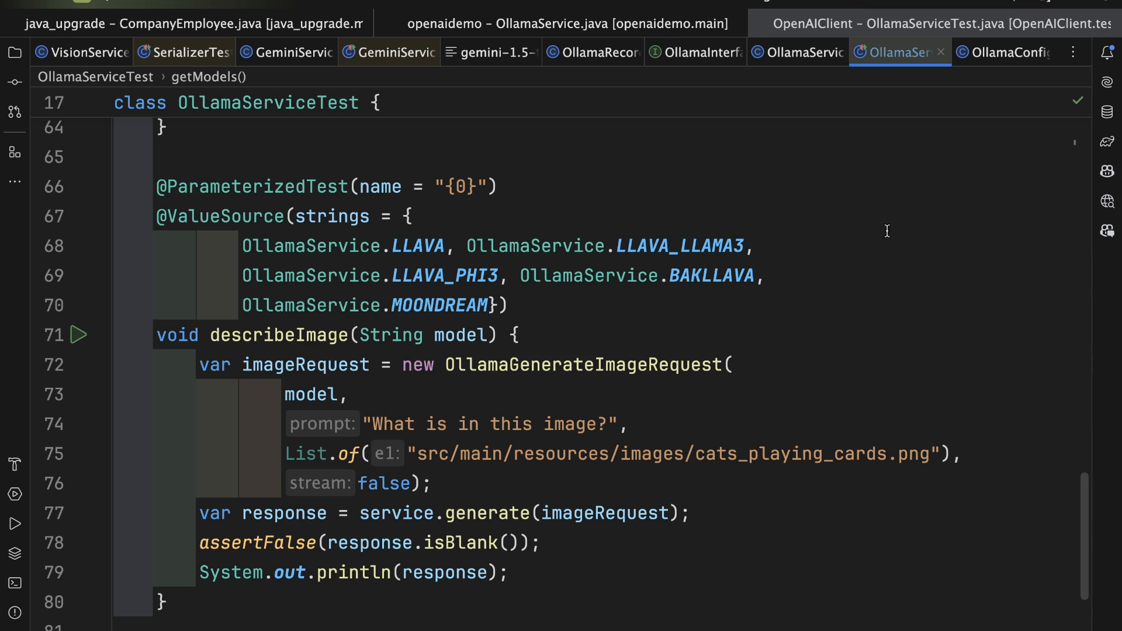
# - Review the ModelList, OllamaModel and Details records in OllamaRecords.java
pyautogui.click(592, 53)
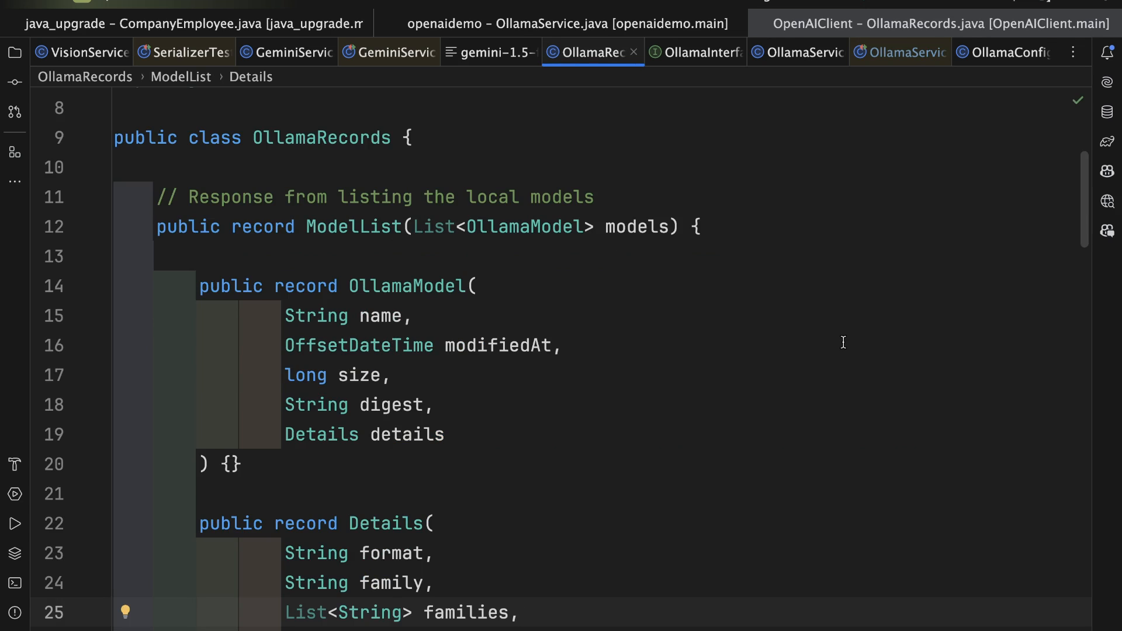
pyautogui.moveTo(726, 349)
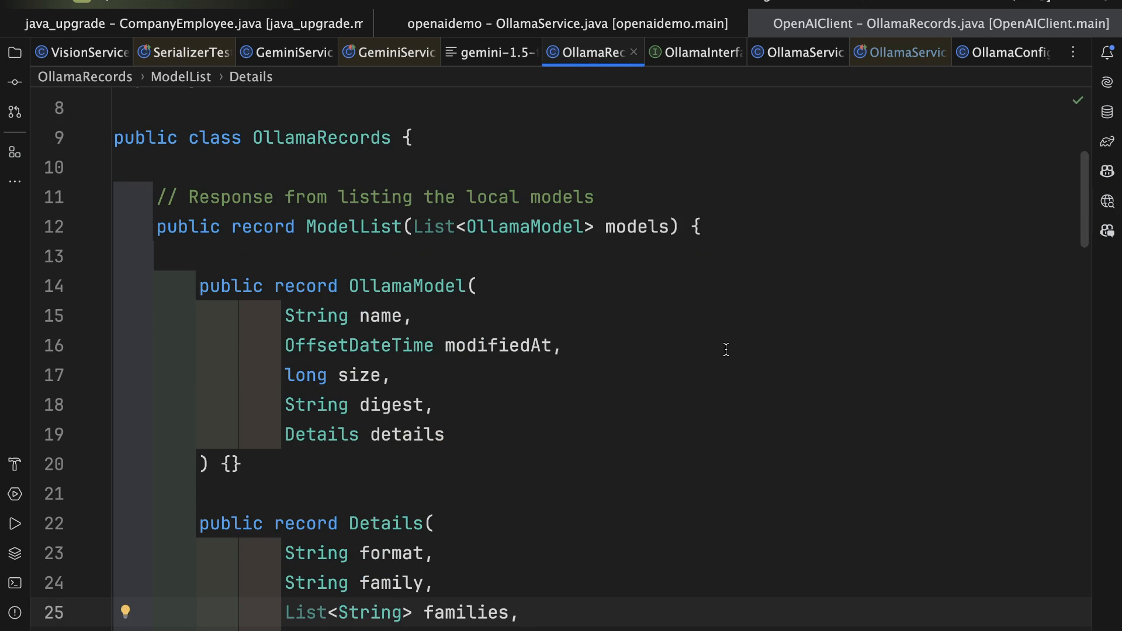
pyautogui.moveTo(435, 141)
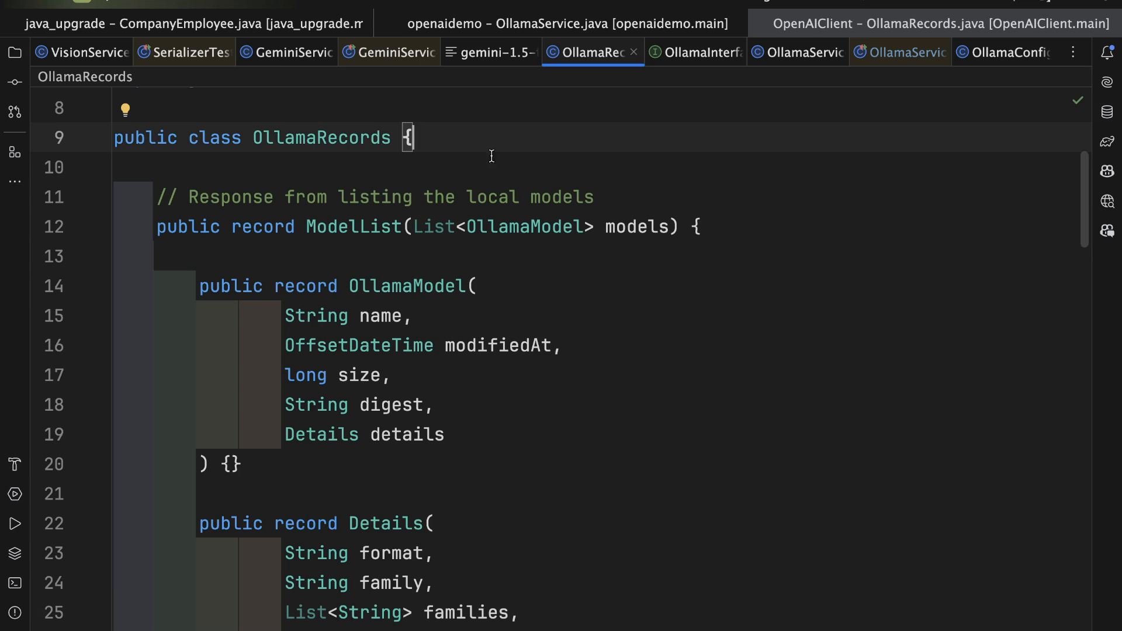
pyautogui.scroll(-3)
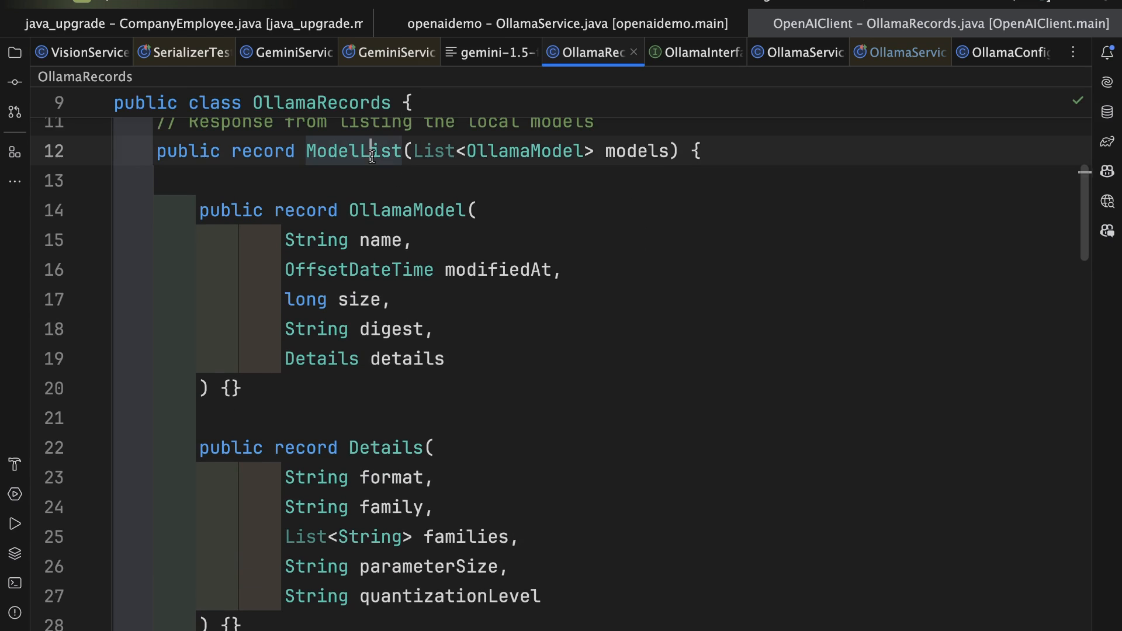
pyautogui.click(514, 151)
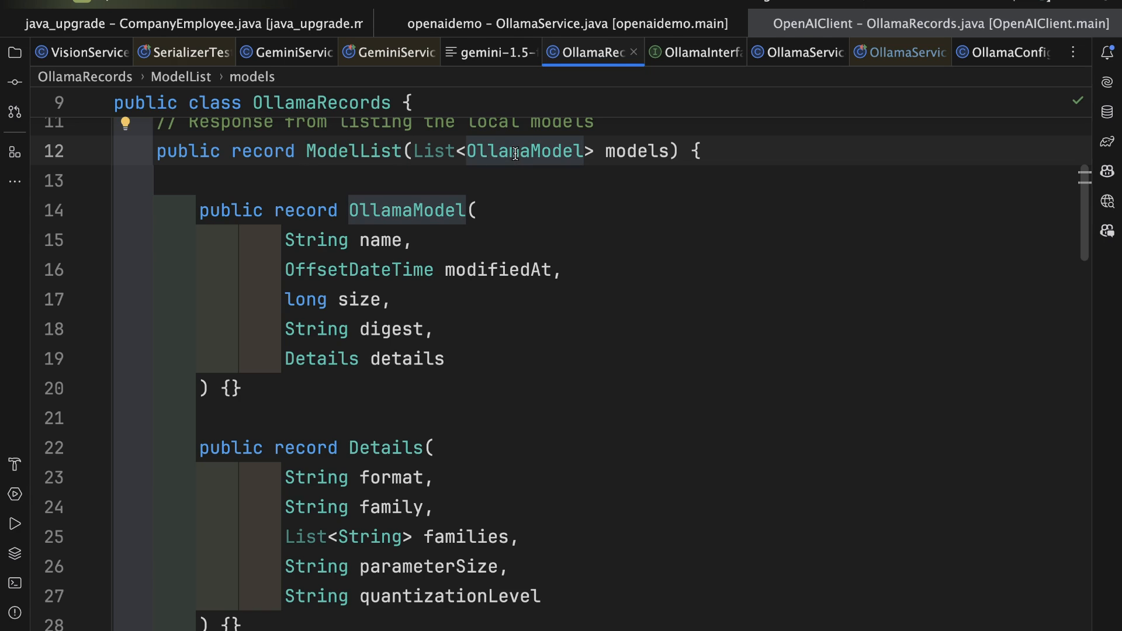
pyautogui.doubleClick(405, 210)
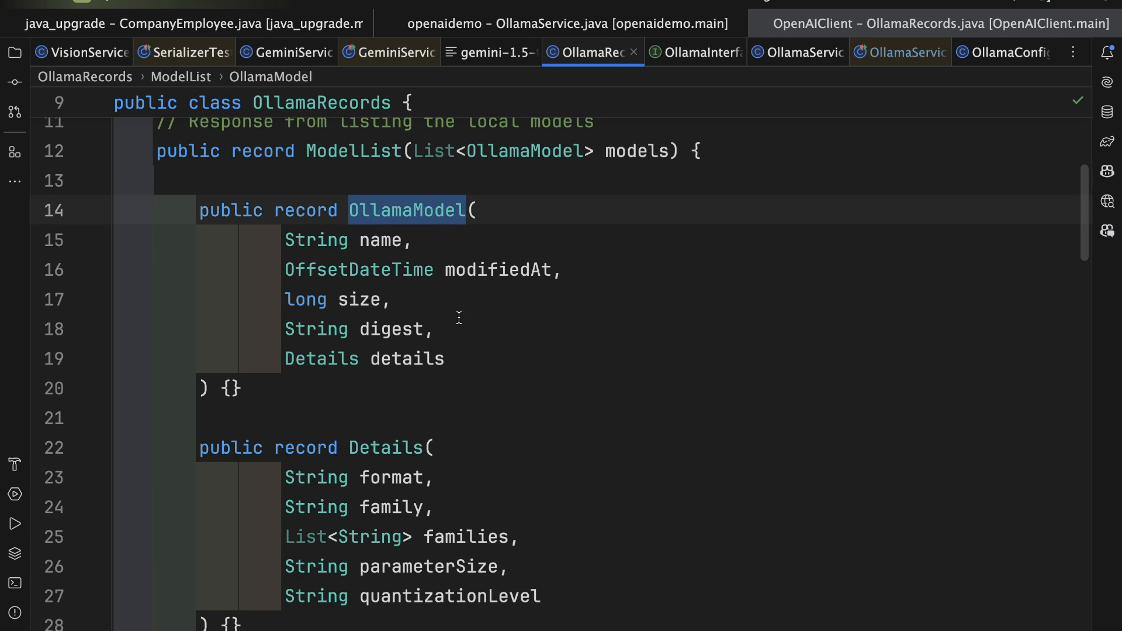
pyautogui.moveTo(480, 357)
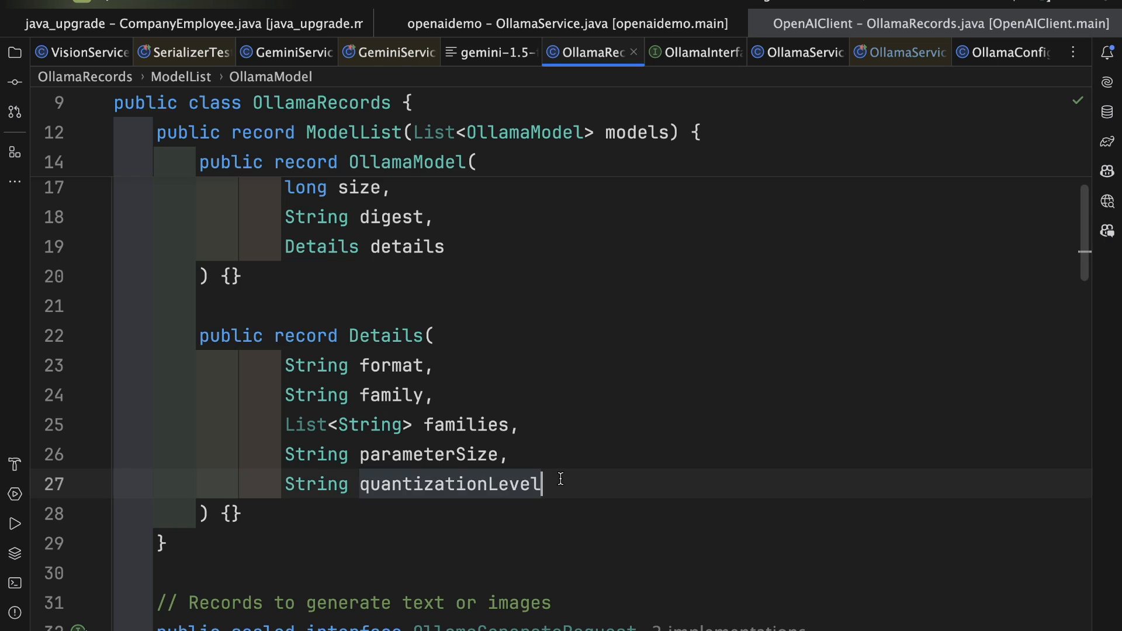
pyautogui.scroll(-3)
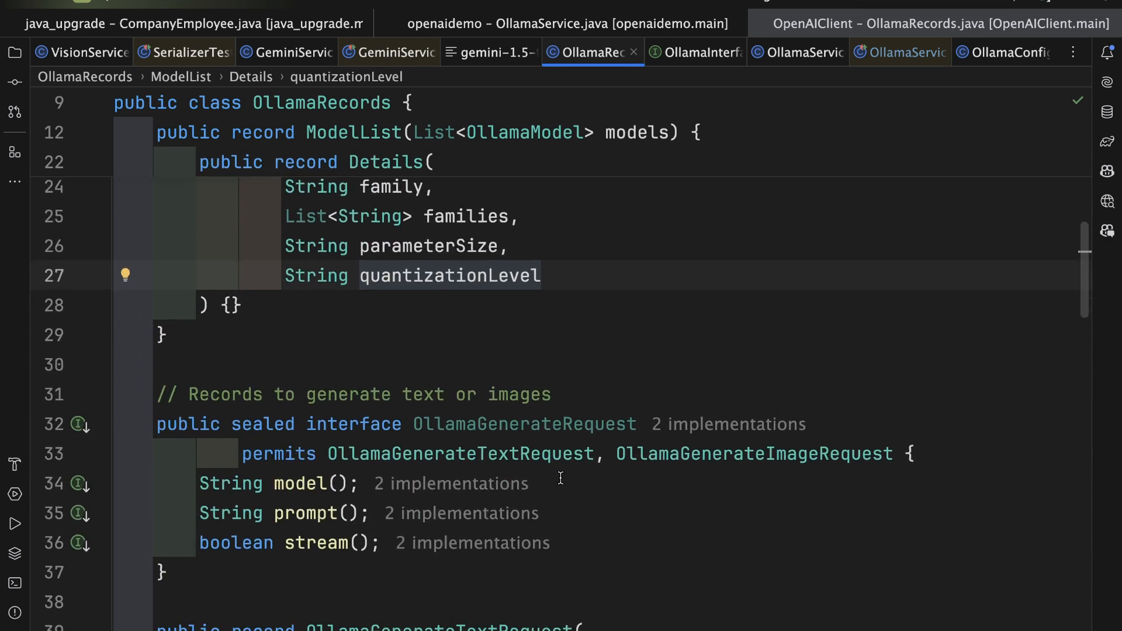
# - Review the sealed interface's permits clause, the text request record, and the image request's base64 constructor
pyautogui.scroll(-3)
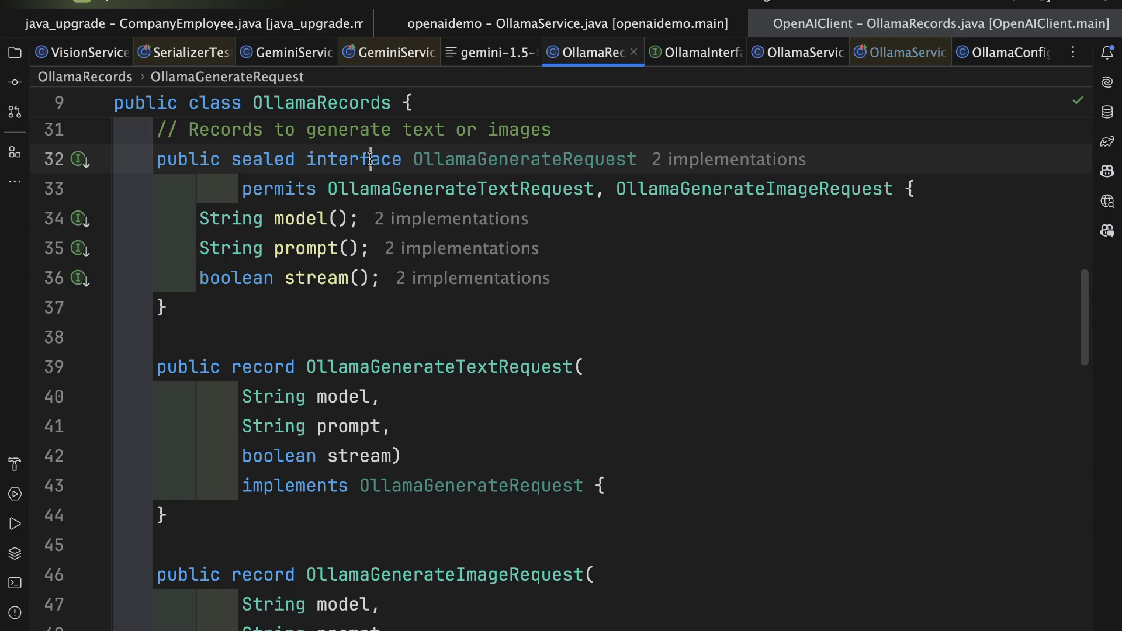
pyautogui.doubleClick(278, 188)
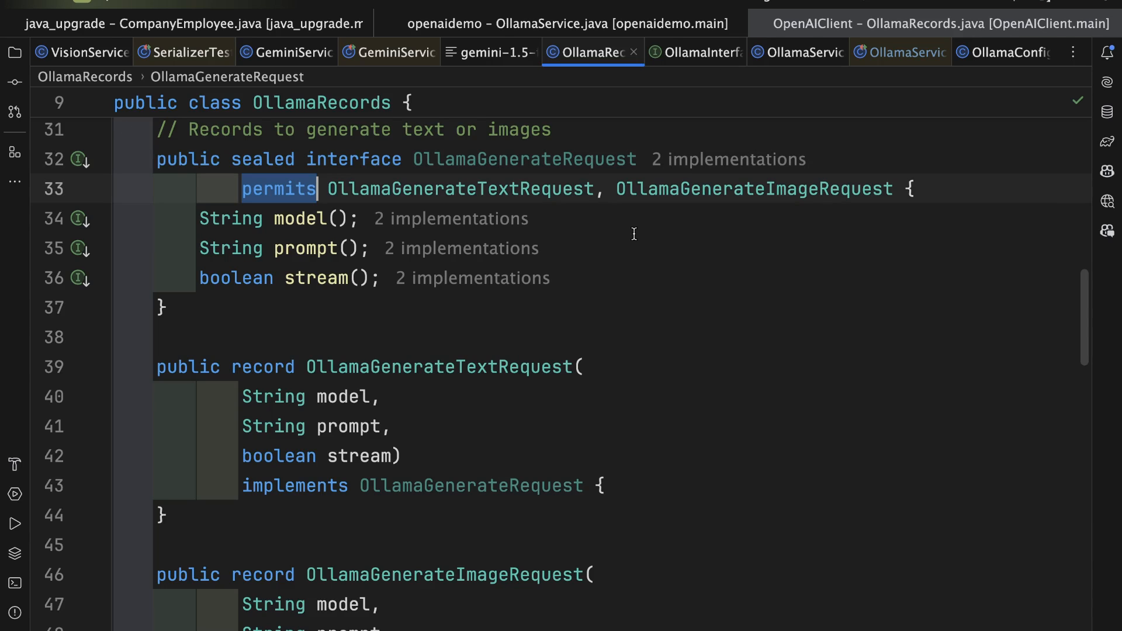
pyautogui.moveTo(557, 199)
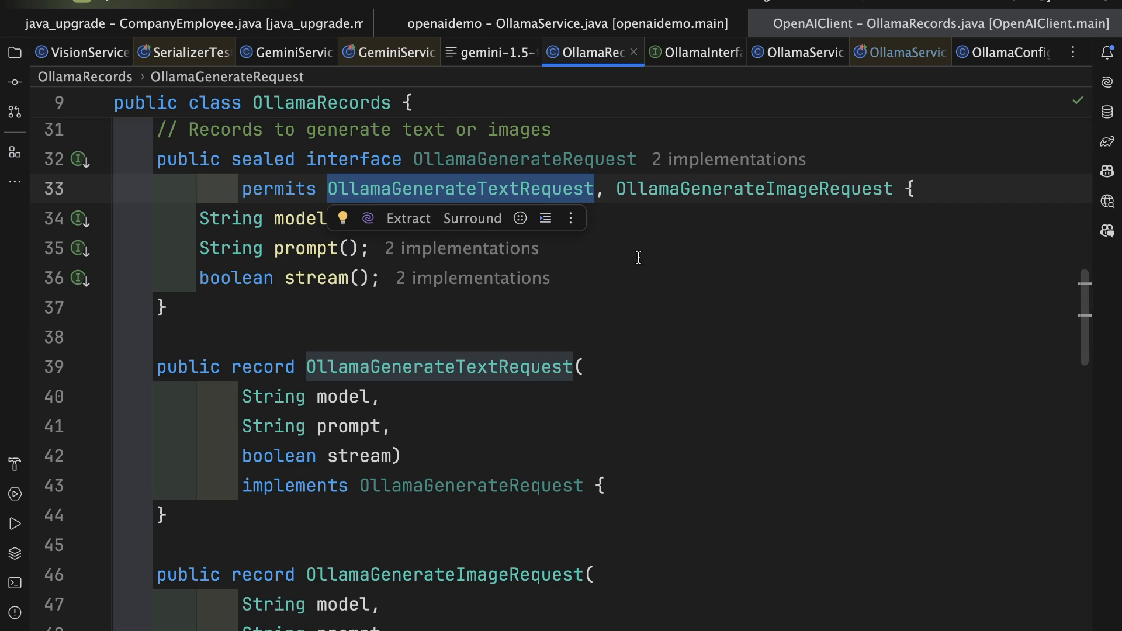
pyautogui.moveTo(749, 187)
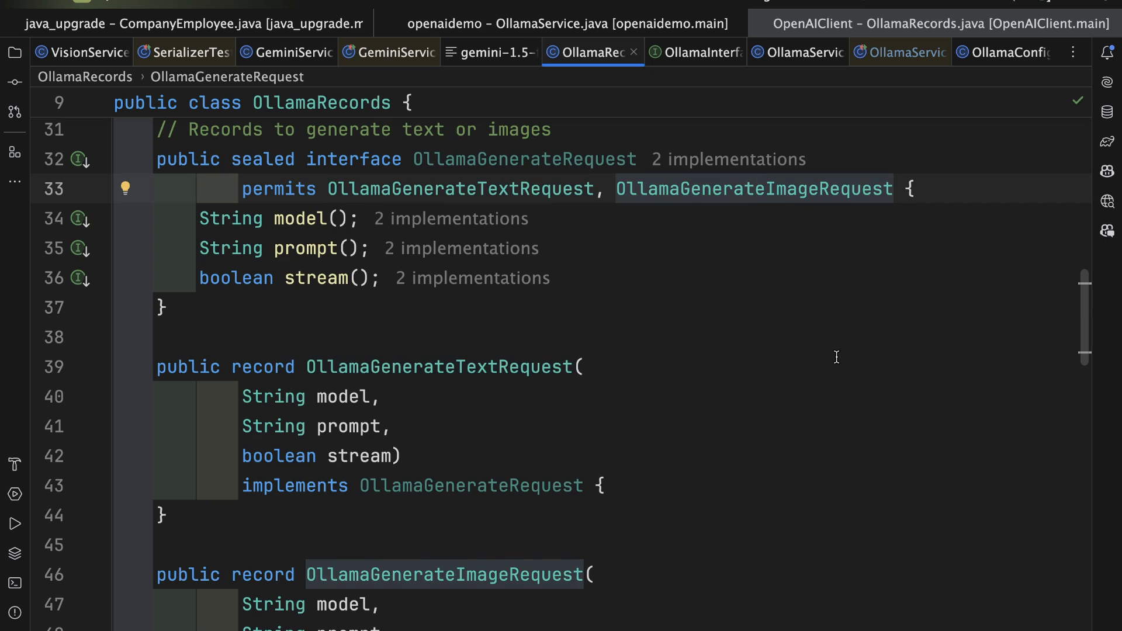
pyautogui.moveTo(817, 360)
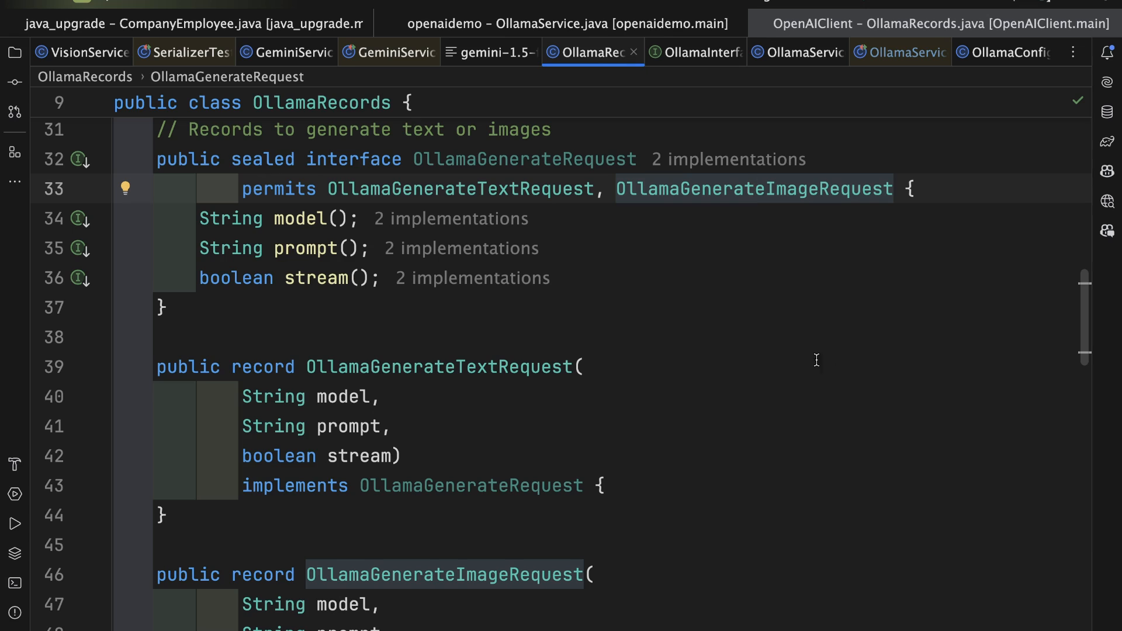
pyautogui.moveTo(326, 302)
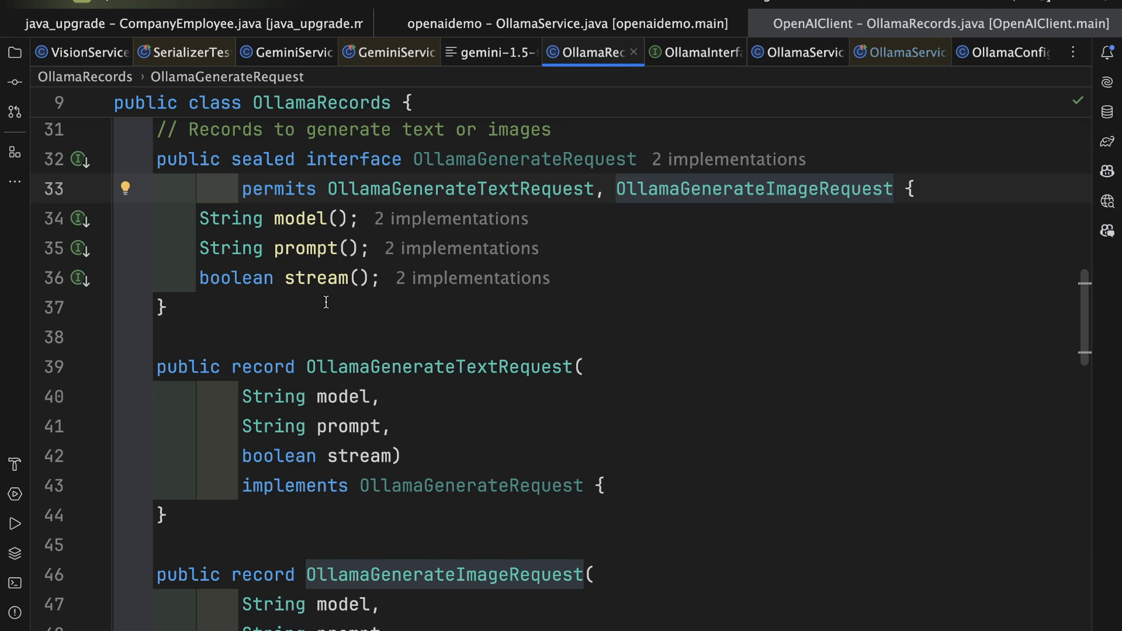
pyautogui.moveTo(768, 444)
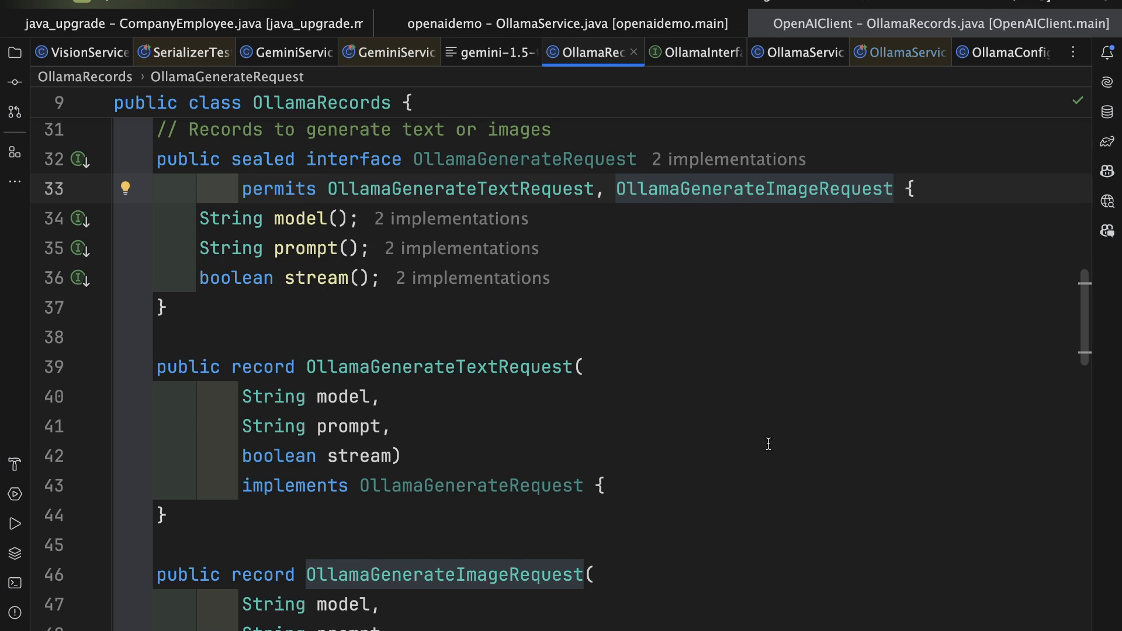
pyautogui.scroll(-3)
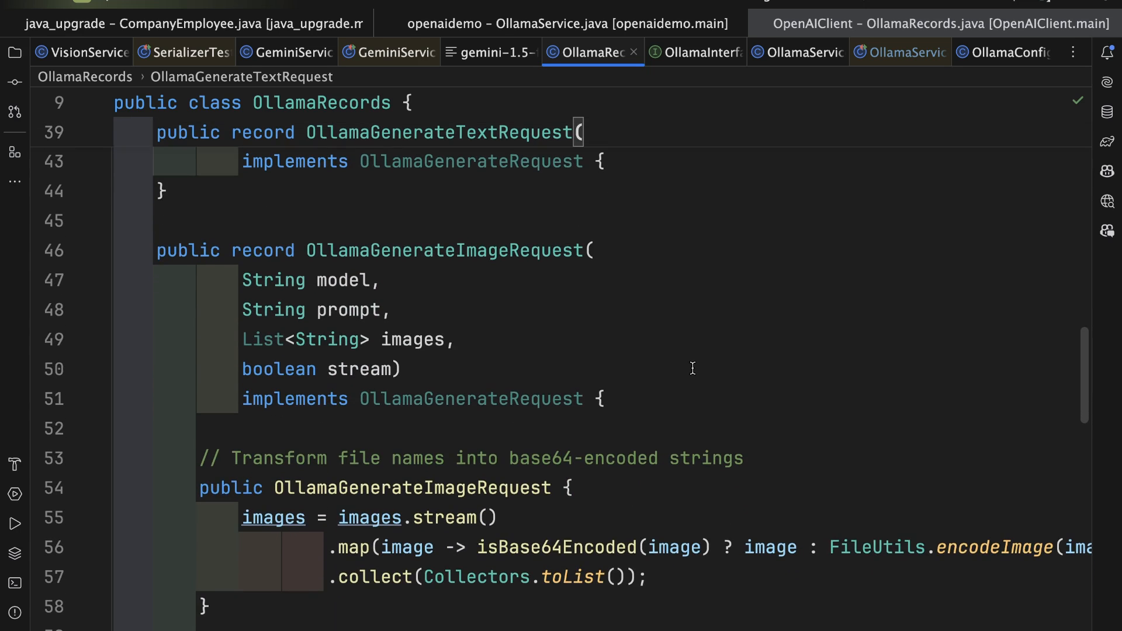
pyautogui.scroll(-3)
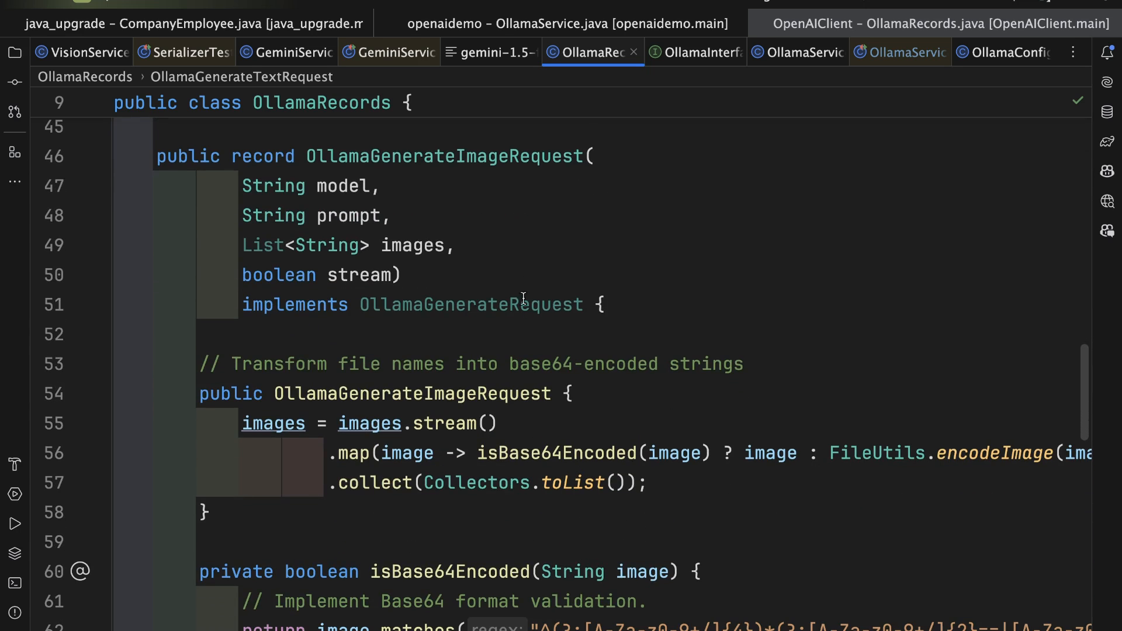
pyautogui.click(414, 245)
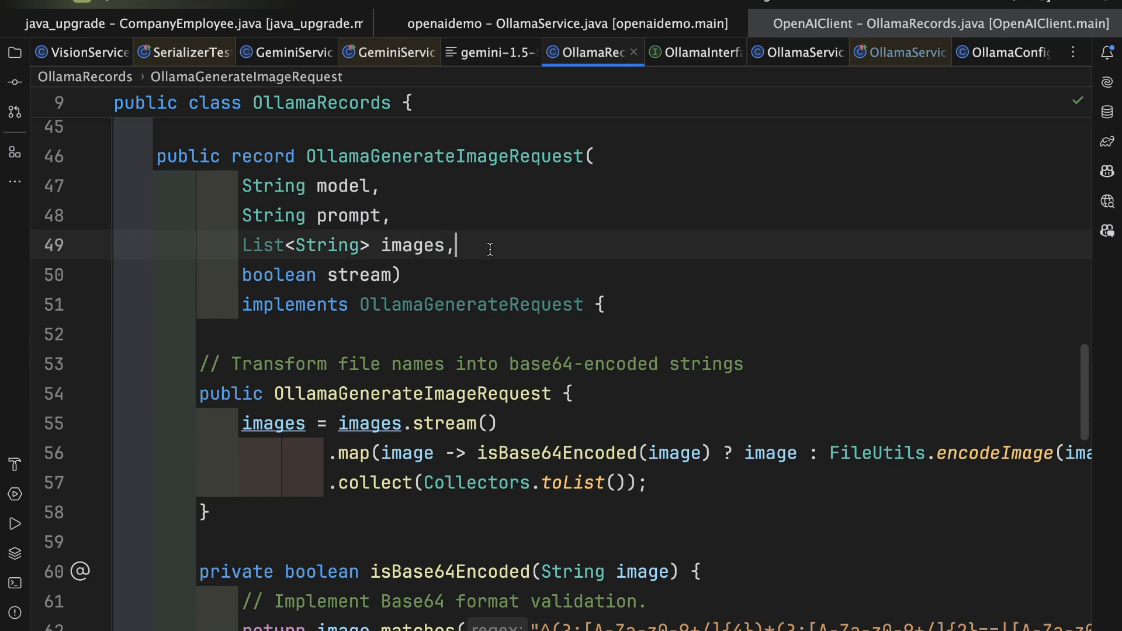
pyautogui.moveTo(653, 281)
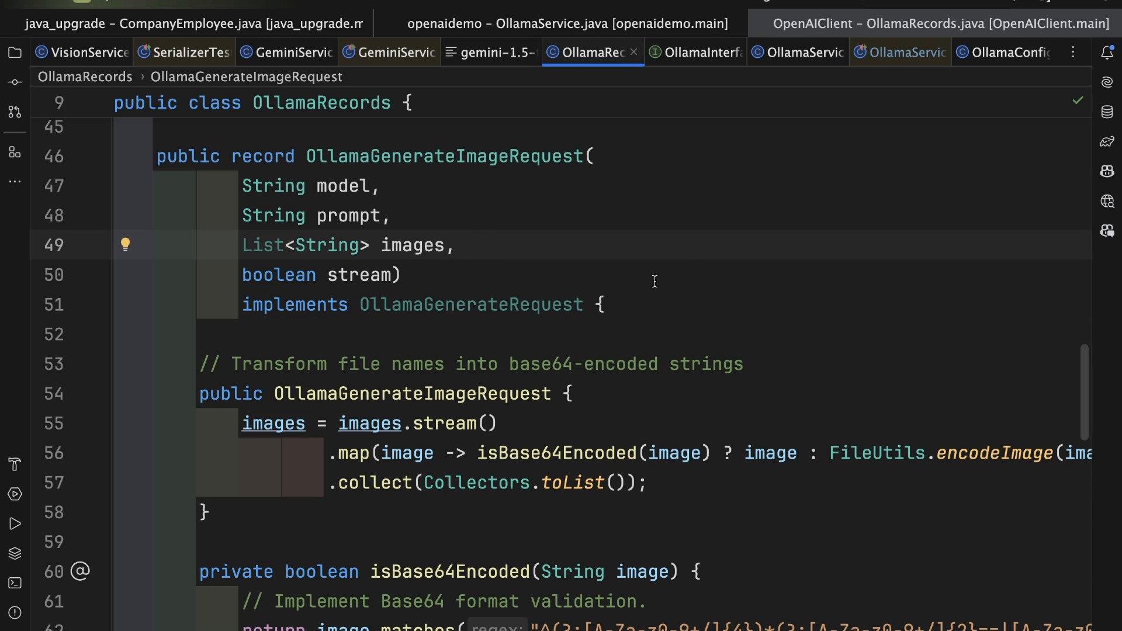
pyautogui.doubleClick(411, 394)
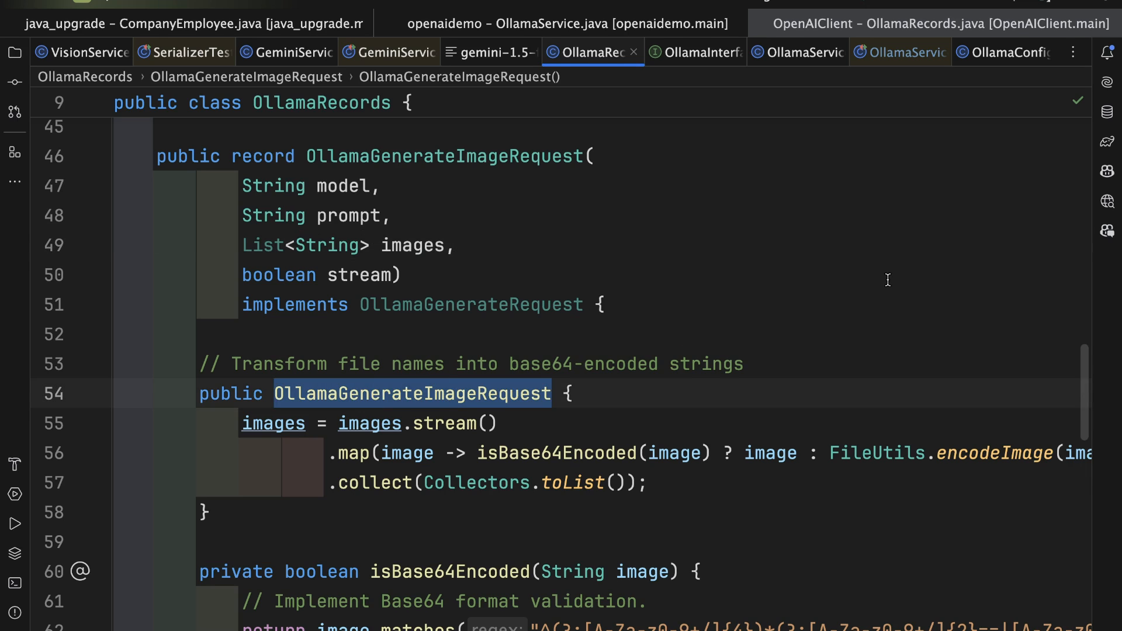
pyautogui.scroll(-3)
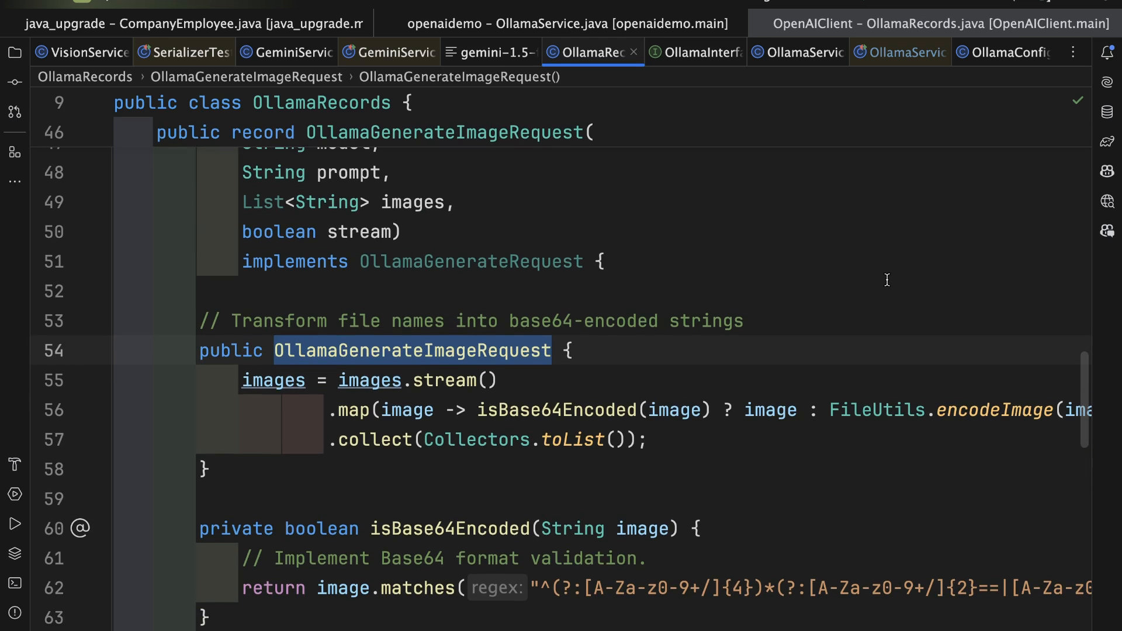
pyautogui.scroll(-3)
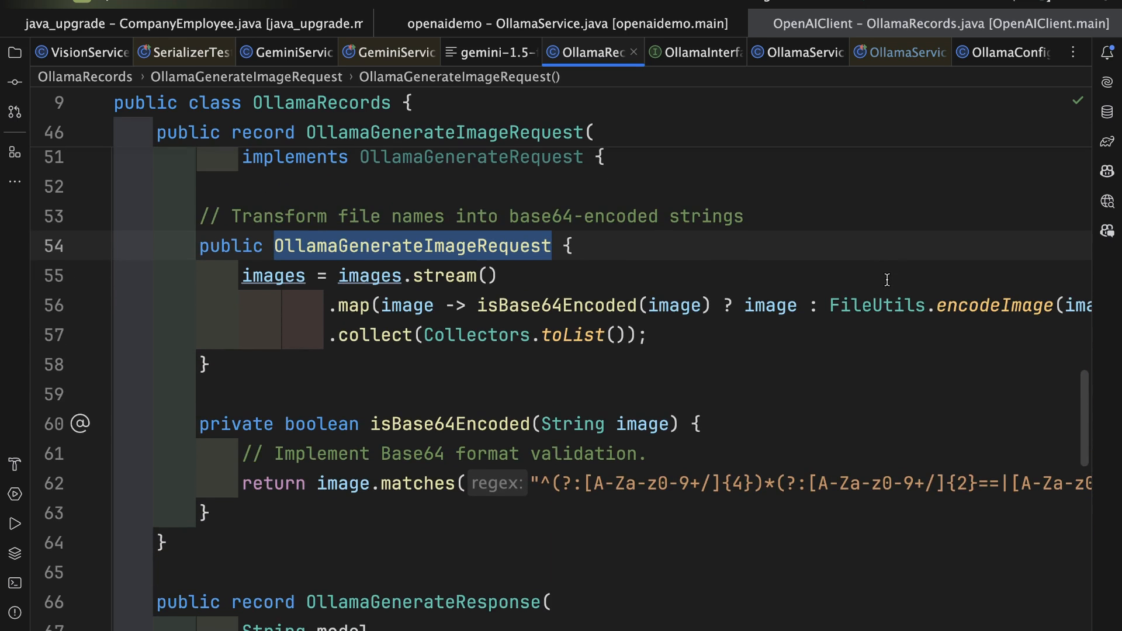
pyautogui.moveTo(684, 244)
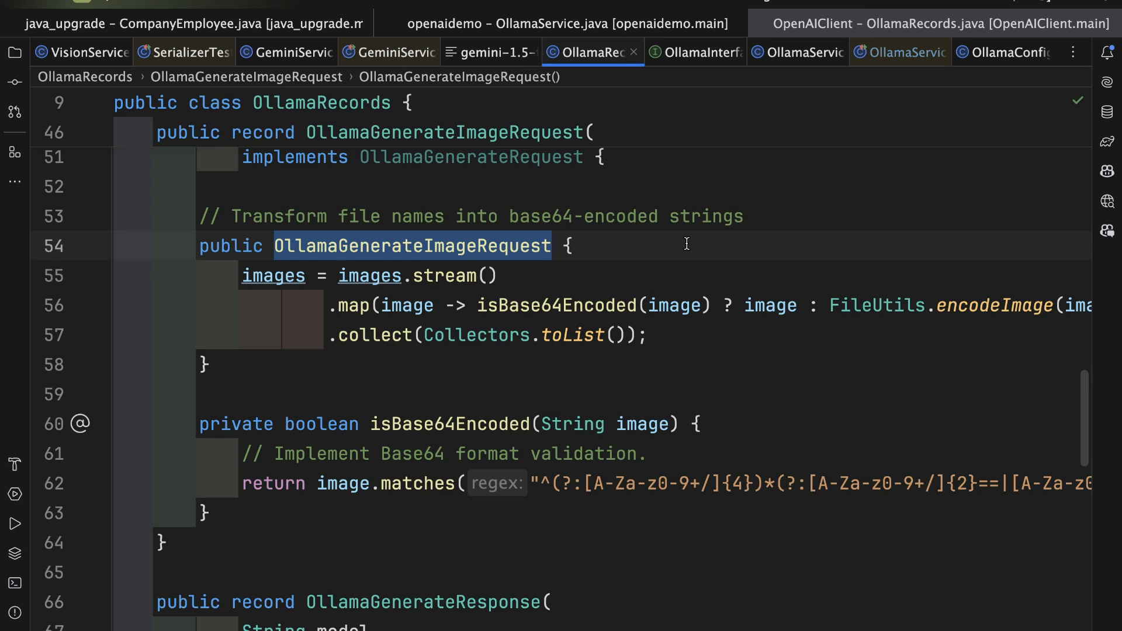
pyautogui.click(371, 276)
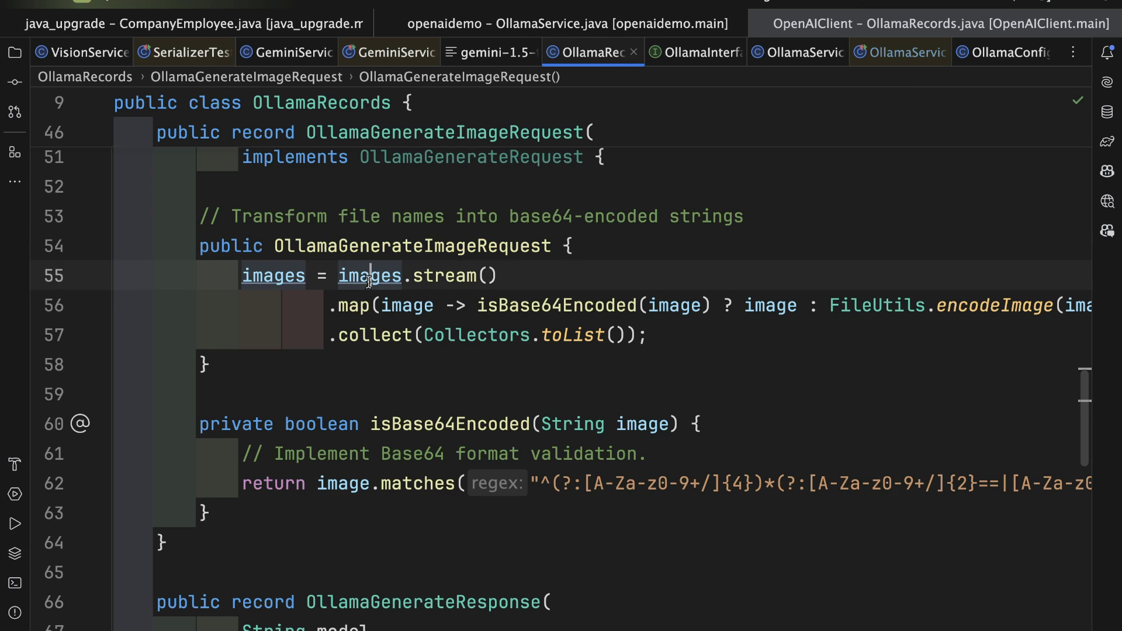
pyautogui.scroll(3)
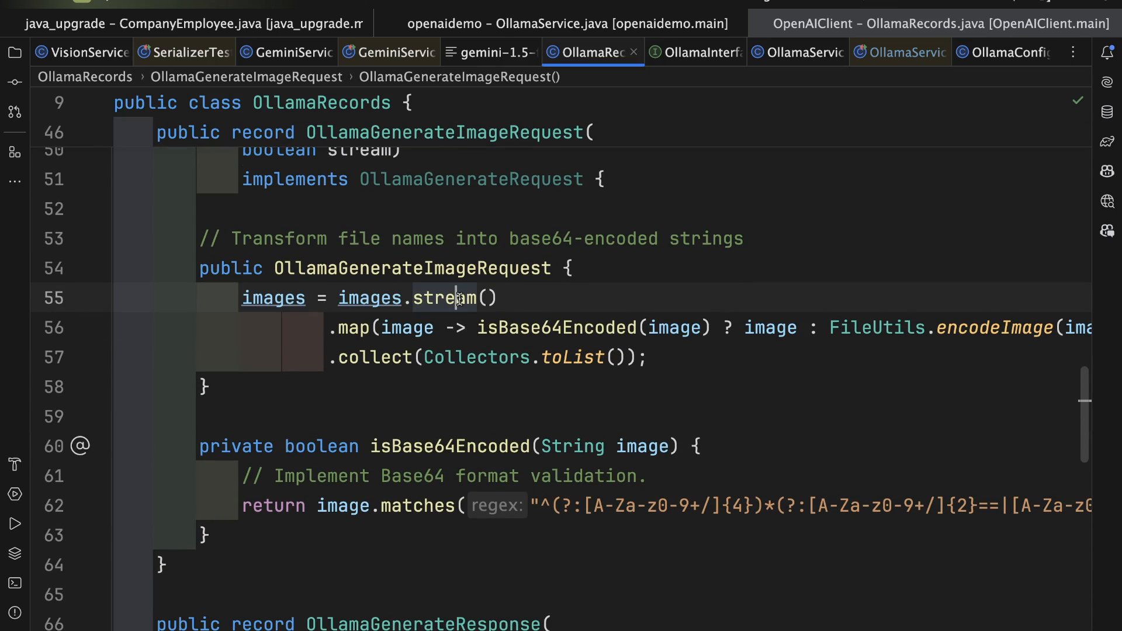
pyautogui.click(566, 327)
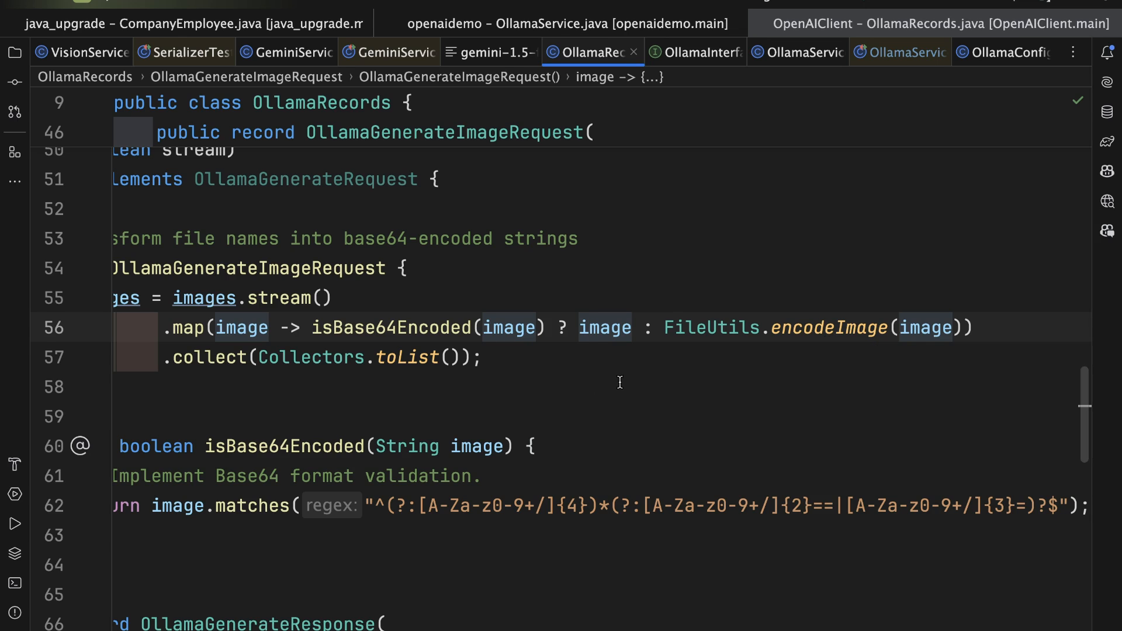
pyautogui.scroll(-3)
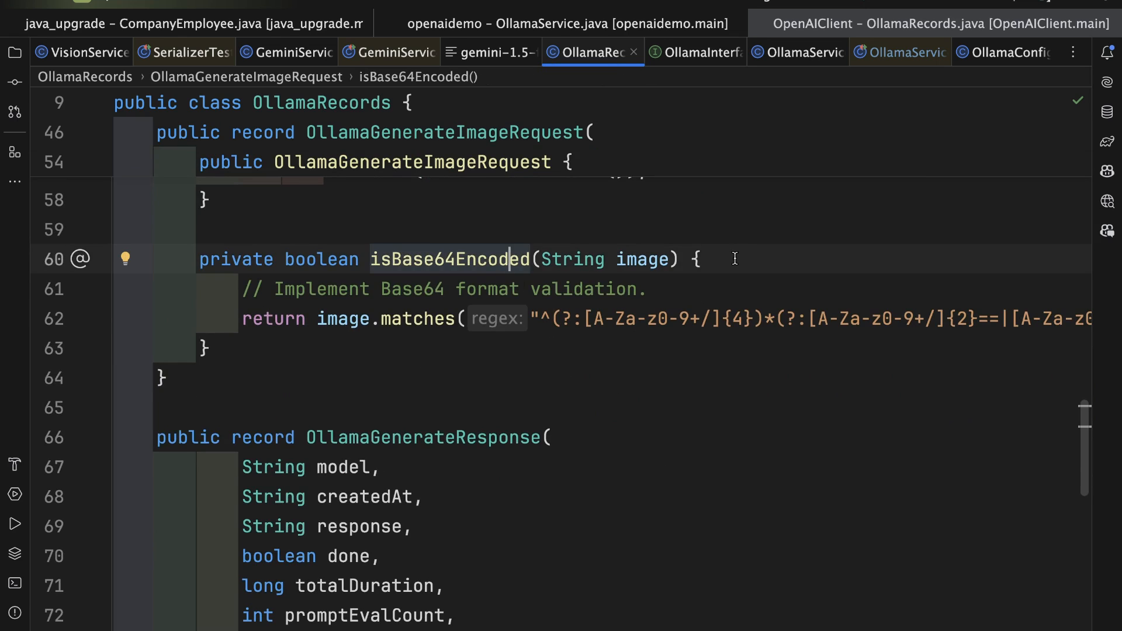
pyautogui.moveTo(843, 335)
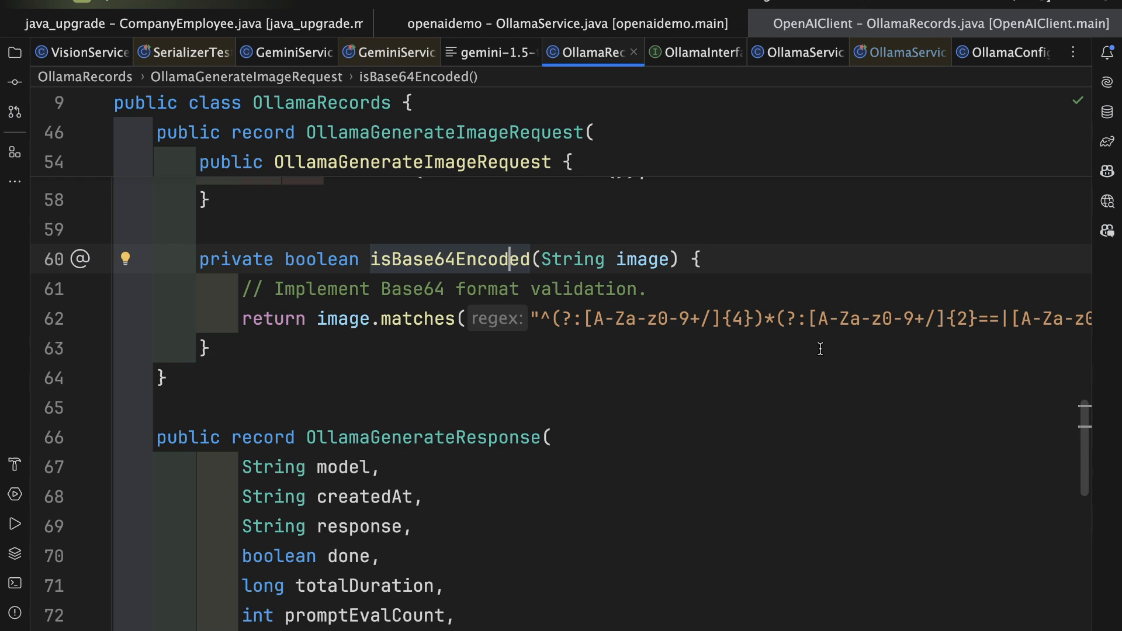
pyautogui.scroll(-3)
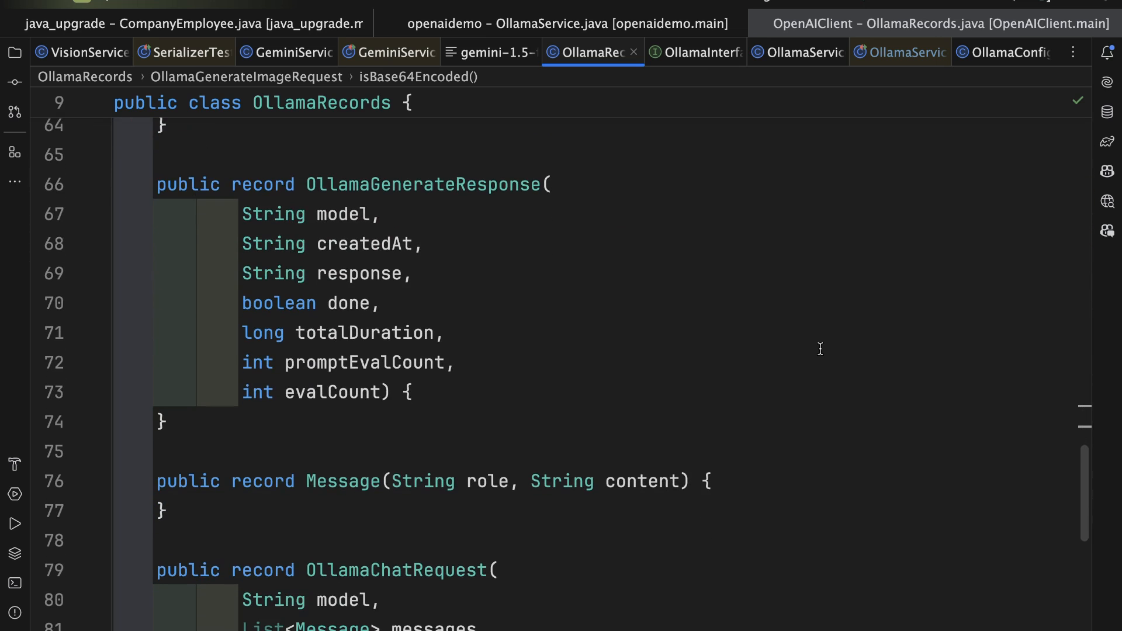
pyautogui.click(550, 176)
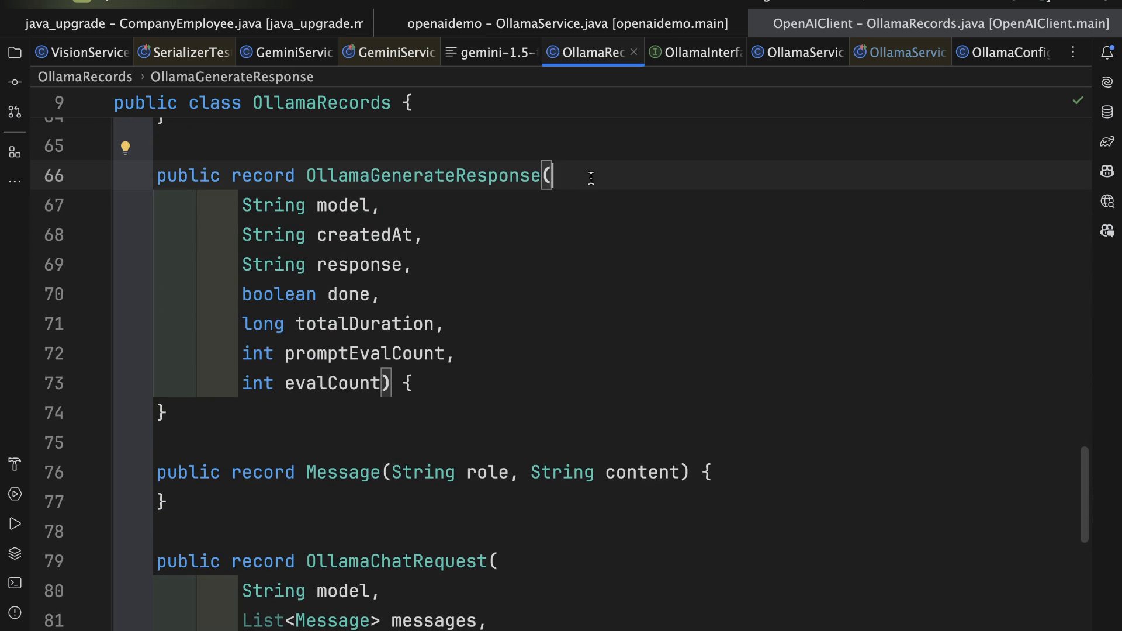
pyautogui.click(425, 235)
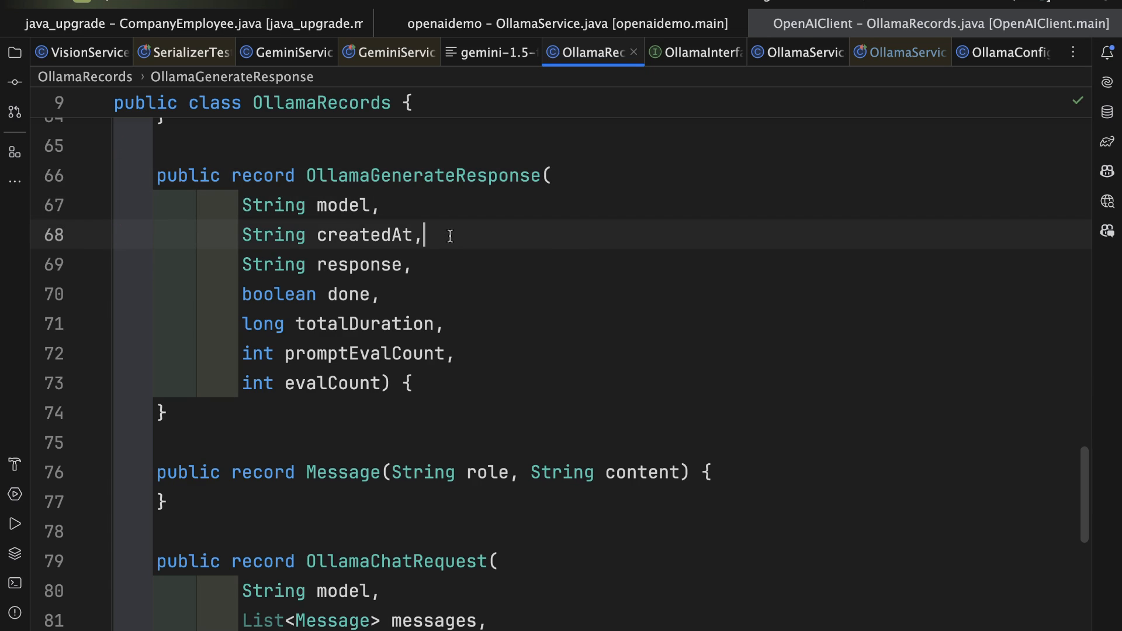
pyautogui.doubleClick(359, 265)
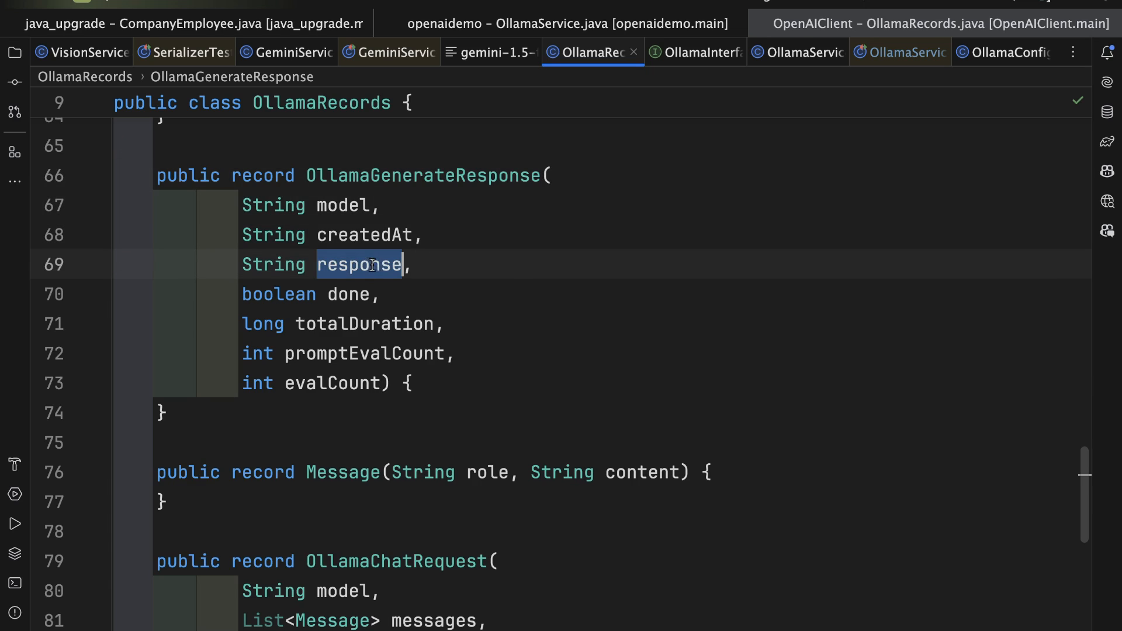
pyautogui.click(410, 295)
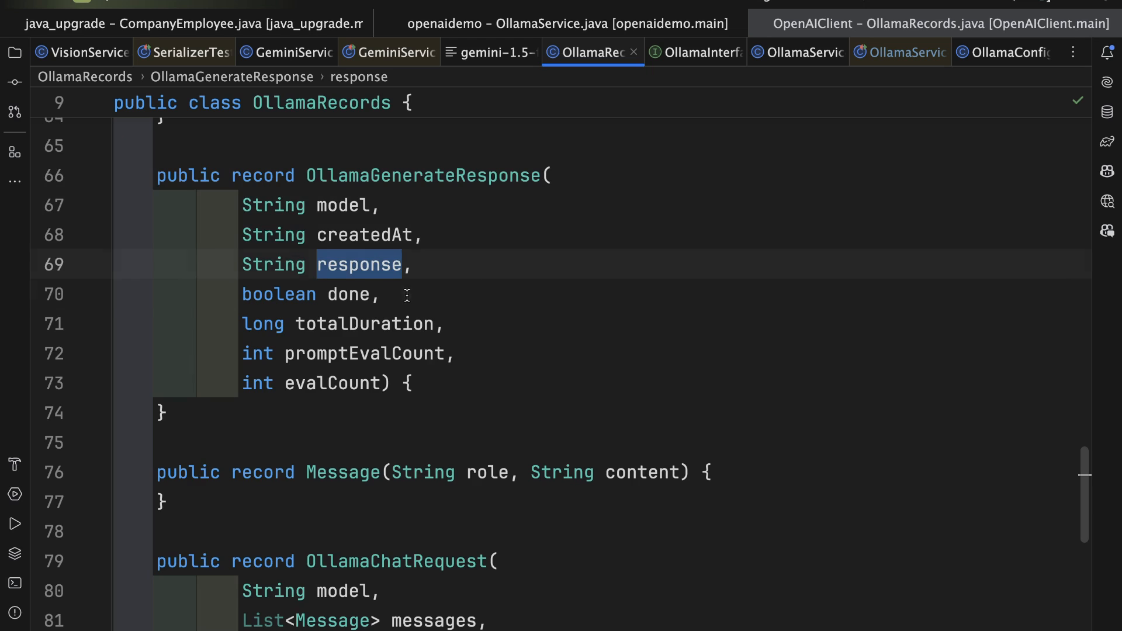
pyautogui.click(584, 295)
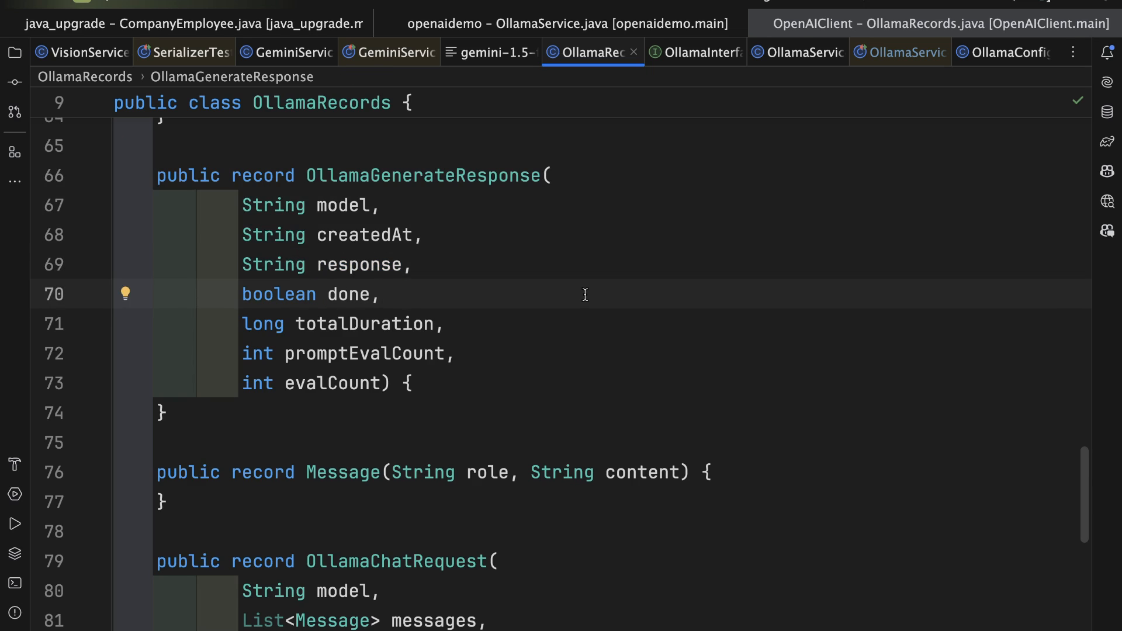
pyautogui.moveTo(525, 320)
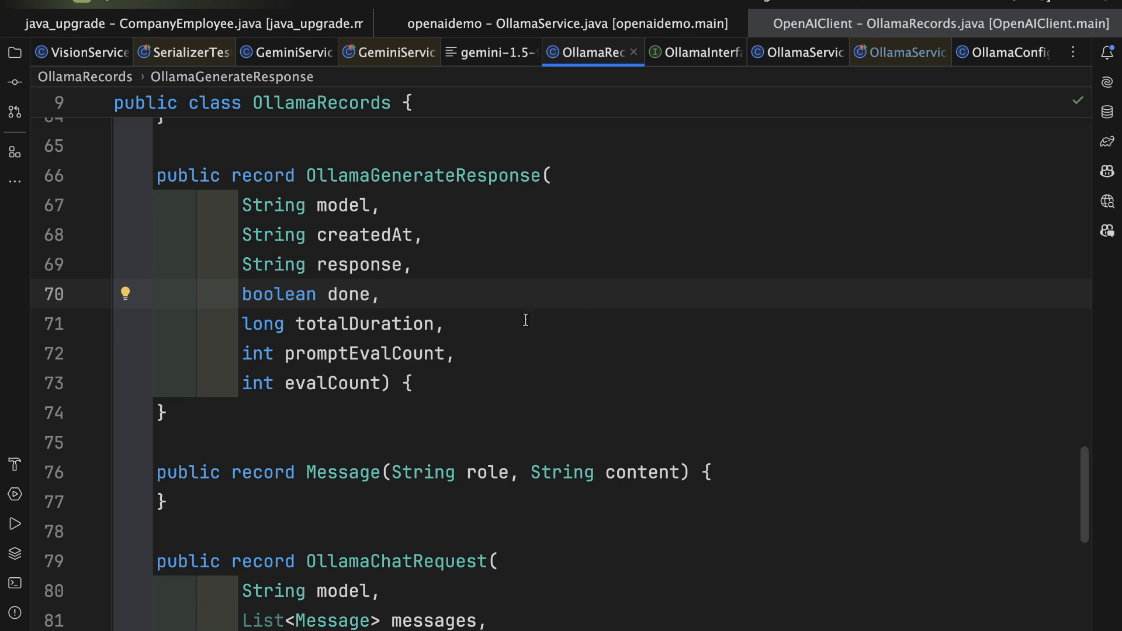
pyautogui.scroll(-3)
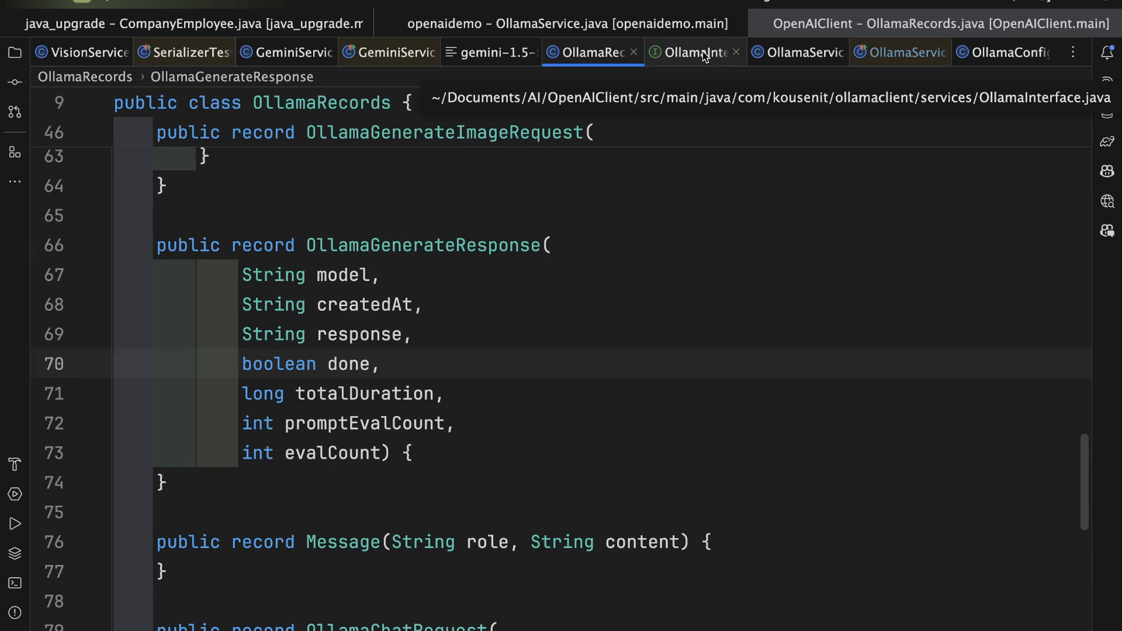
# - Review OllamaInterface's /tags mapping, getModels method and generate method
pyautogui.click(693, 53)
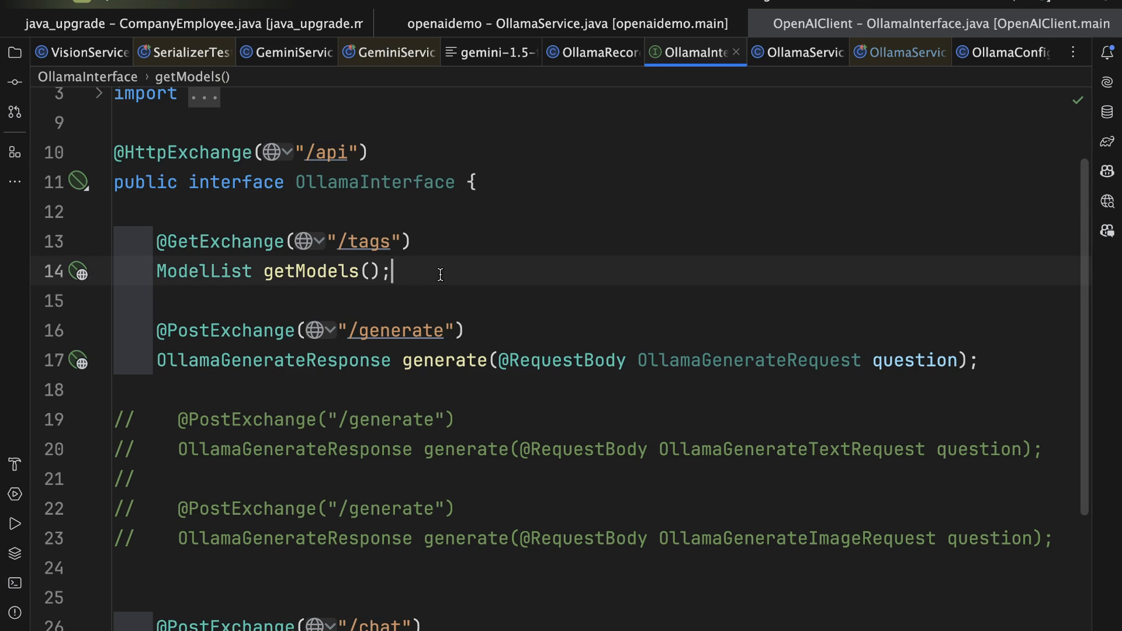
pyautogui.click(413, 241)
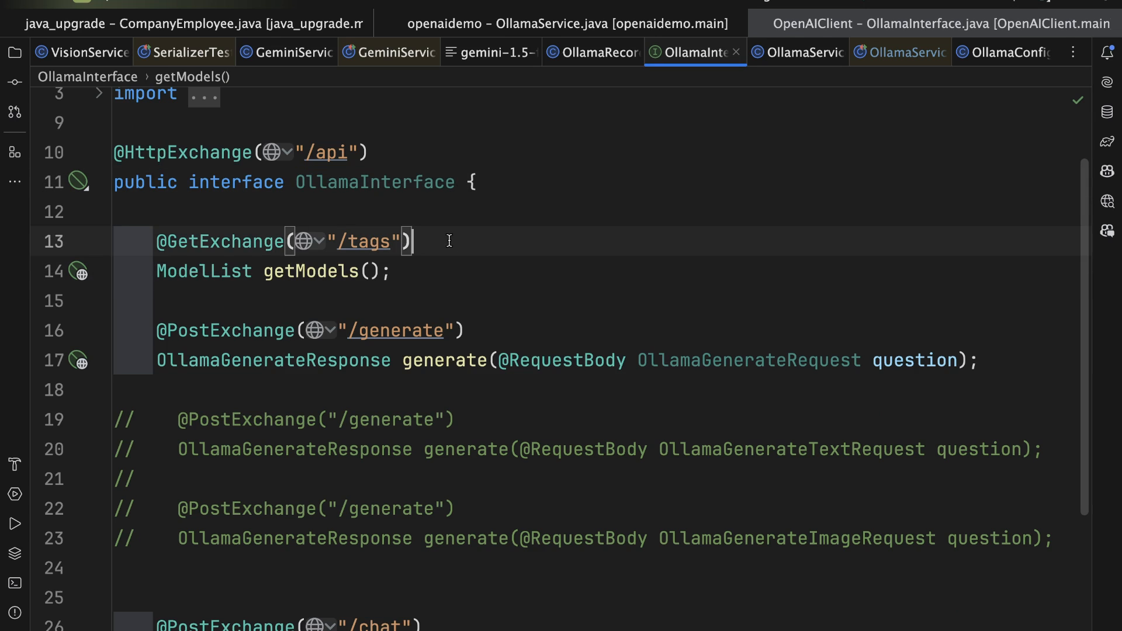
pyautogui.click(436, 271)
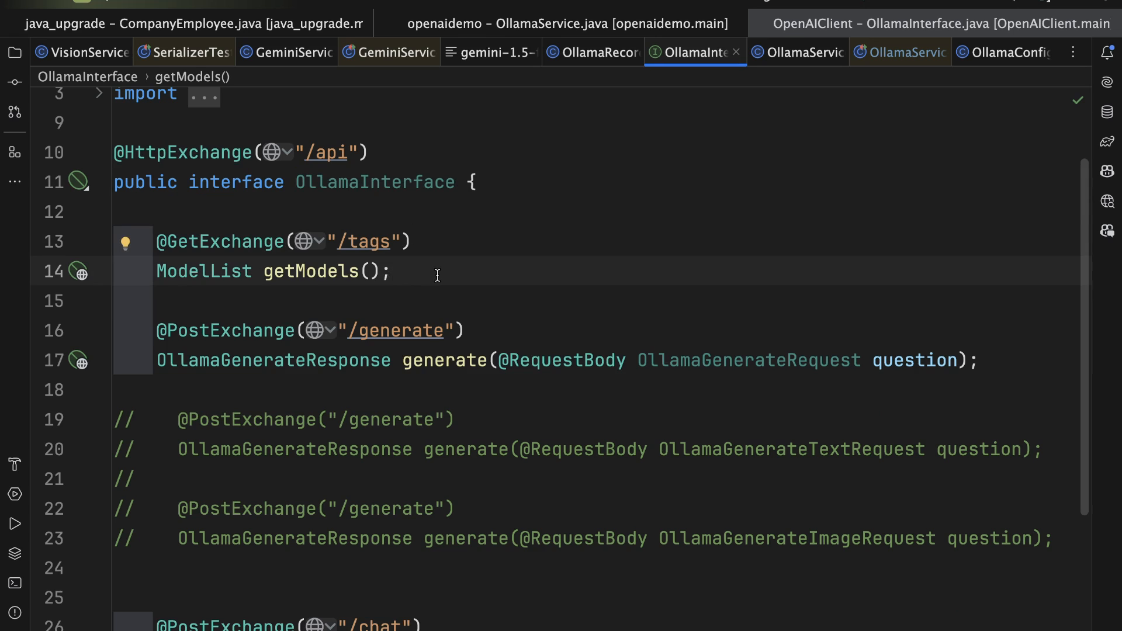
pyautogui.click(444, 360)
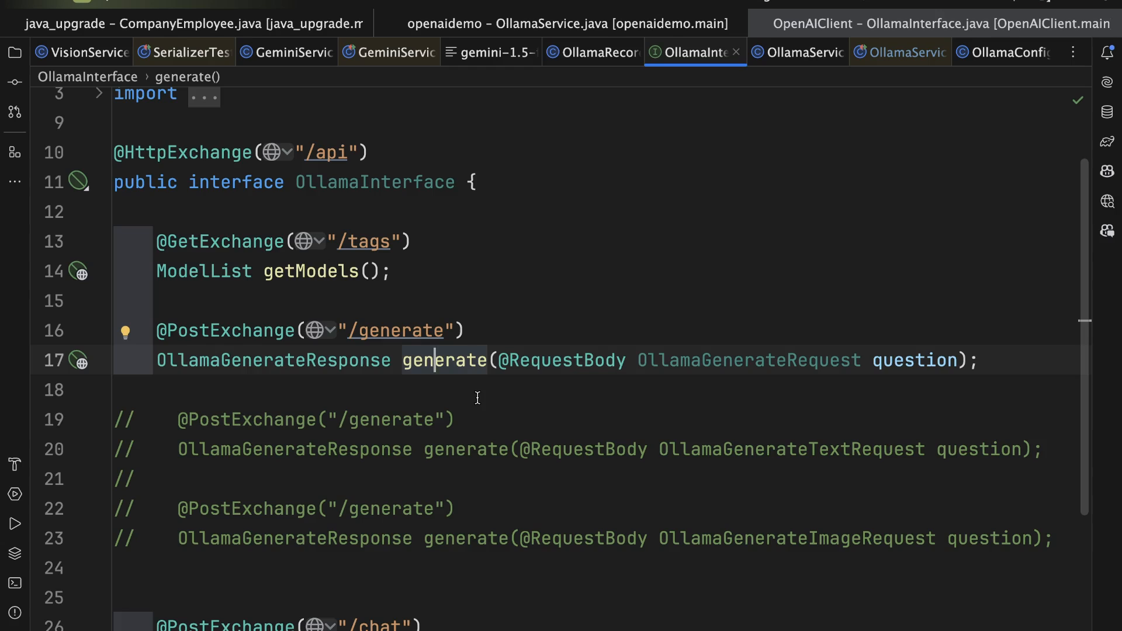
pyautogui.moveTo(461, 360)
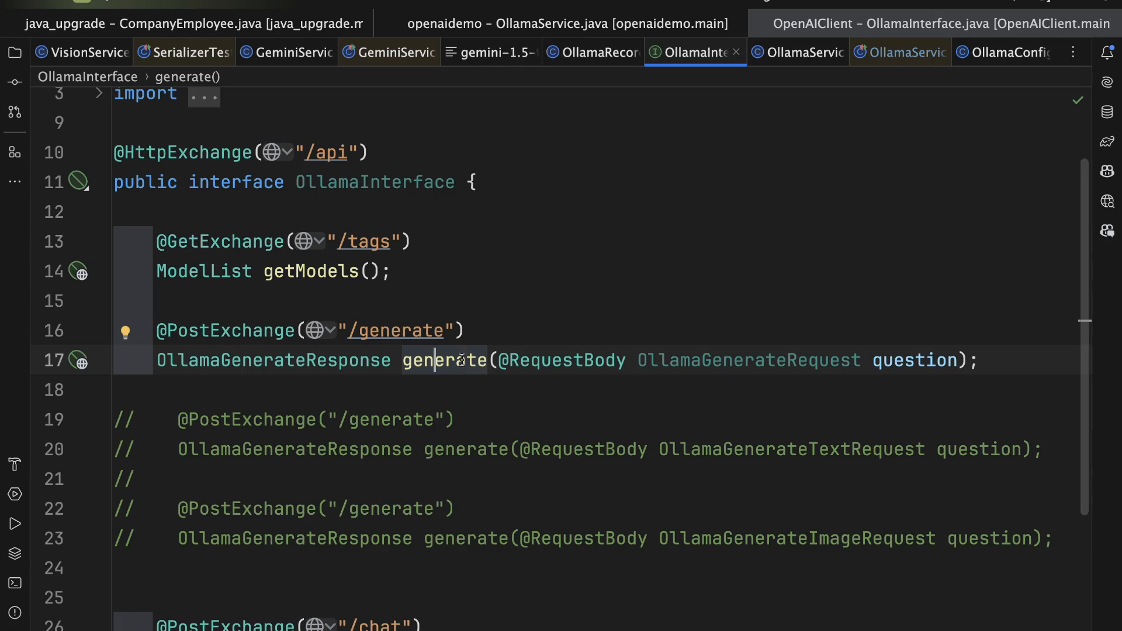
# - Examine generate's OllamaGenerateRequest parameter and the commented-out image request variant, then switch to OllamaService
pyautogui.doubleClick(748, 360)
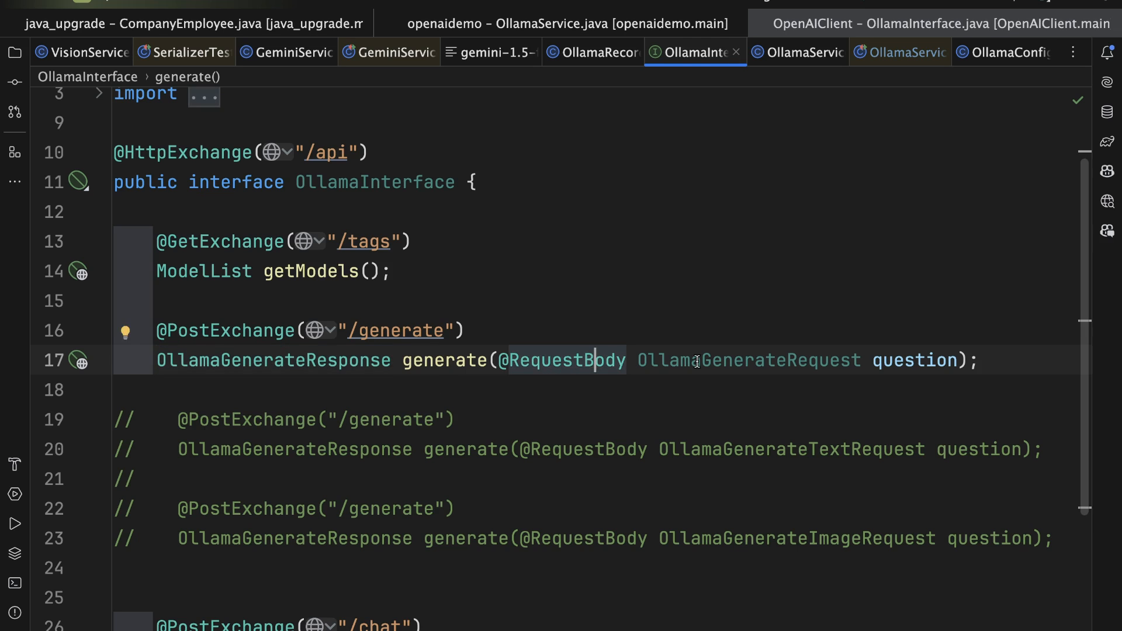
pyautogui.doubleClick(749, 360)
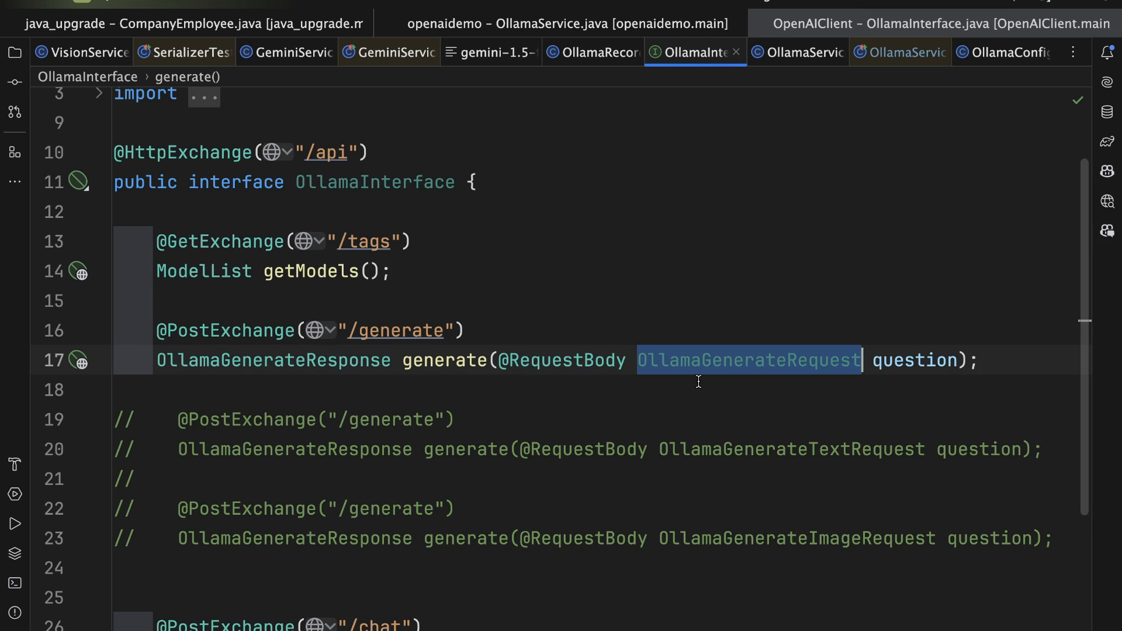
pyautogui.scroll(-3)
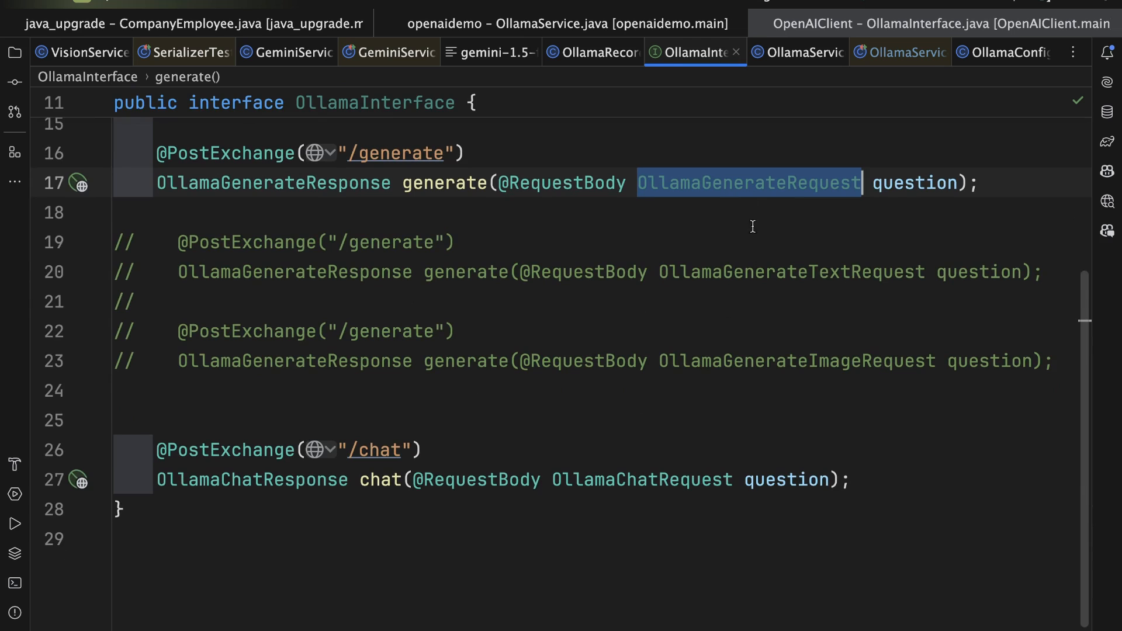
pyautogui.click(731, 361)
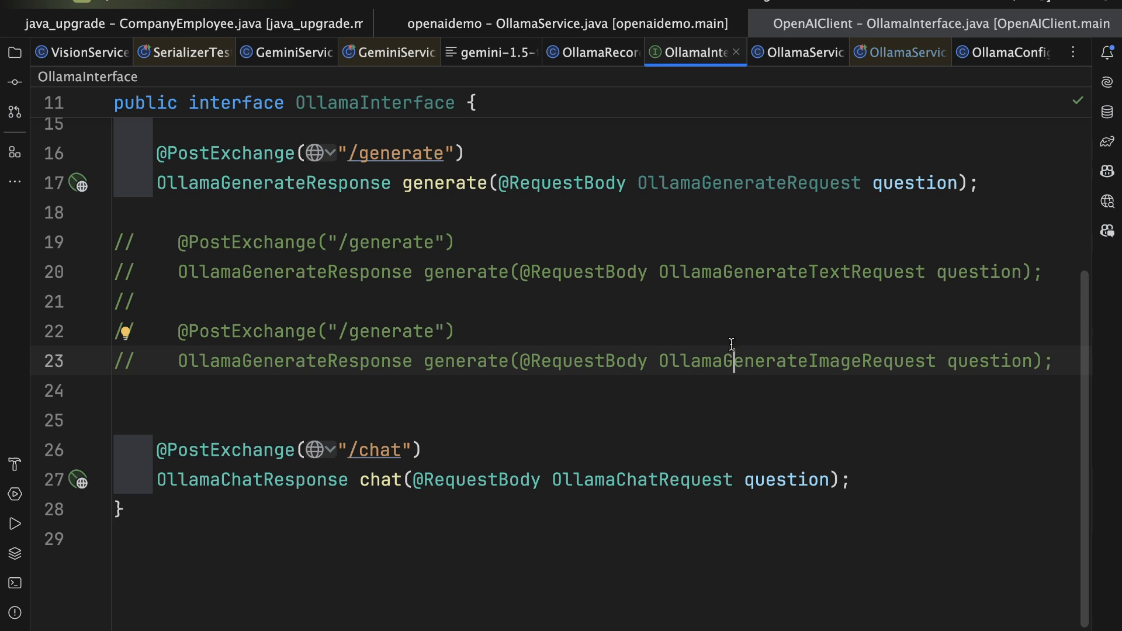
pyautogui.moveTo(381, 272)
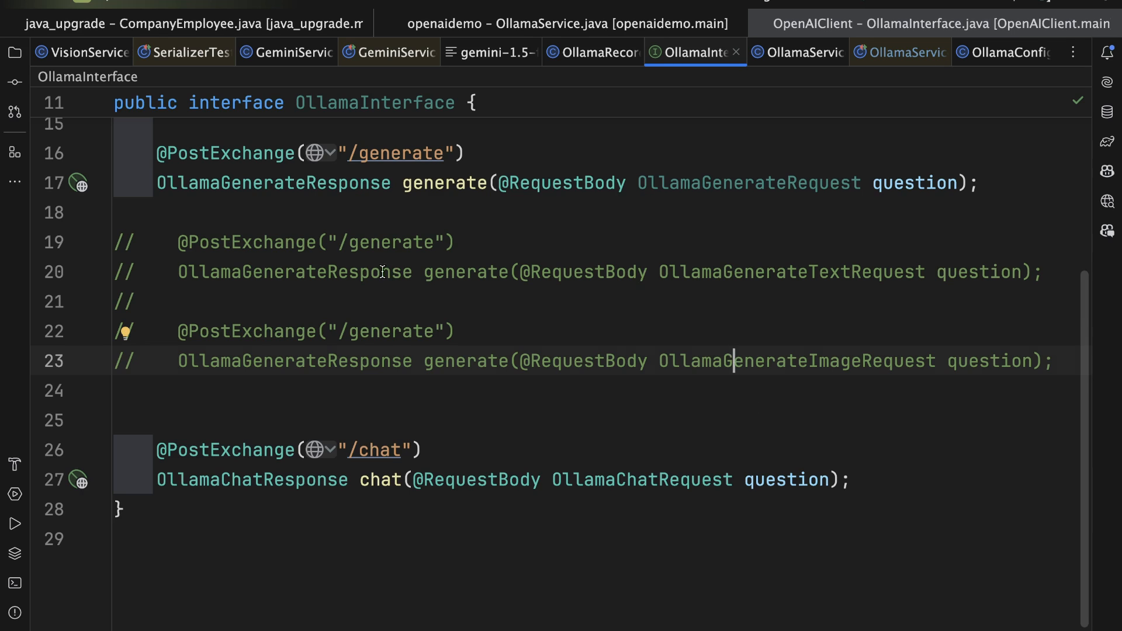
pyautogui.moveTo(381, 361)
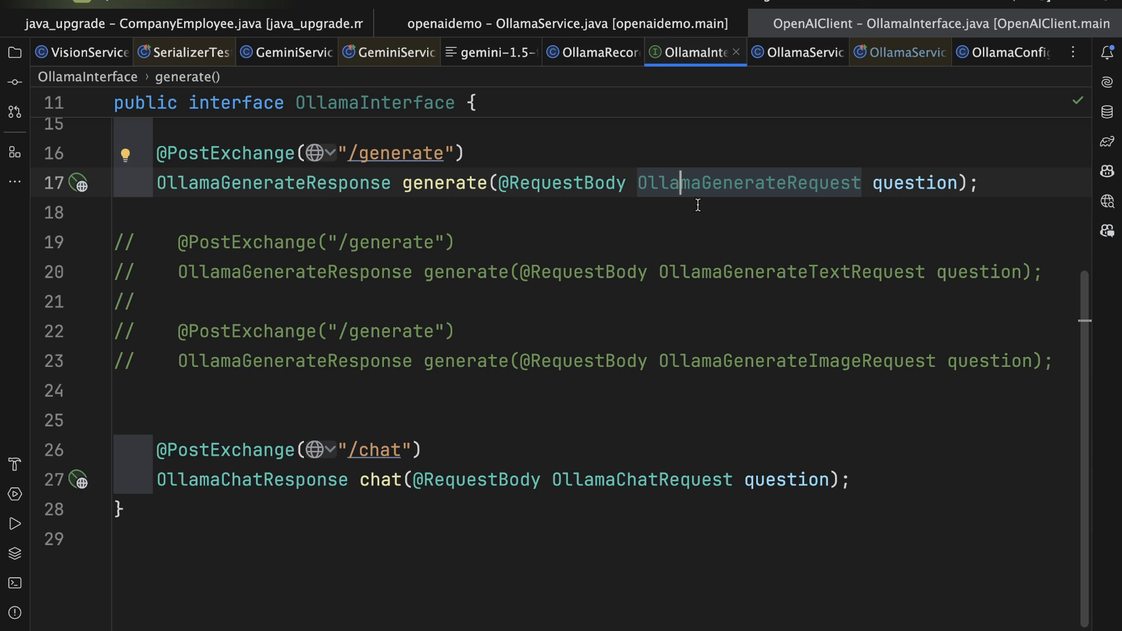
pyautogui.moveTo(654, 228)
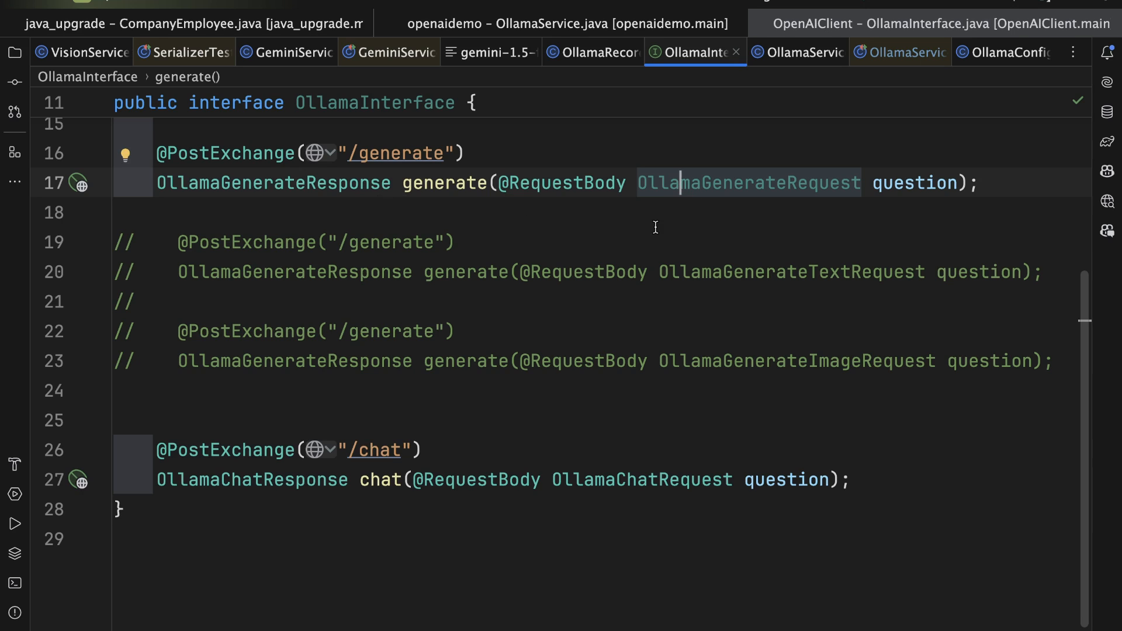
pyautogui.click(794, 52)
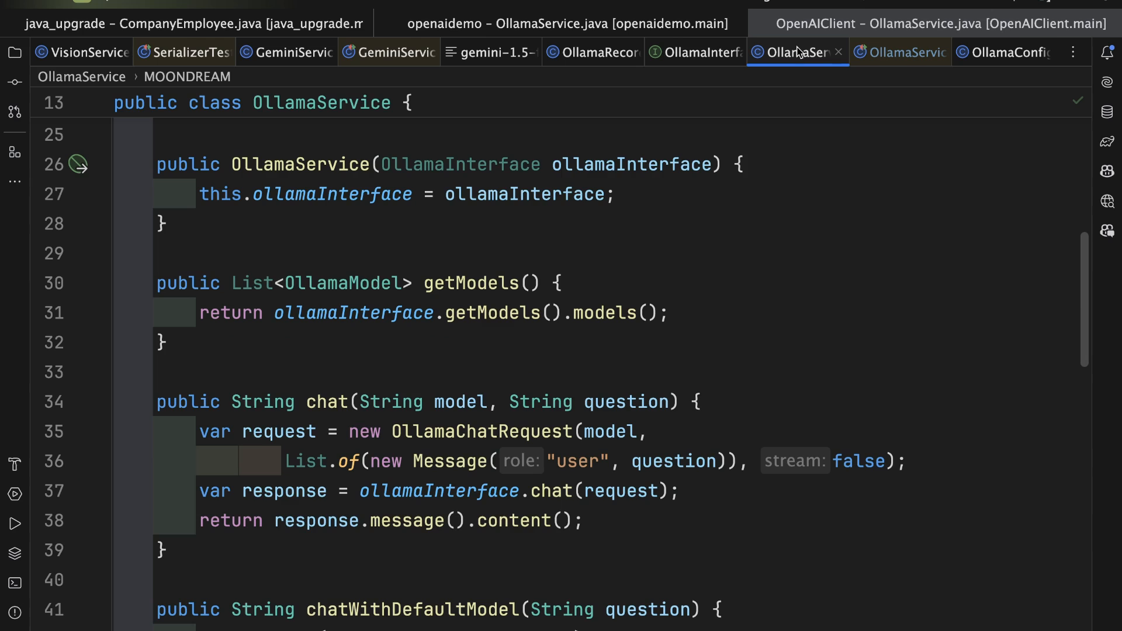
# - Walk through OllamaService's DEFAULT_MODEL constant, constructor and getModels down to the generate method
pyautogui.scroll(3)
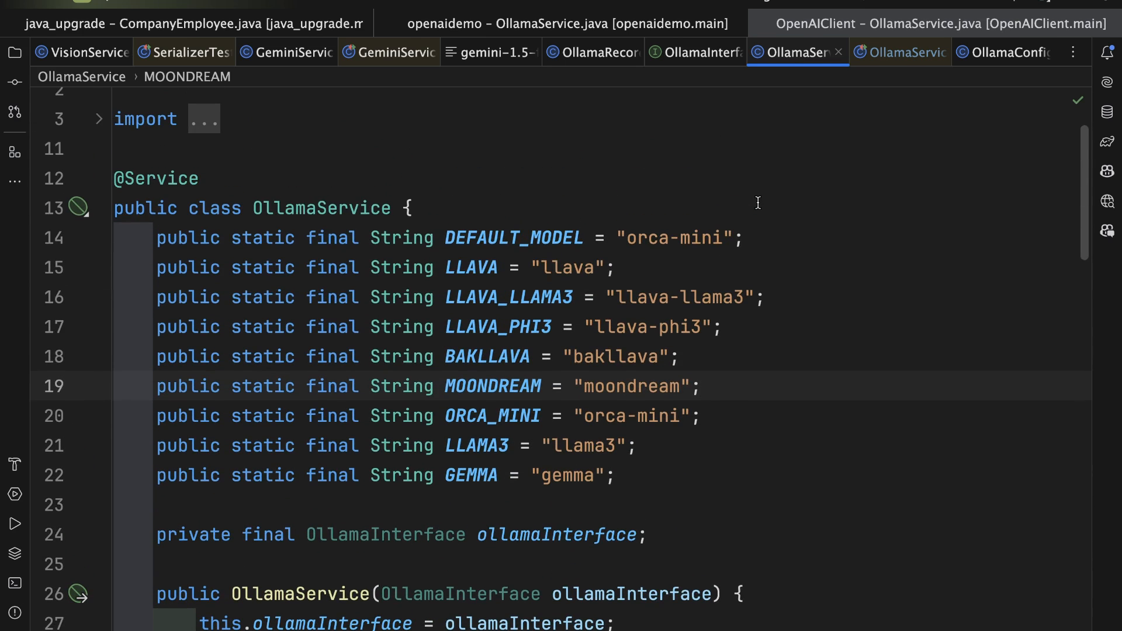
pyautogui.click(187, 178)
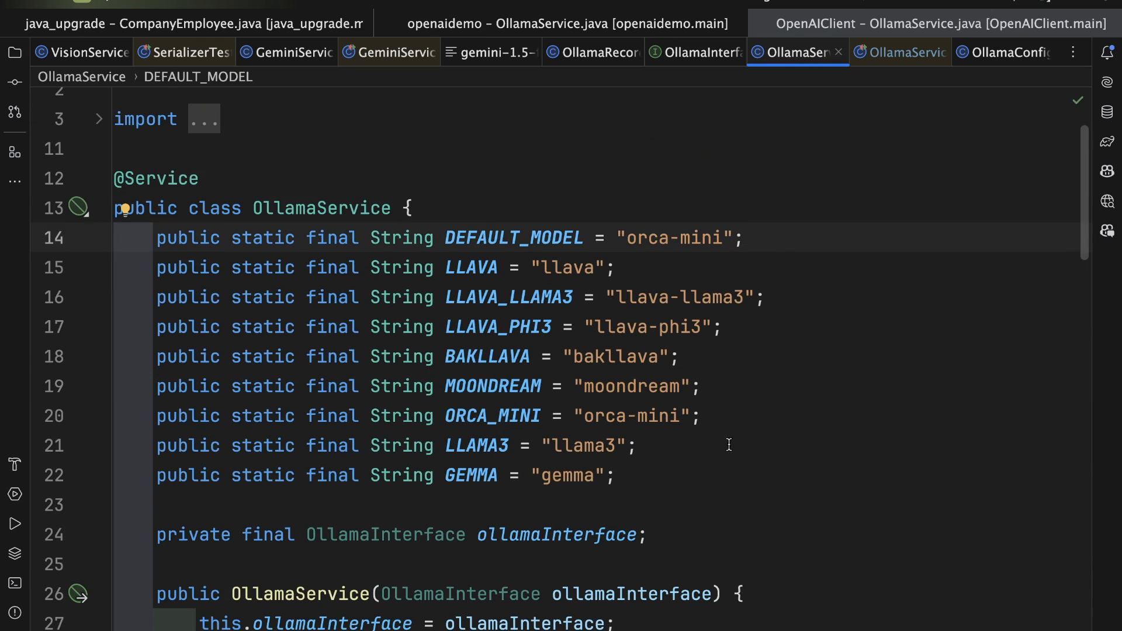
pyautogui.scroll(-3)
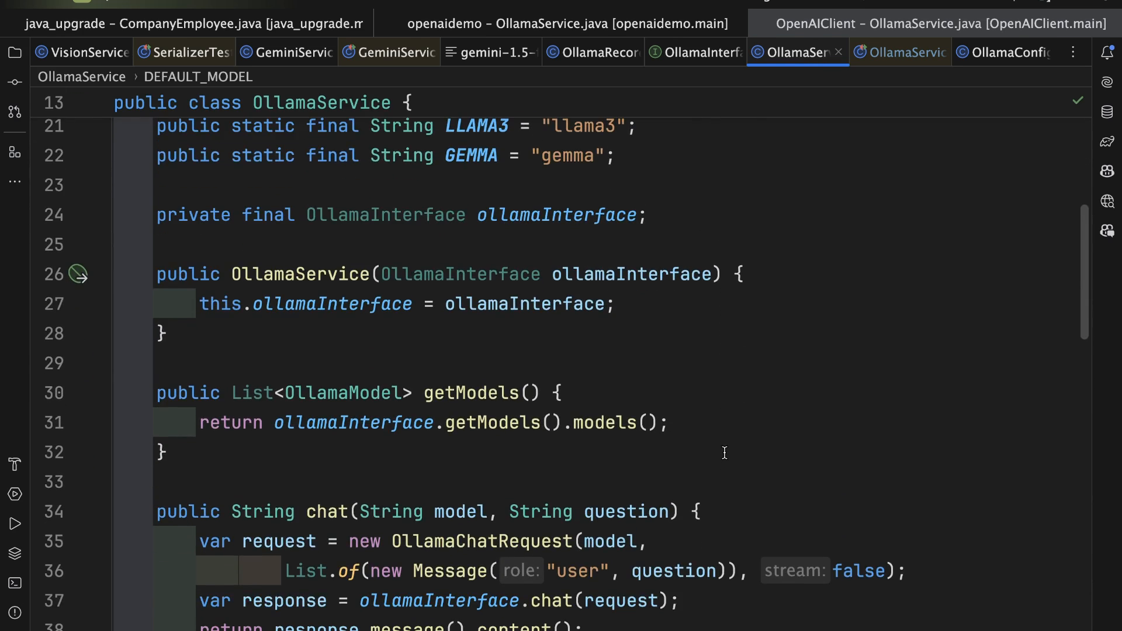
pyautogui.click(751, 274)
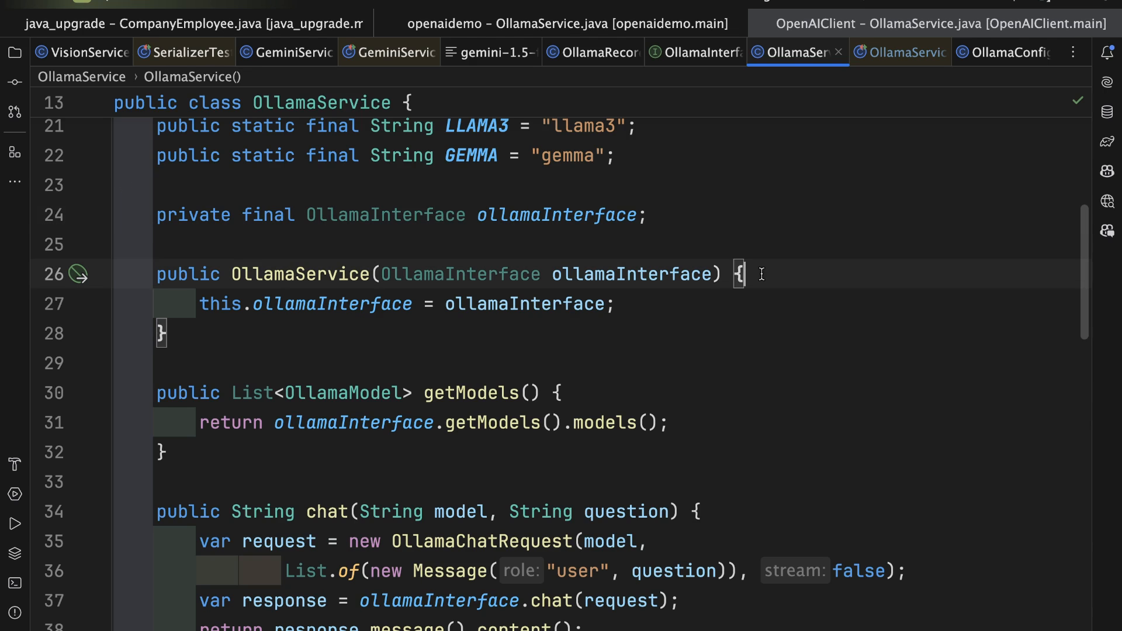
pyautogui.scroll(-3)
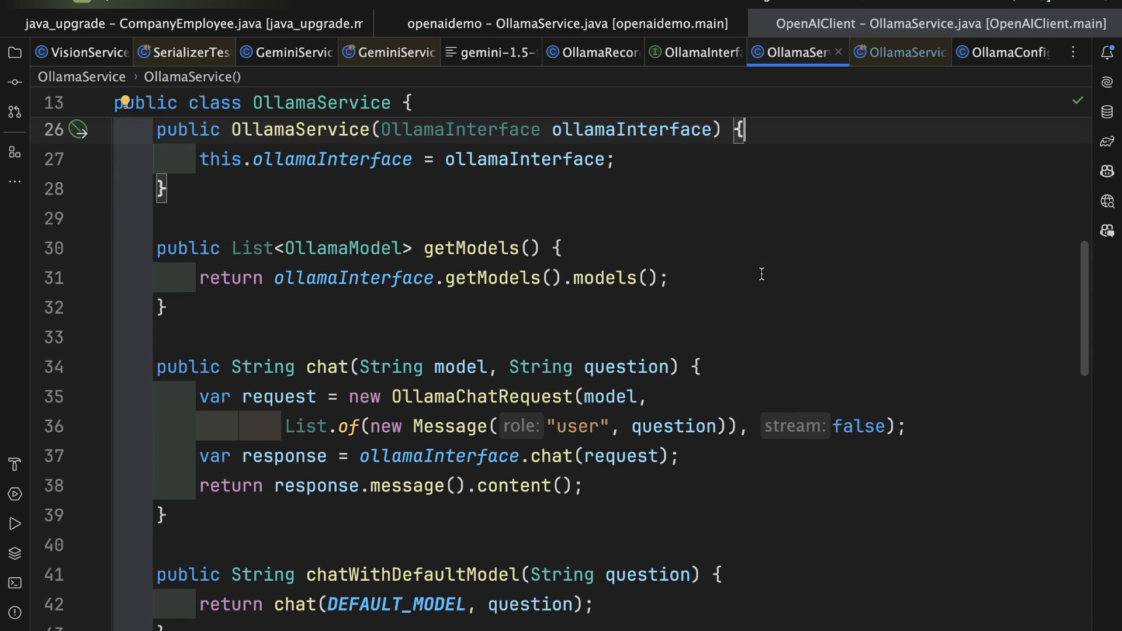
pyautogui.click(673, 278)
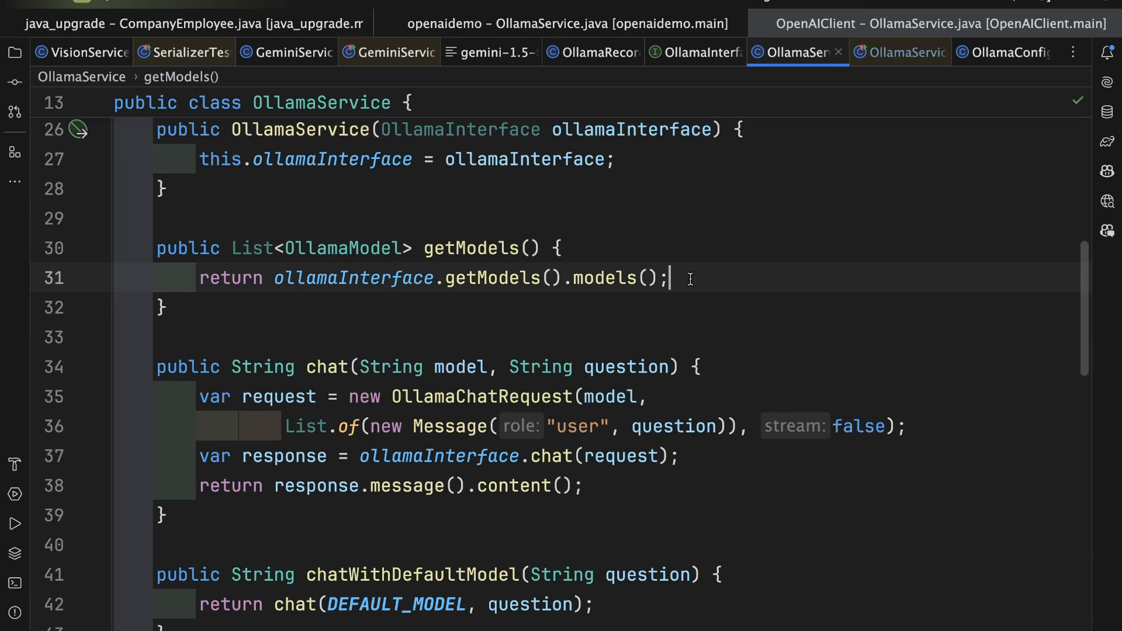
pyautogui.moveTo(311, 269)
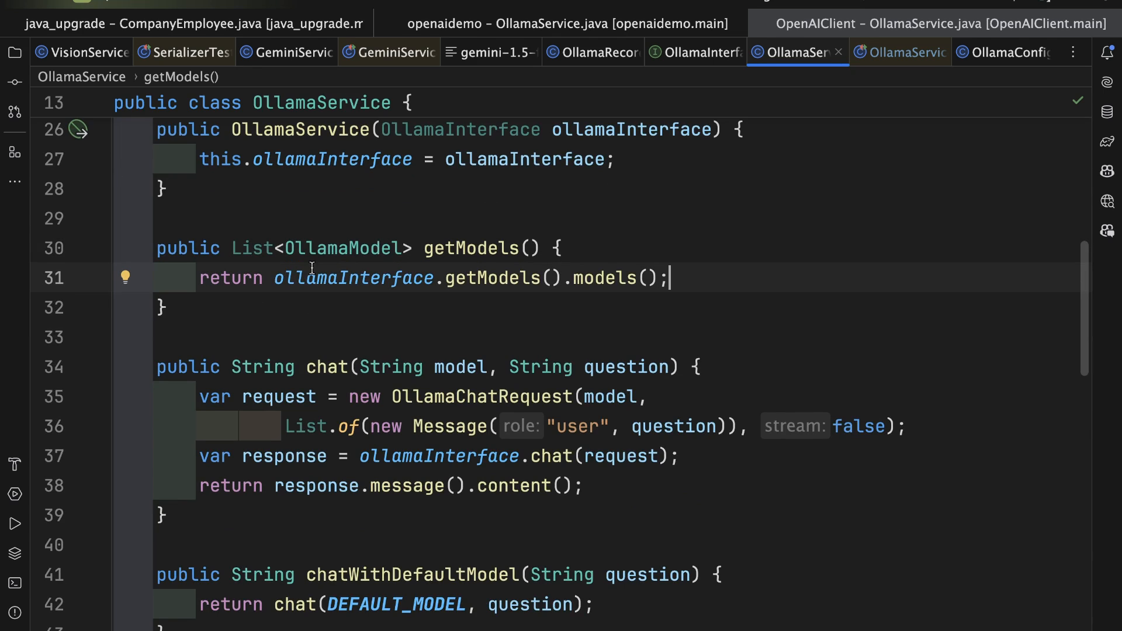
pyautogui.moveTo(749, 291)
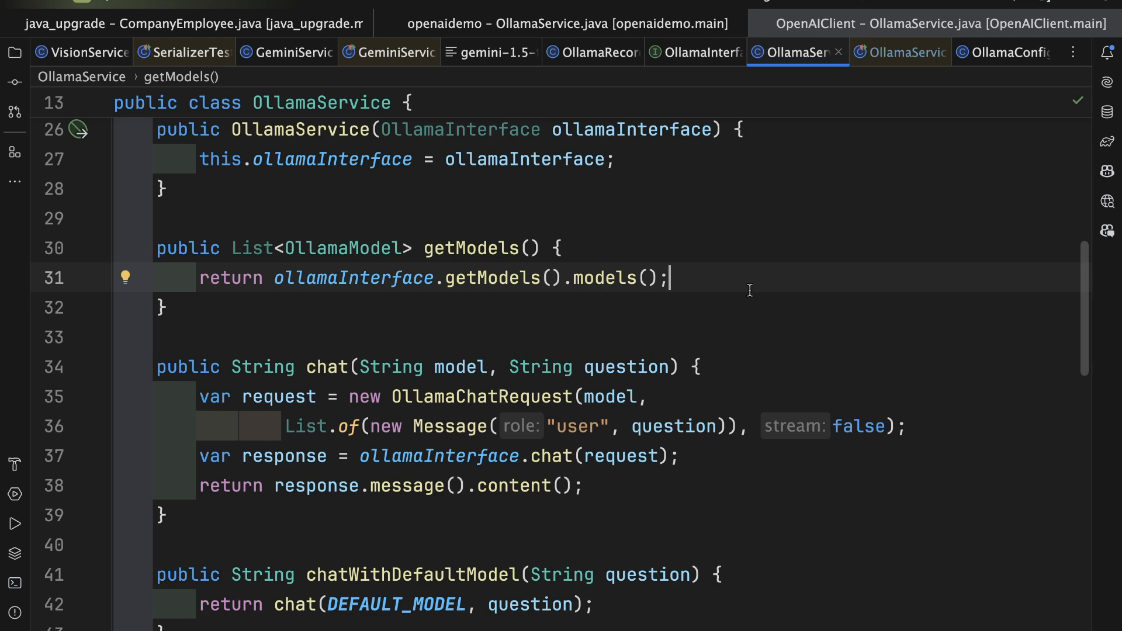
pyautogui.scroll(-3)
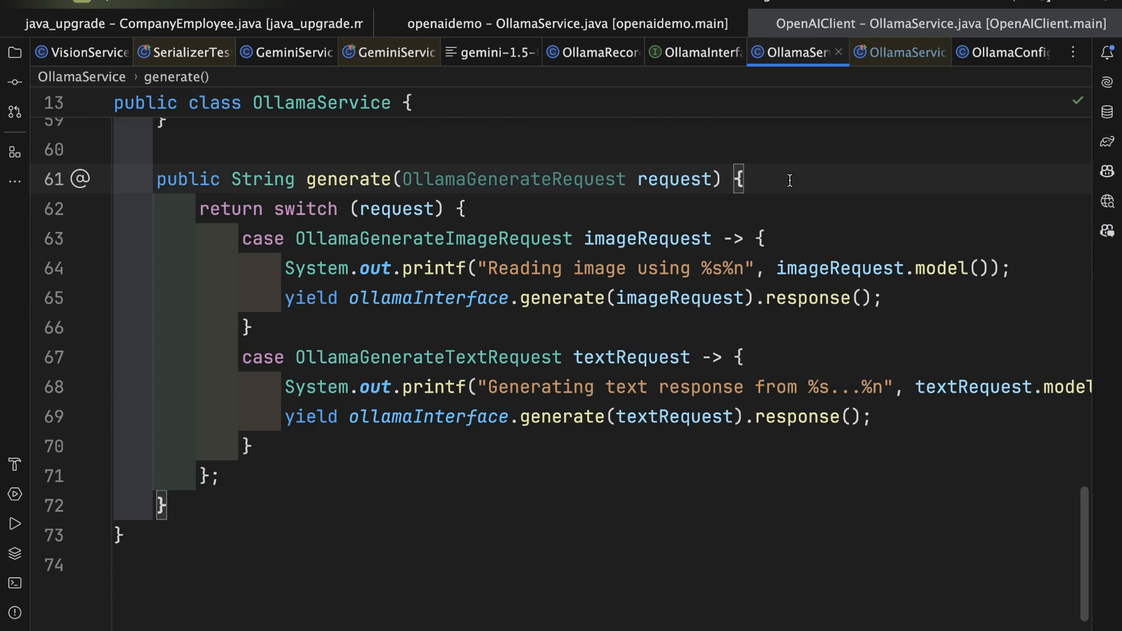
# - Step through the generate switch's image and text request cases, then switch to OllamaServiceTest
pyautogui.doubleClick(512, 178)
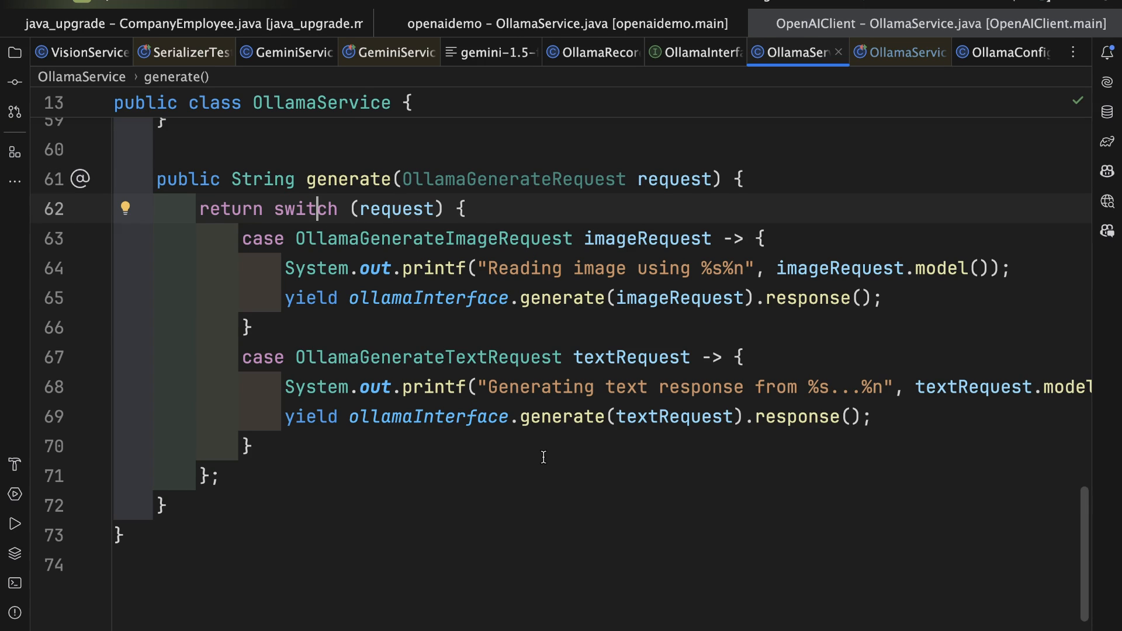
pyautogui.moveTo(428, 240)
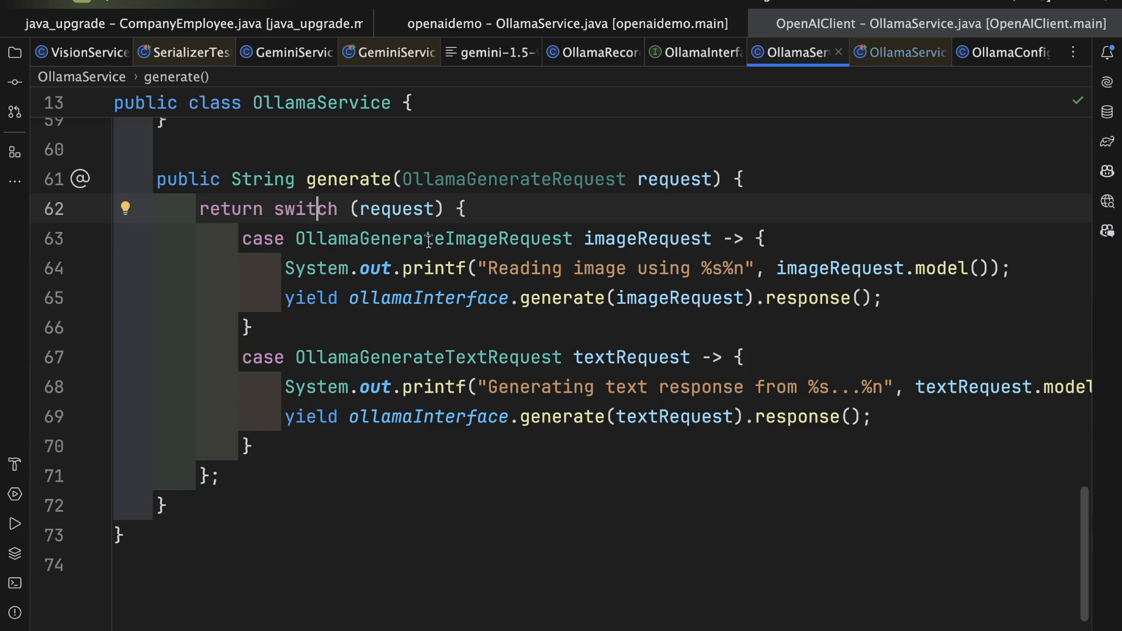
pyautogui.click(637, 238)
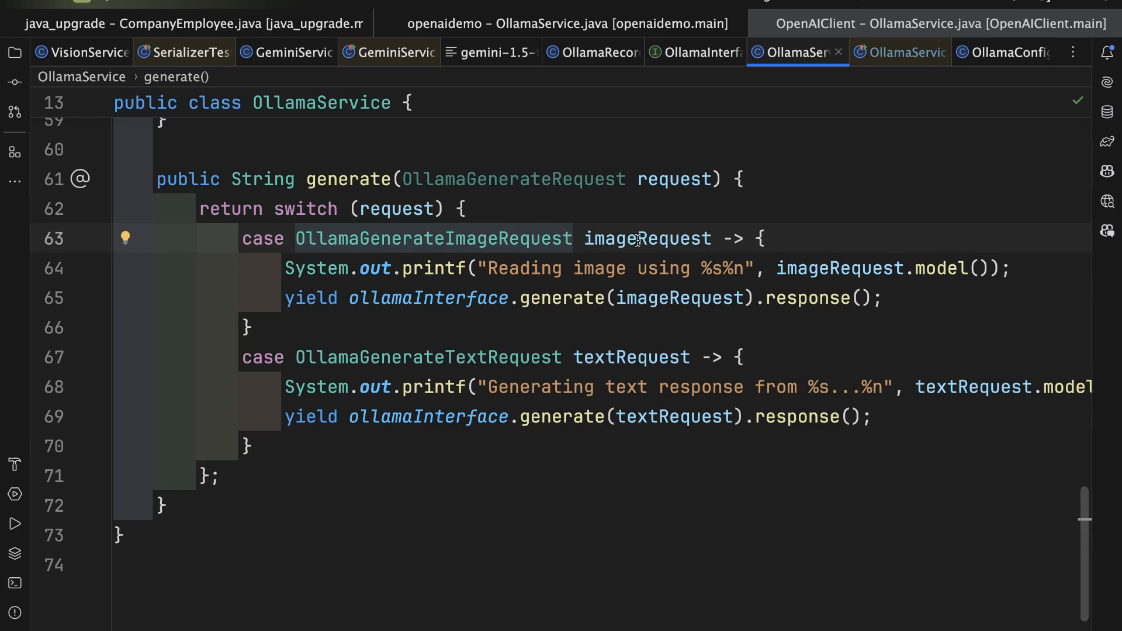
pyautogui.click(600, 269)
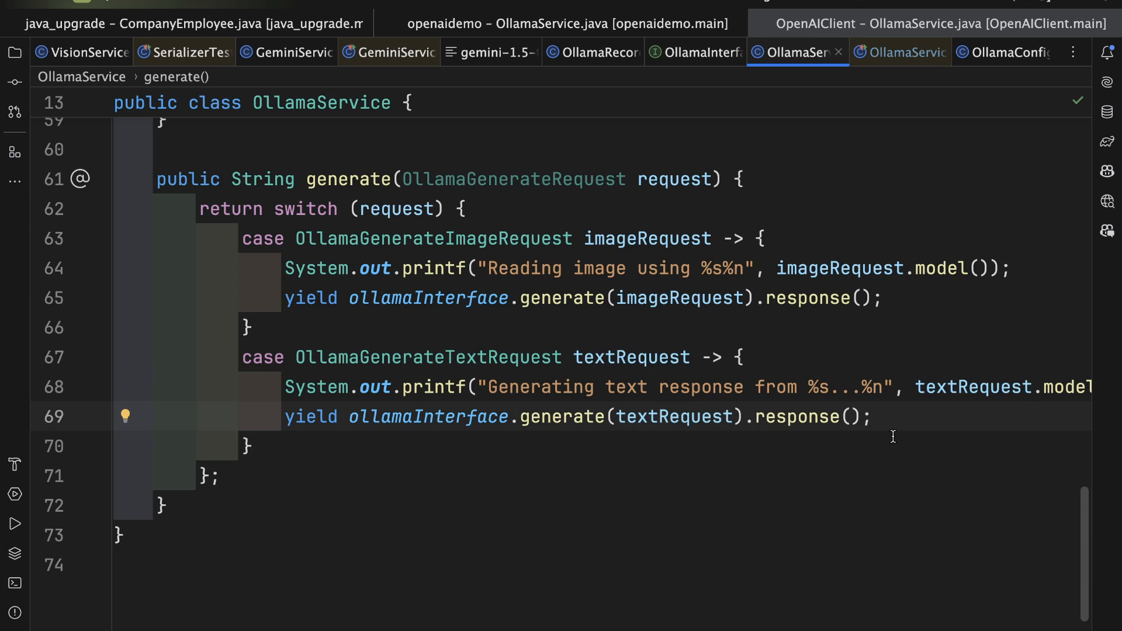
pyautogui.click(563, 298)
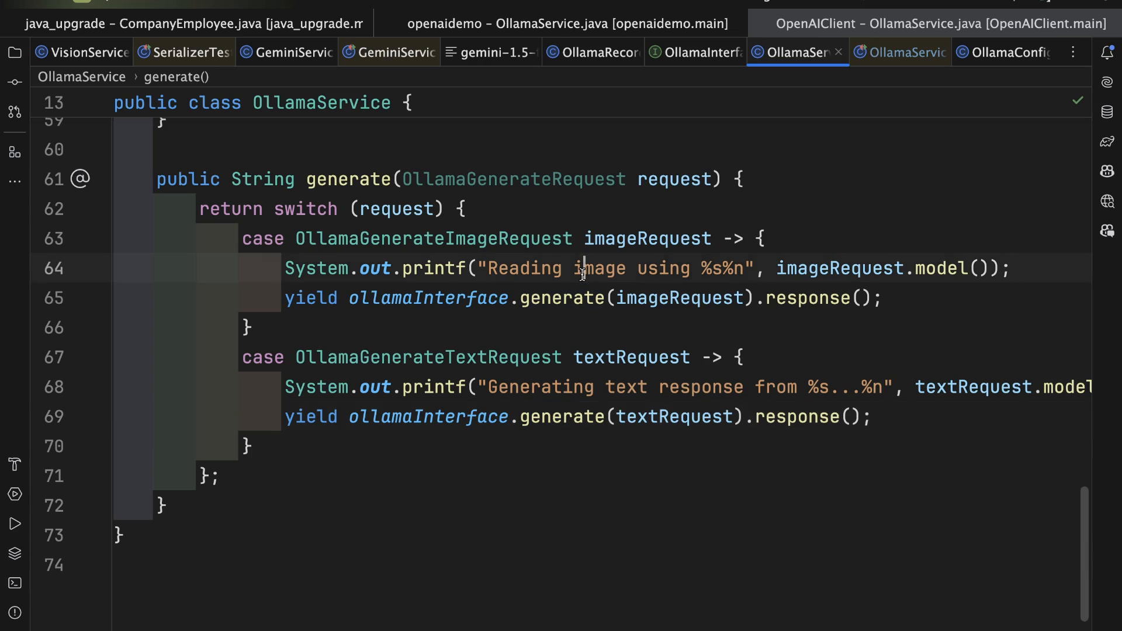
pyautogui.click(873, 416)
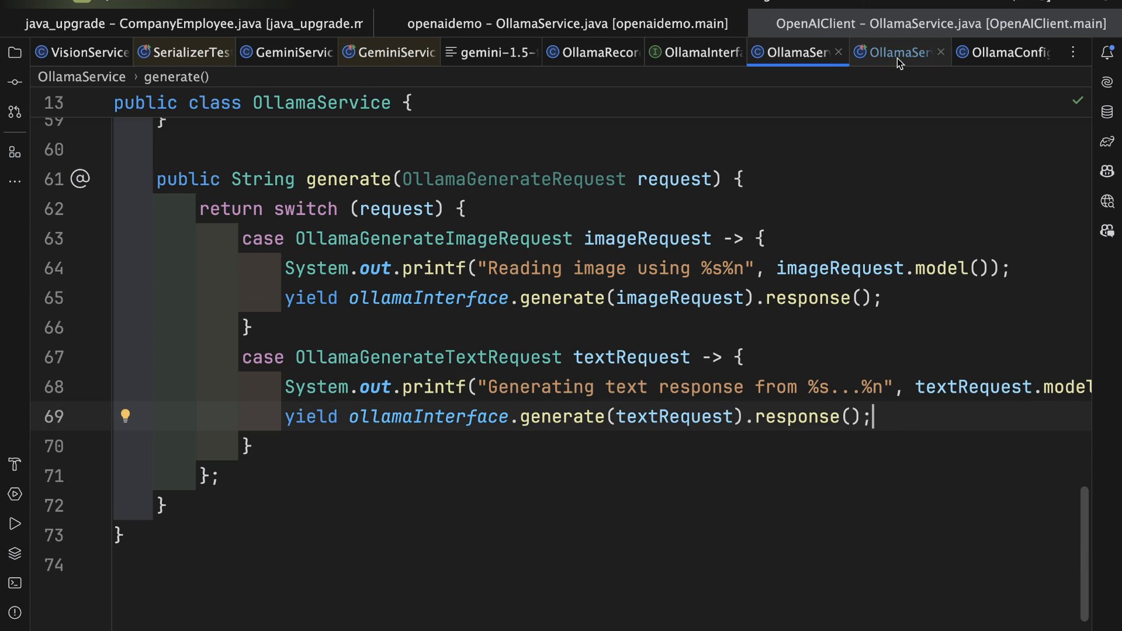
pyautogui.click(897, 52)
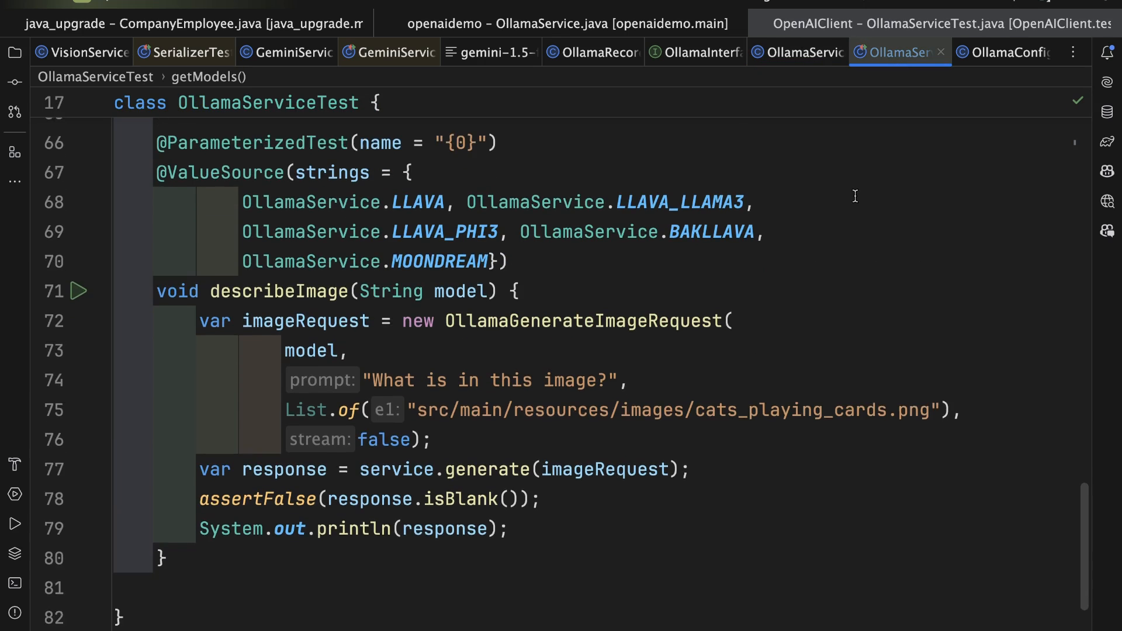
pyautogui.scroll(3)
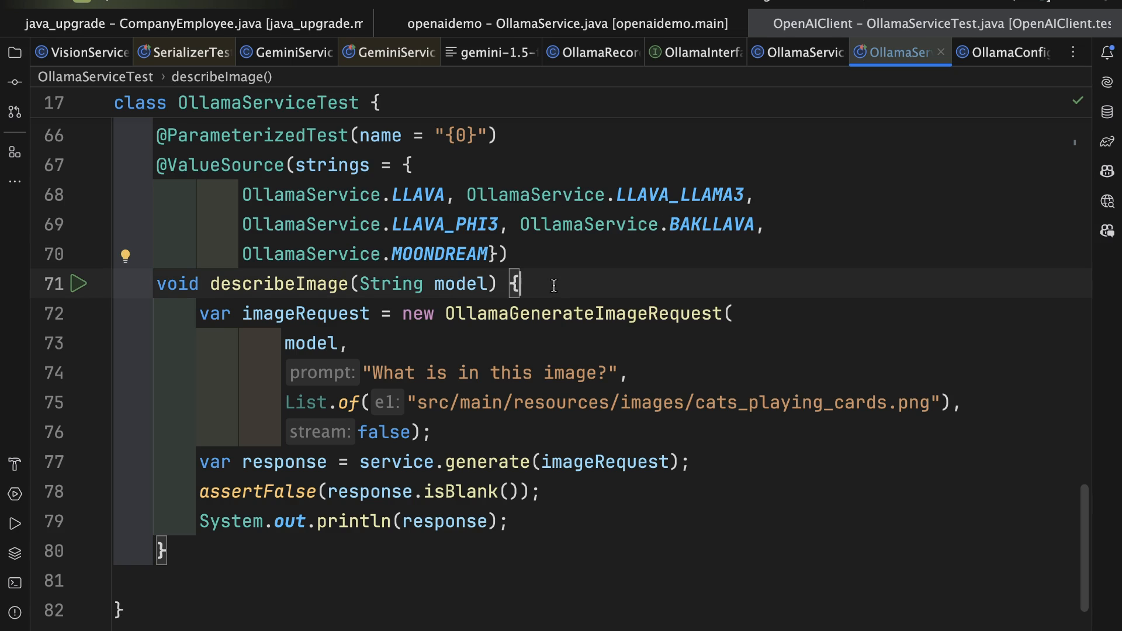
pyautogui.click(569, 313)
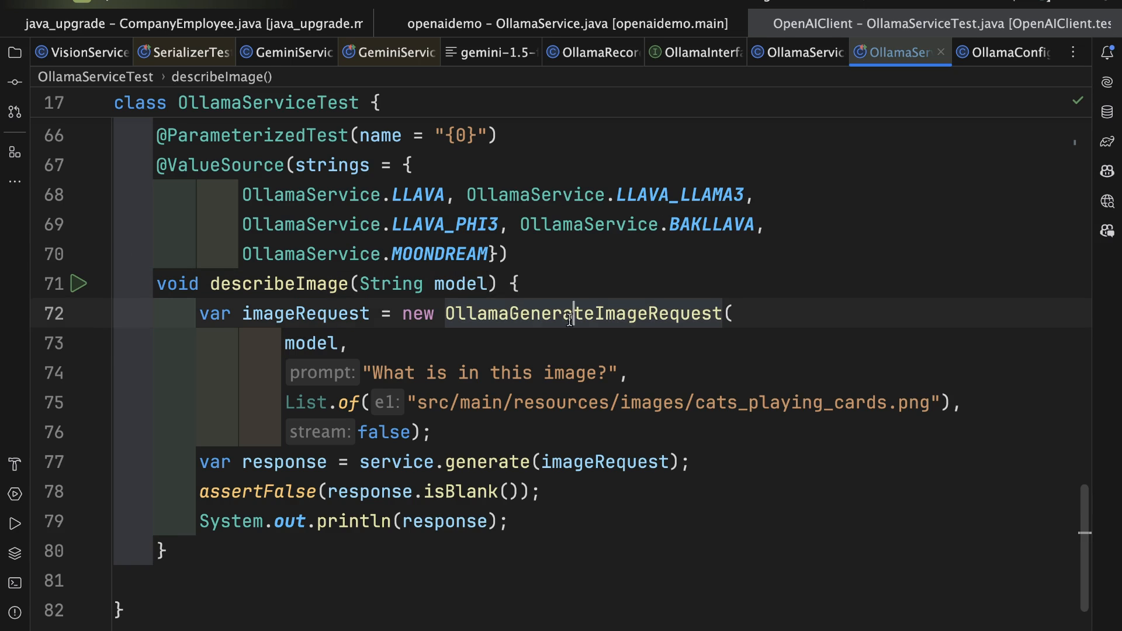
pyautogui.doubleClick(582, 313)
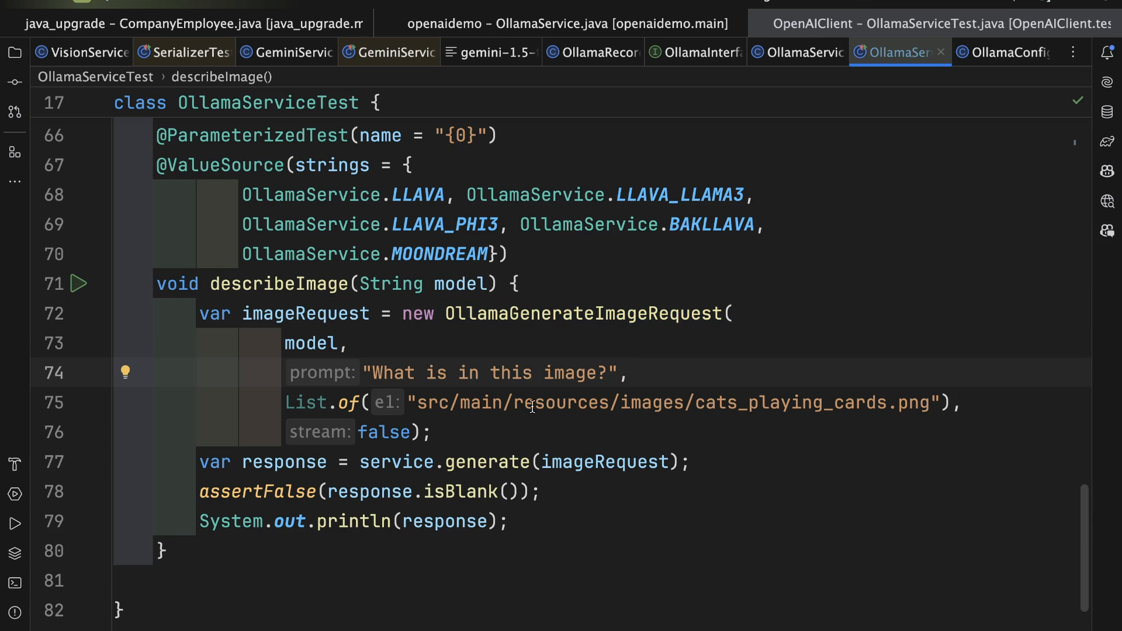
pyautogui.doubleClick(788, 402)
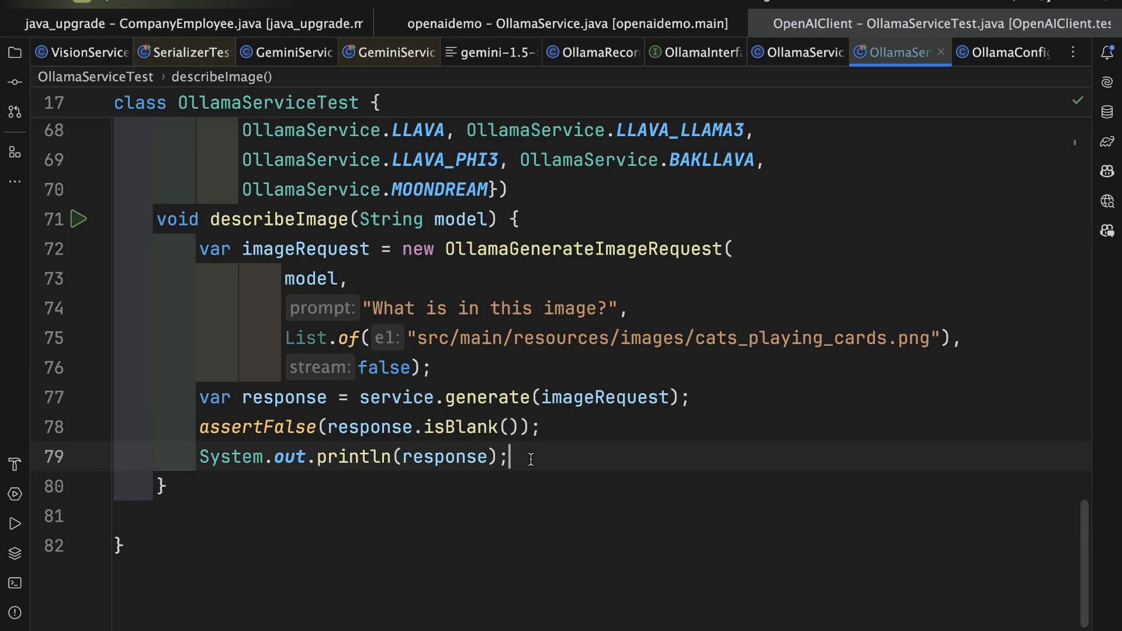
pyautogui.moveTo(587, 397)
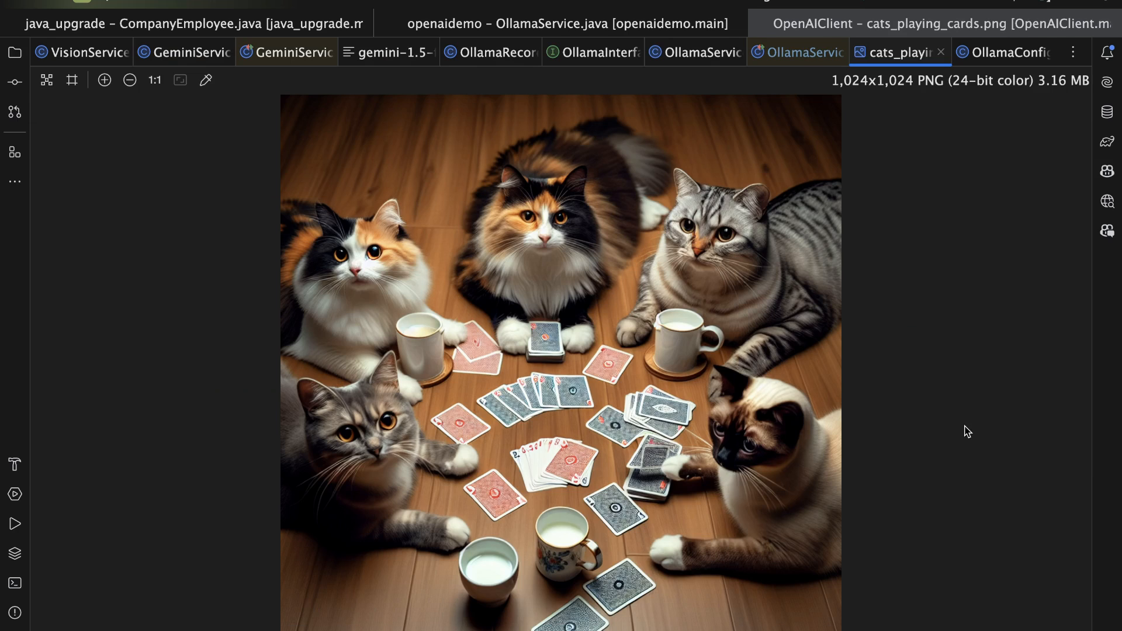
pyautogui.moveTo(868, 3)
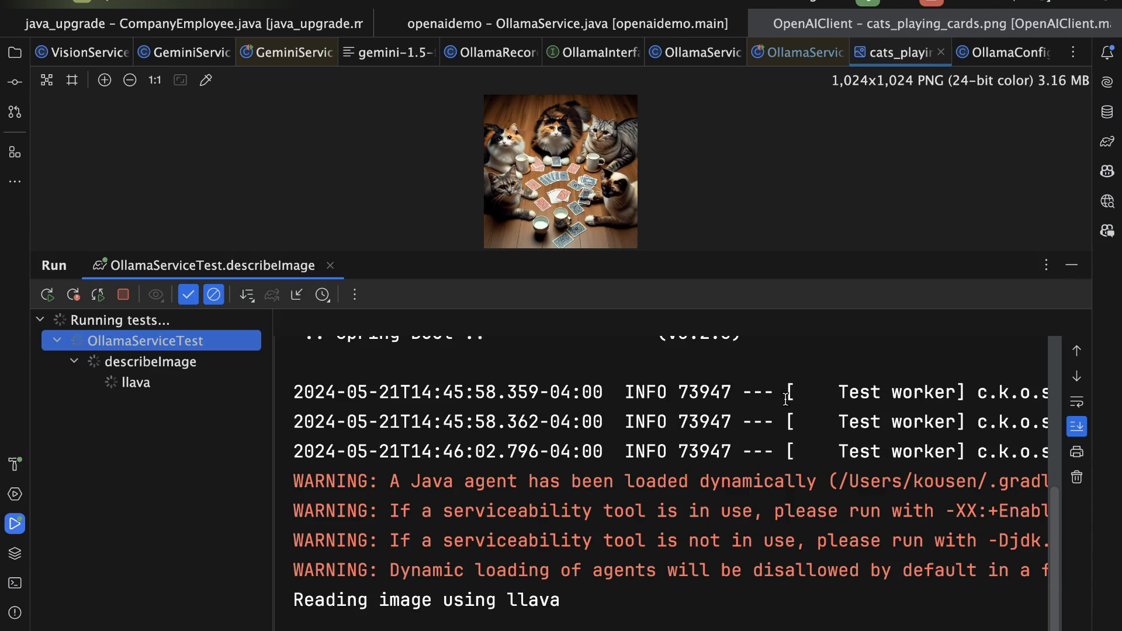
pyautogui.moveTo(526, 614)
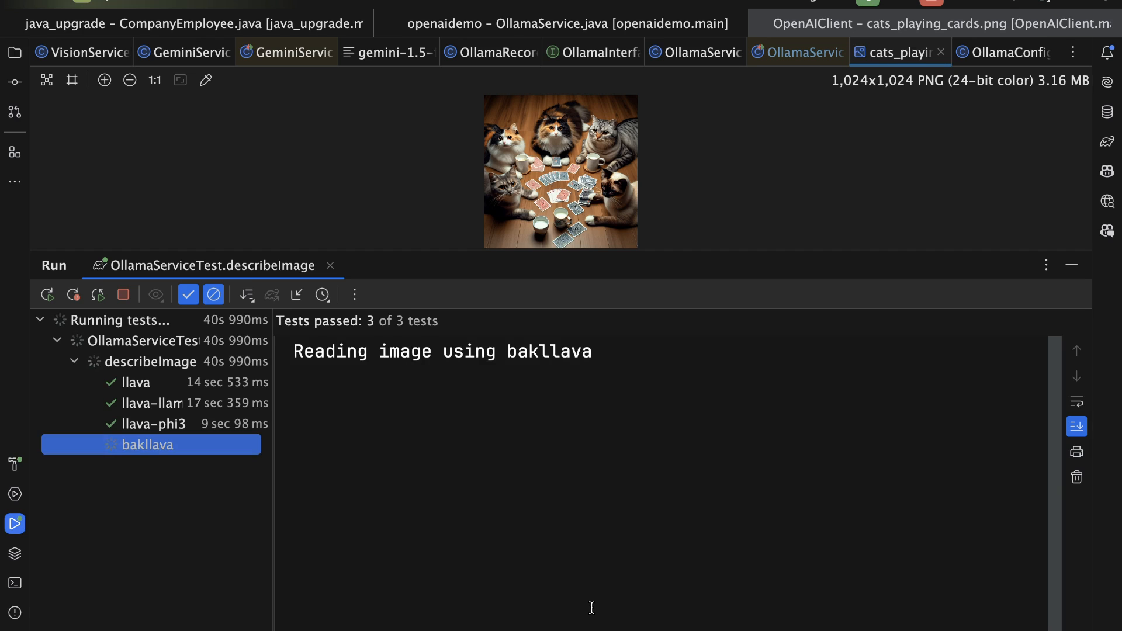
# - Select llava in the Run tree to show its description of four cats
pyautogui.click(134, 382)
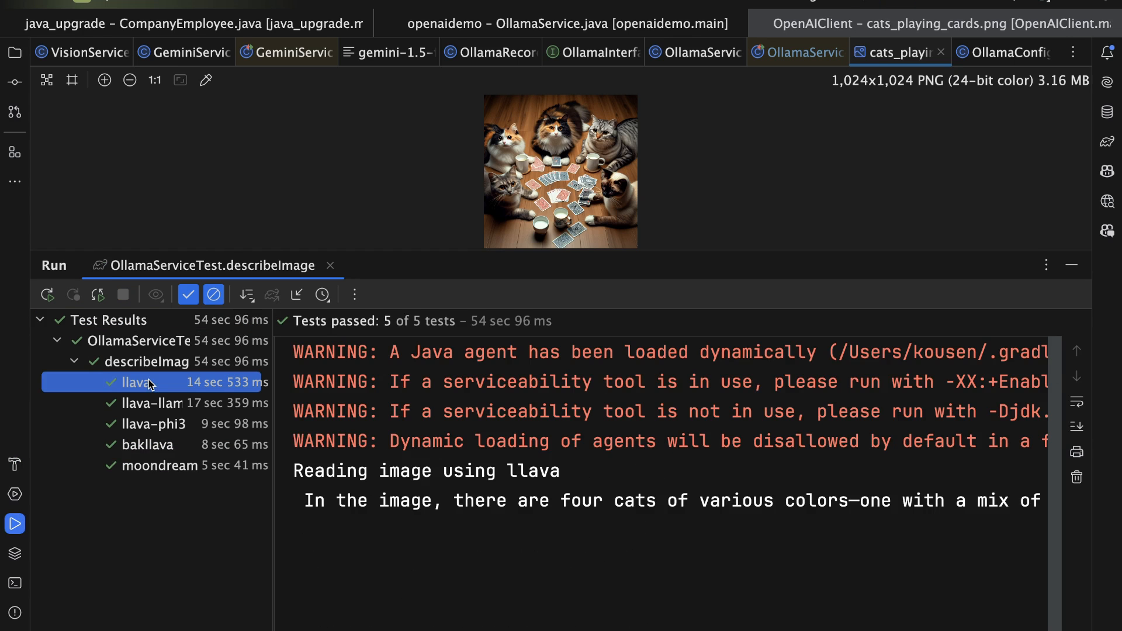
# - Enable Soft-Wrap in the Run console, read llava's cat description to its end, then select llava-llama3's result
pyautogui.click(1076, 400)
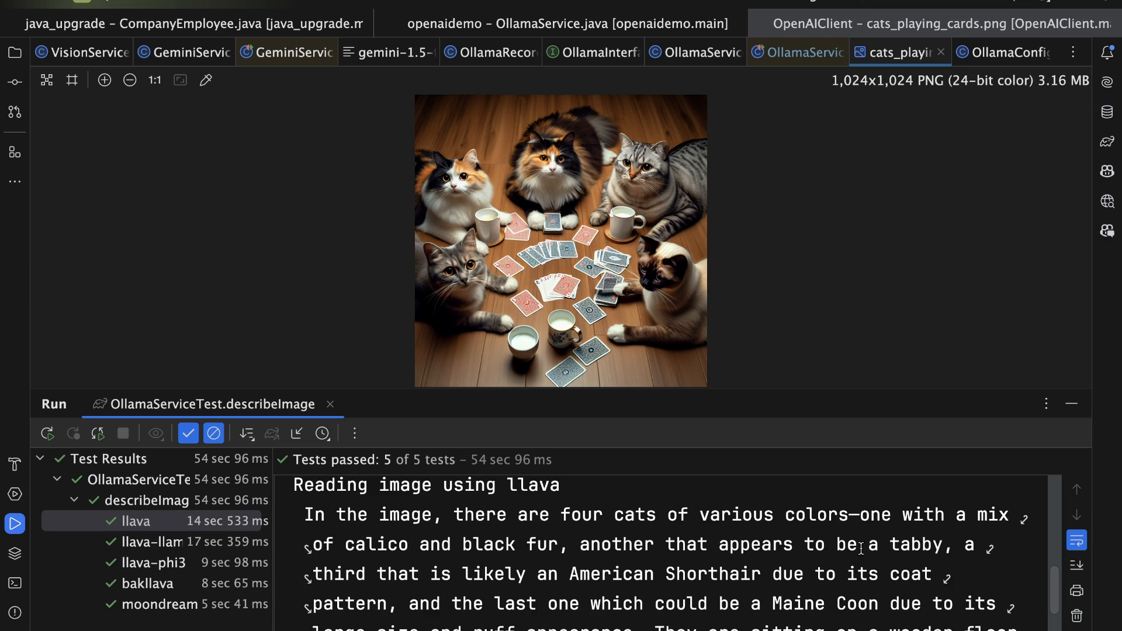
pyautogui.scroll(-3)
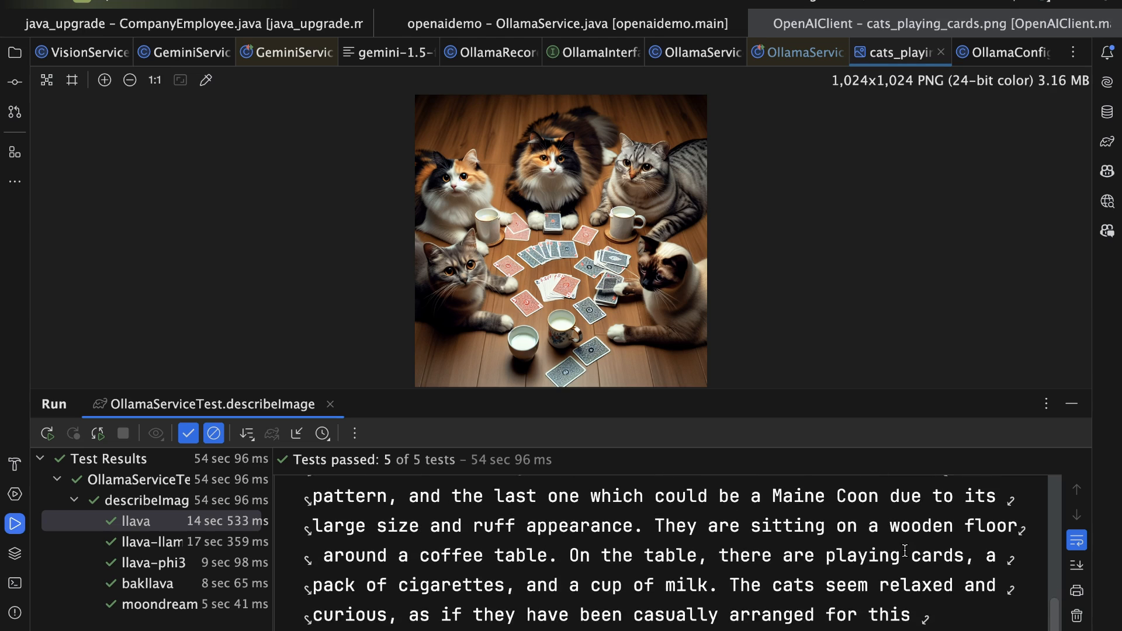
pyautogui.scroll(-3)
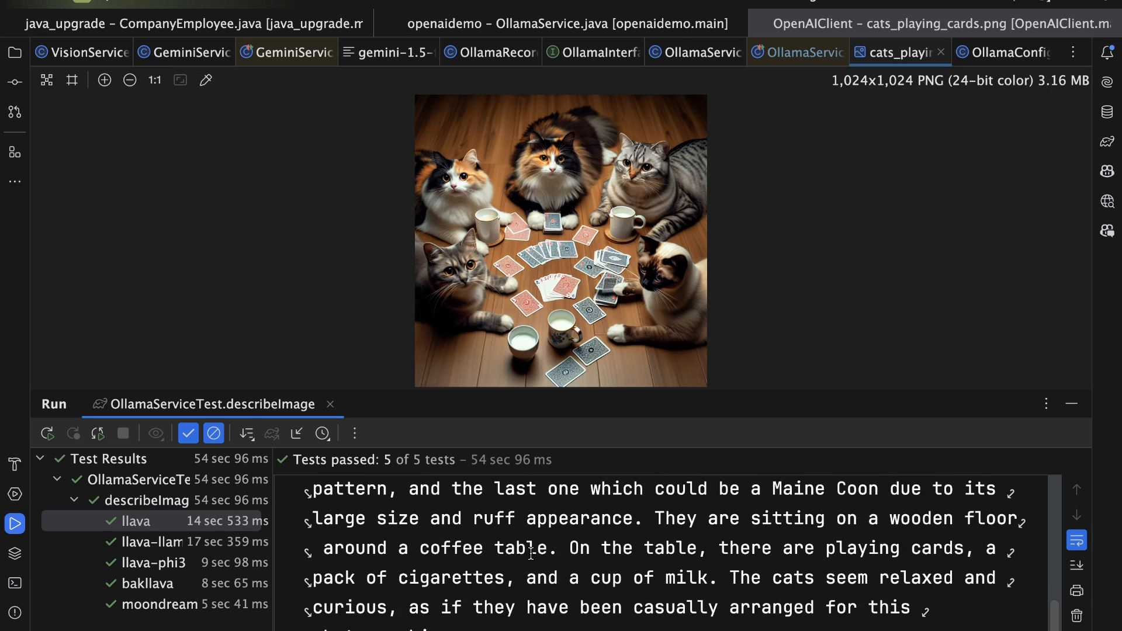
pyautogui.scroll(-3)
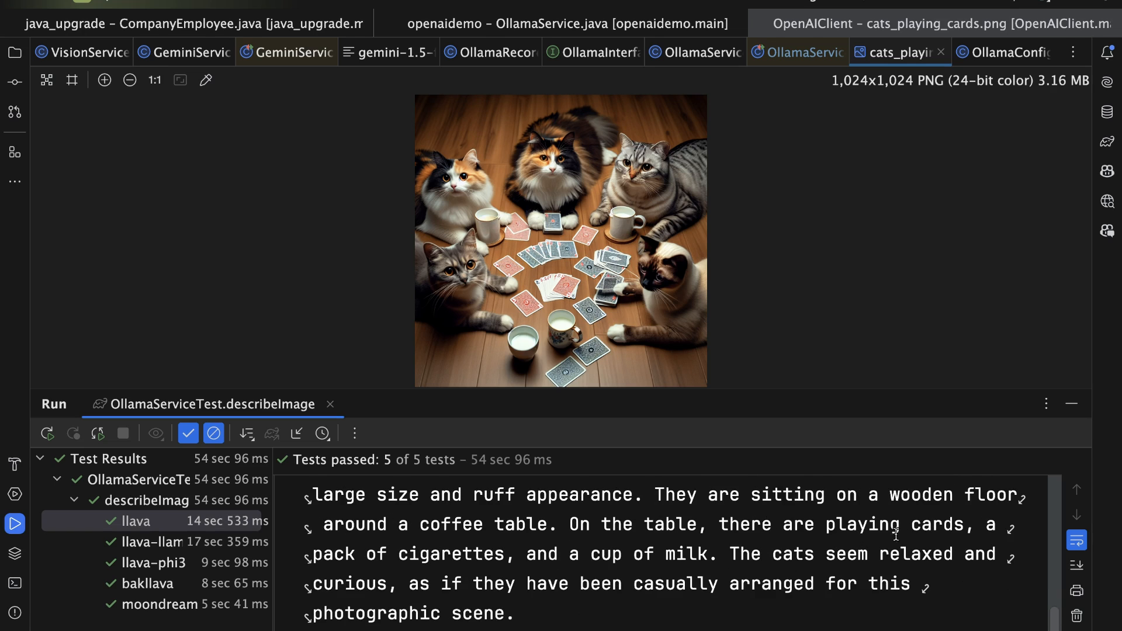
pyautogui.moveTo(532, 562)
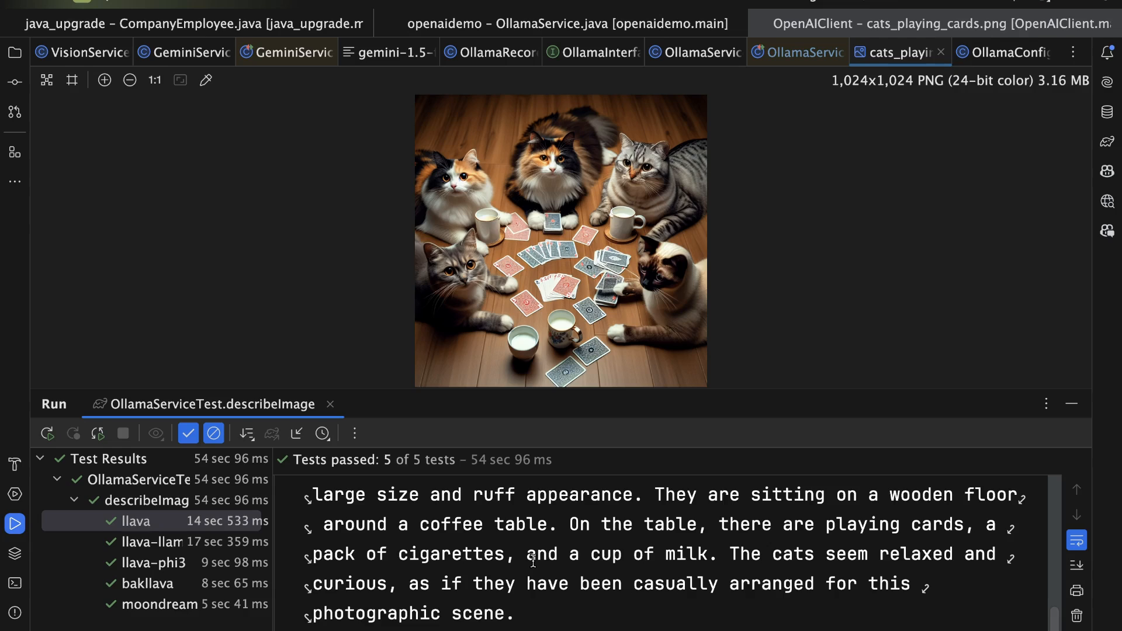
pyautogui.moveTo(668, 558)
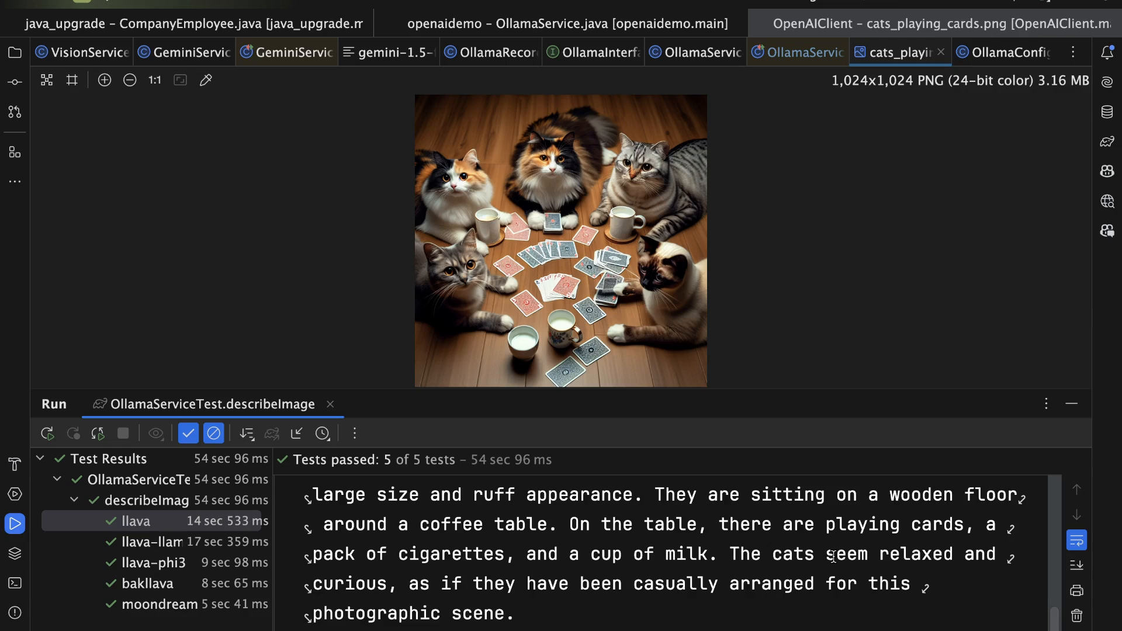
pyautogui.moveTo(659, 603)
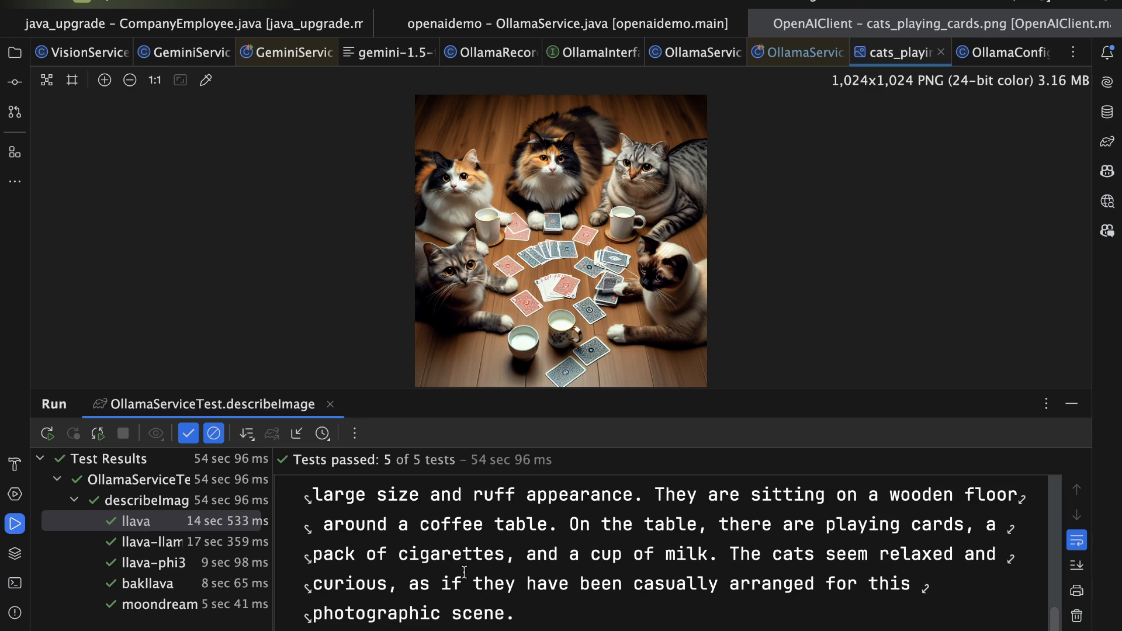
pyautogui.moveTo(378, 410)
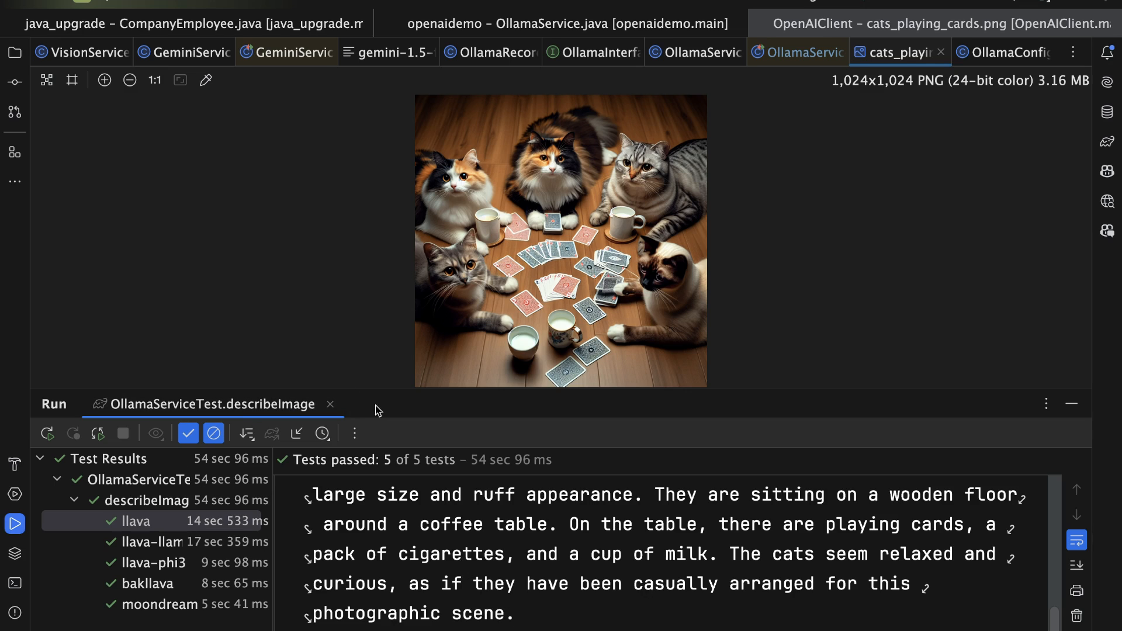
pyautogui.click(155, 540)
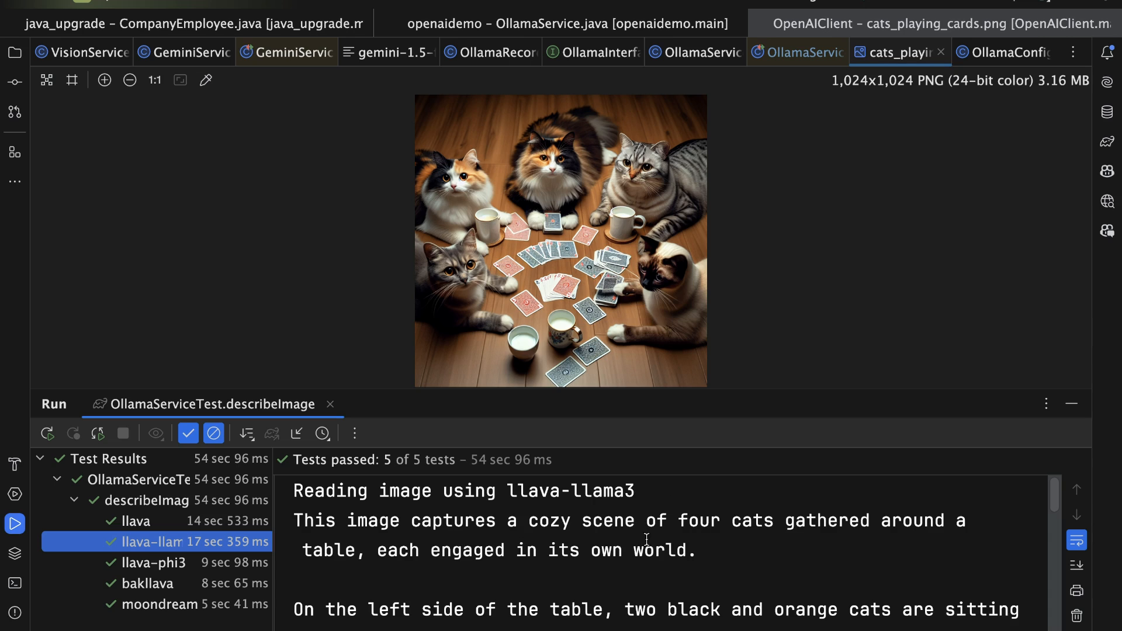
pyautogui.moveTo(749, 556)
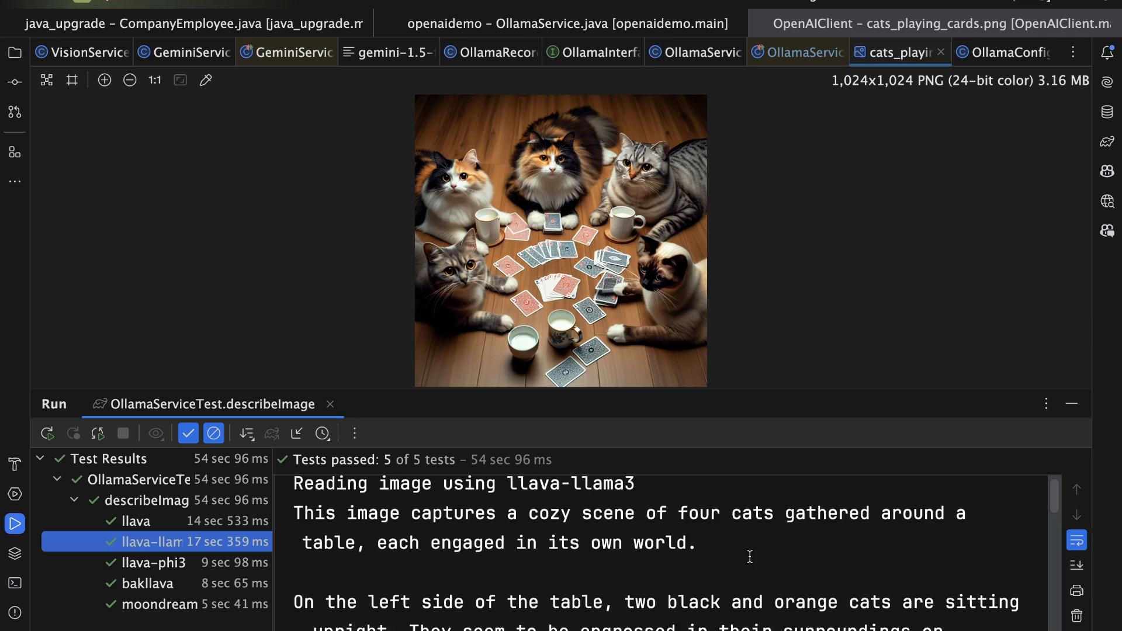
# - Read llava-llama3's description (coffee cups, four playing cards) to its end, then select the llava-phi3 result node
pyautogui.scroll(-3)
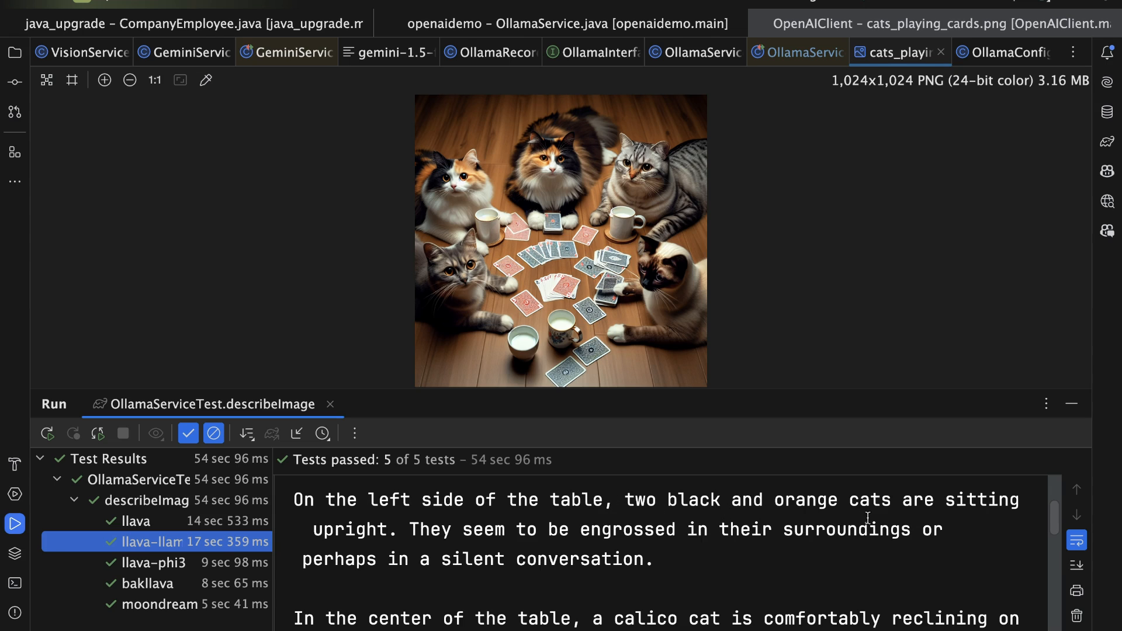
pyautogui.moveTo(505, 454)
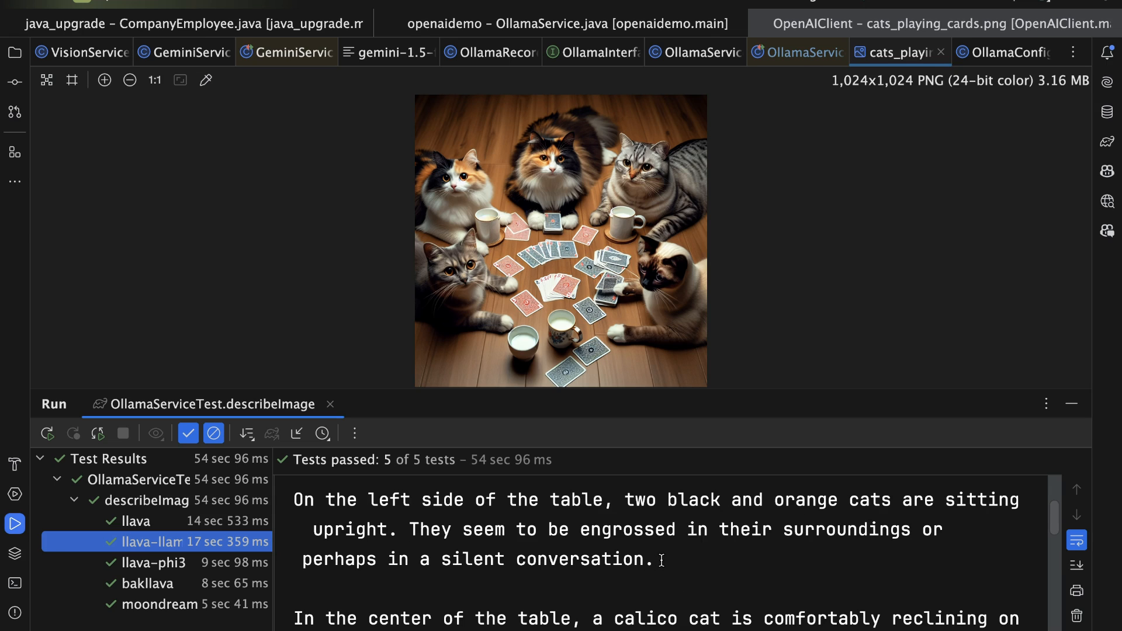
pyautogui.scroll(-3)
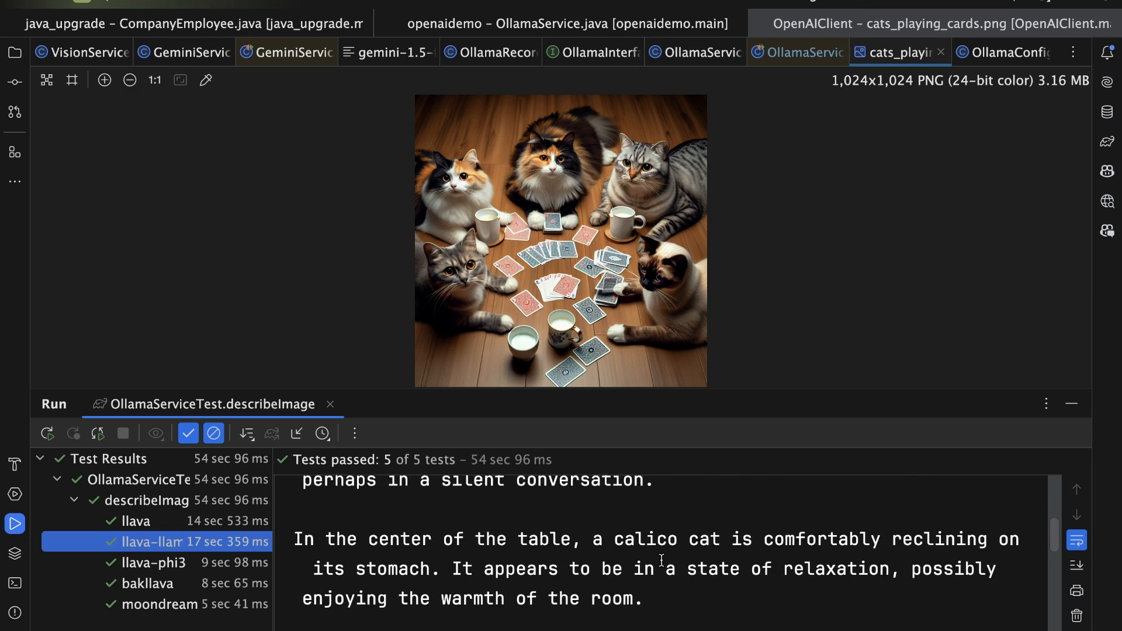
pyautogui.scroll(-3)
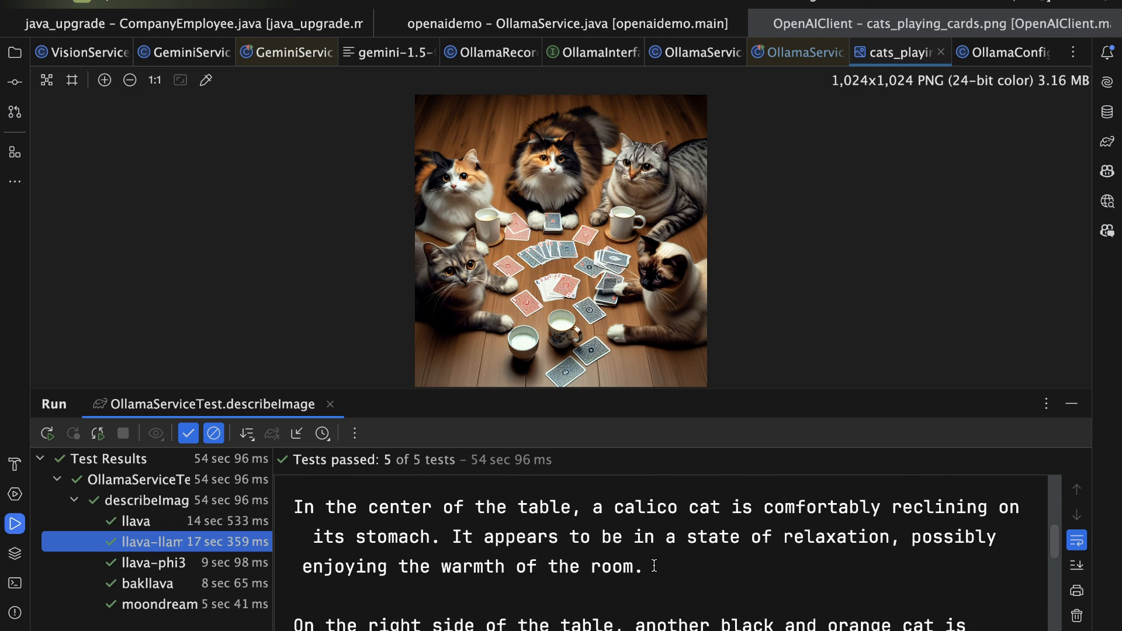
pyautogui.moveTo(718, 566)
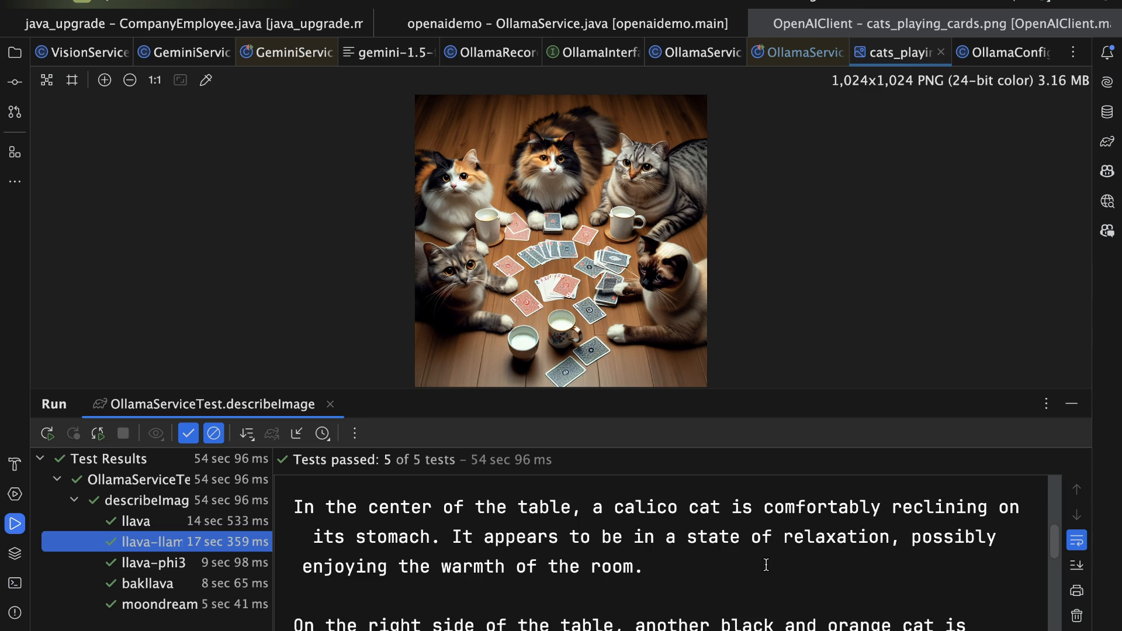
pyautogui.scroll(-3)
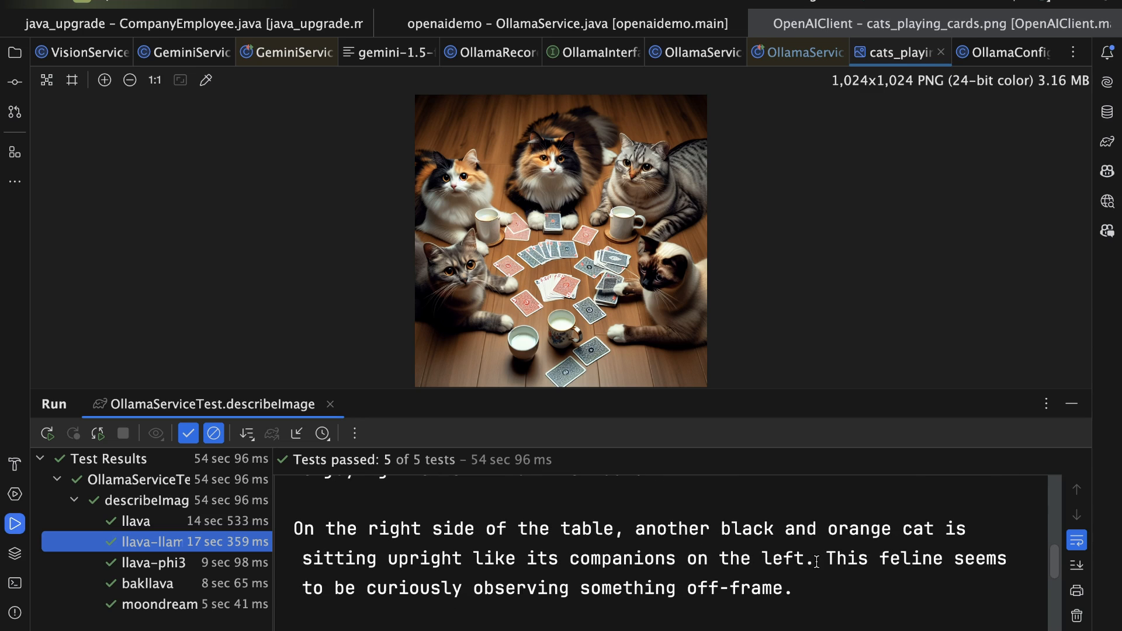
pyautogui.moveTo(820, 600)
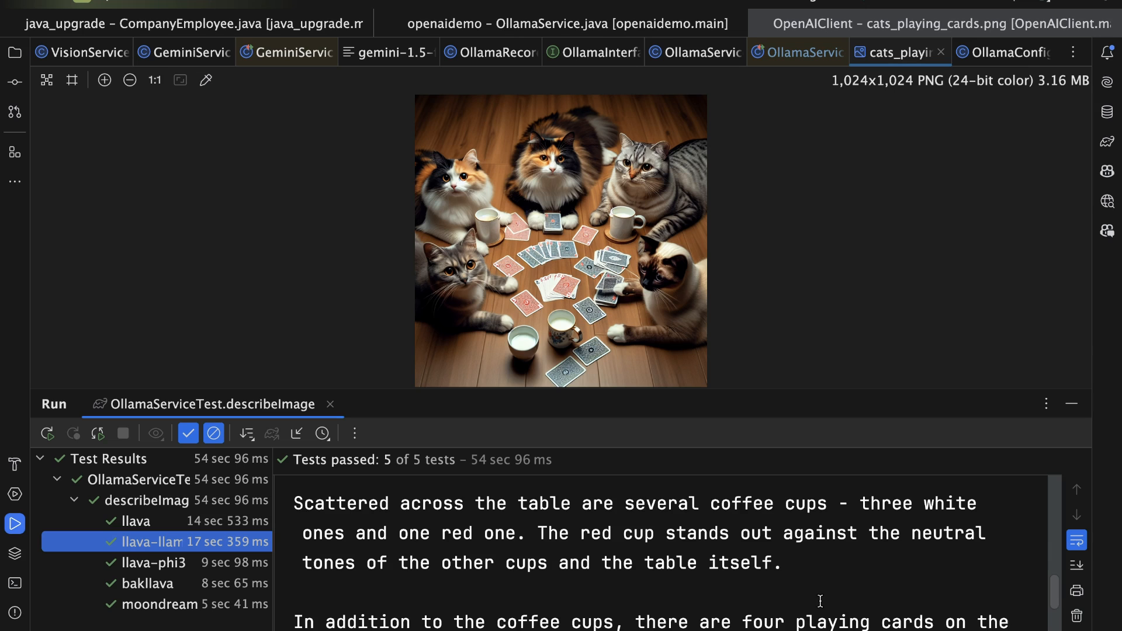
pyautogui.scroll(-3)
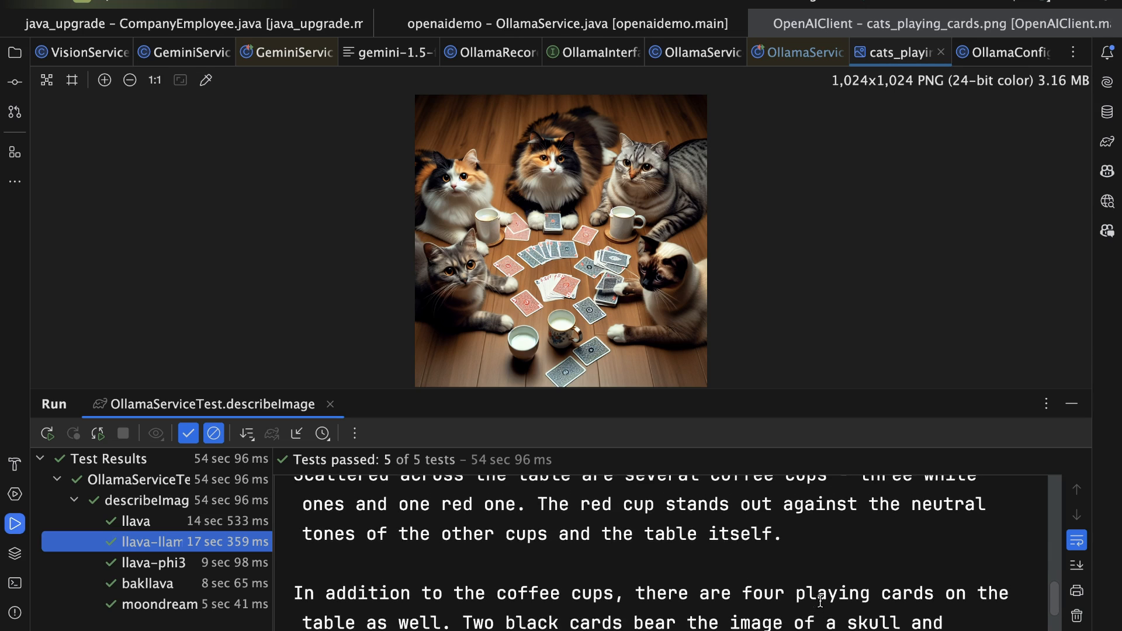
pyautogui.scroll(3)
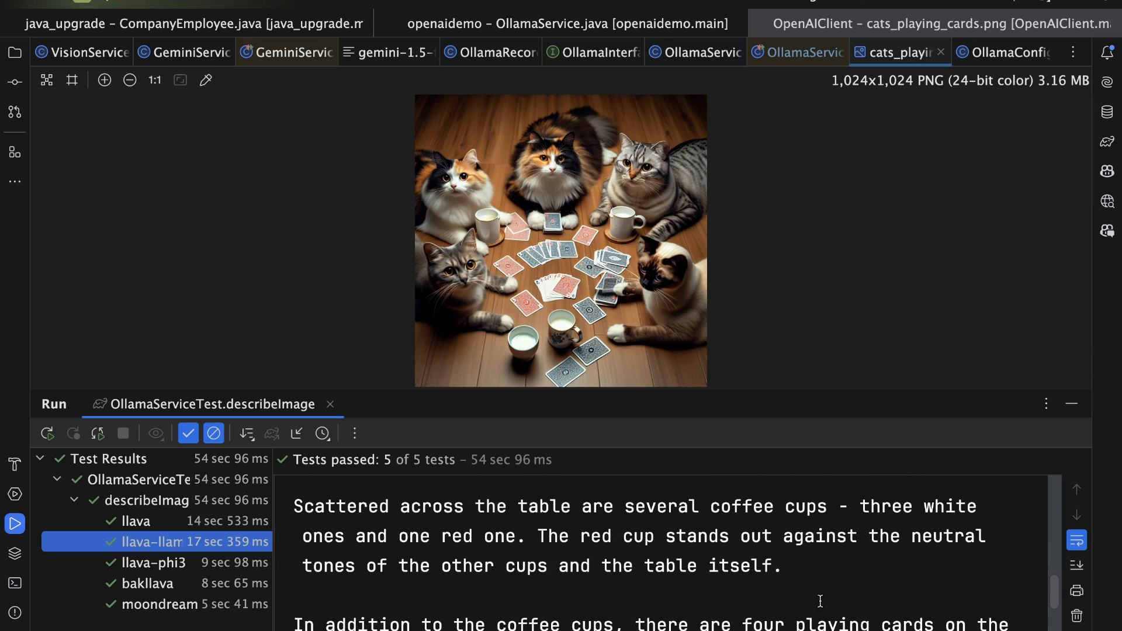
pyautogui.scroll(-3)
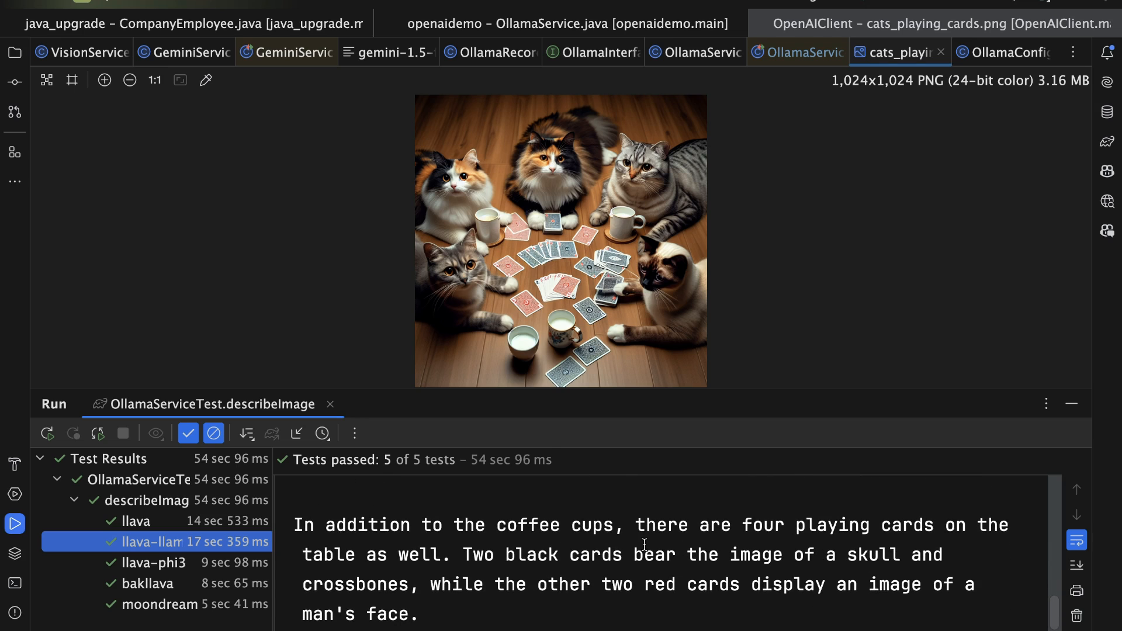
pyautogui.click(151, 562)
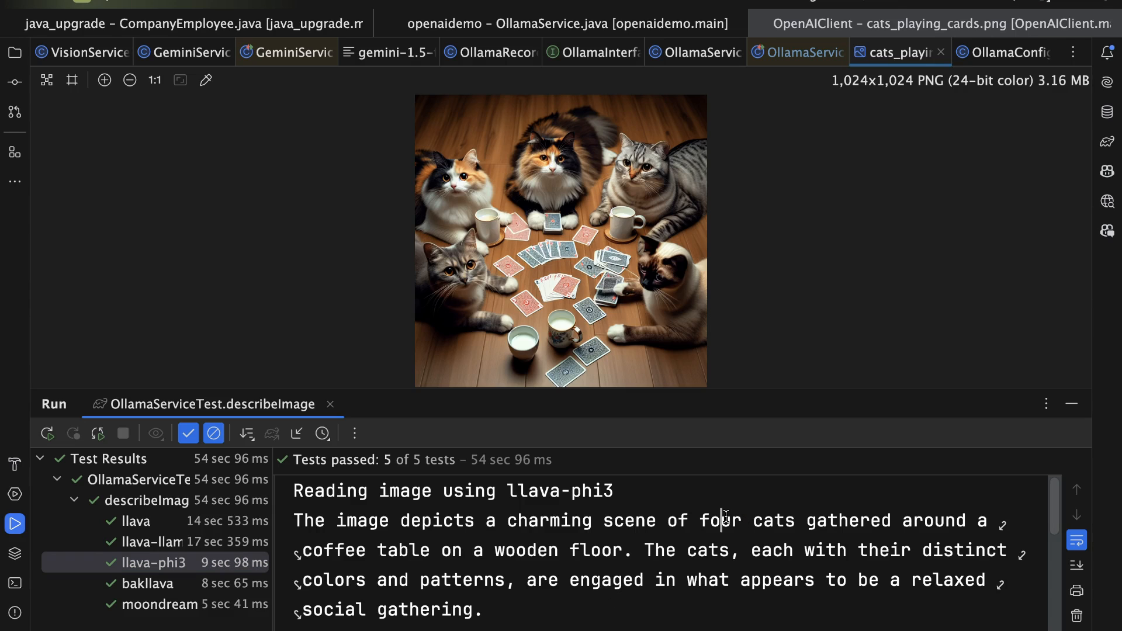
# - Read llava-phi3's four-cats description and bakllava's '5 cats' answer, then select the moondream result node
pyautogui.scroll(-3)
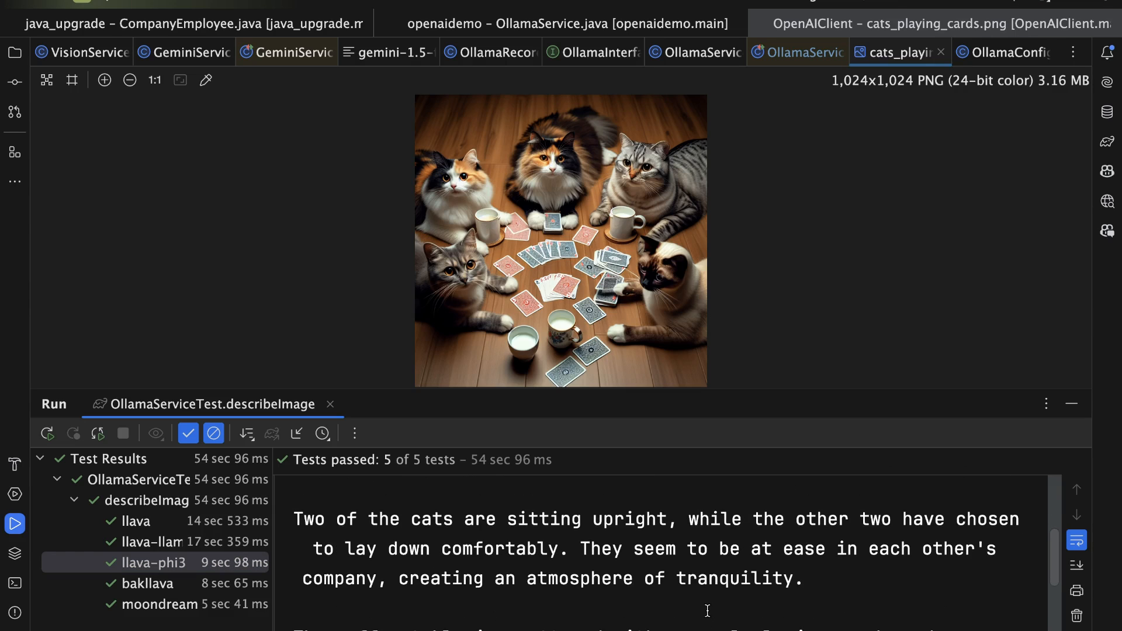
pyautogui.moveTo(611, 575)
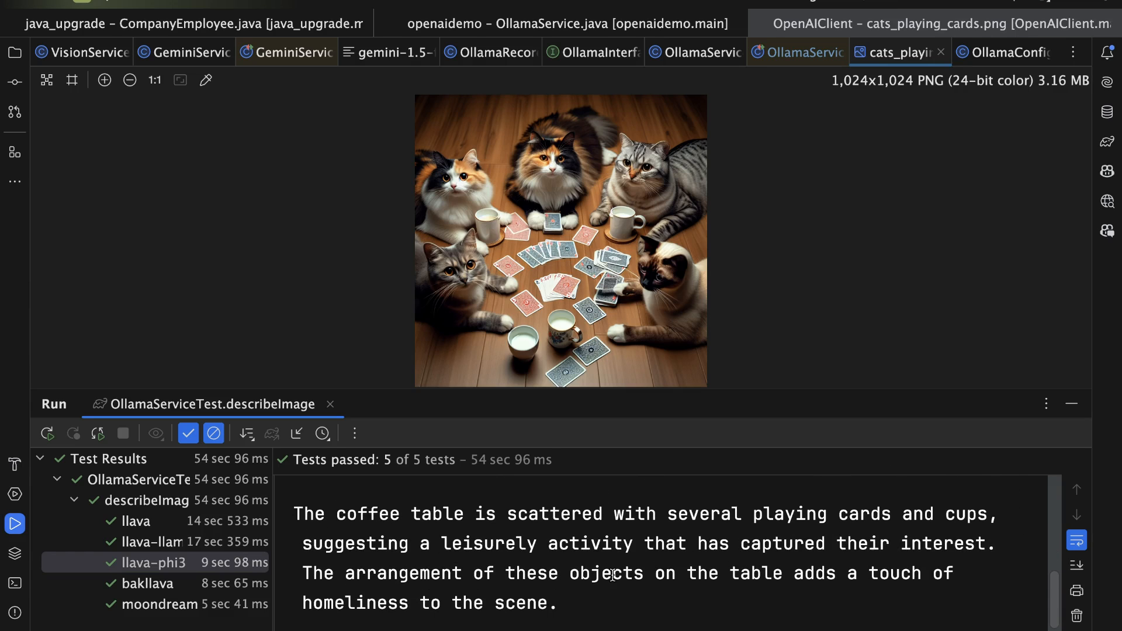
pyautogui.scroll(-3)
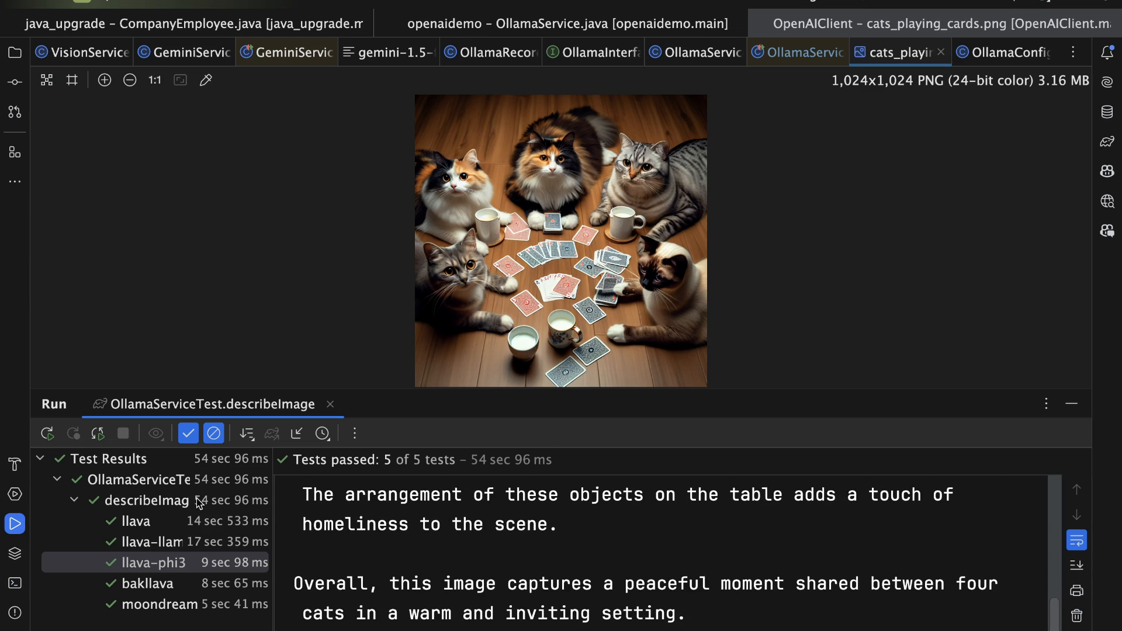
pyautogui.moveTo(165, 584)
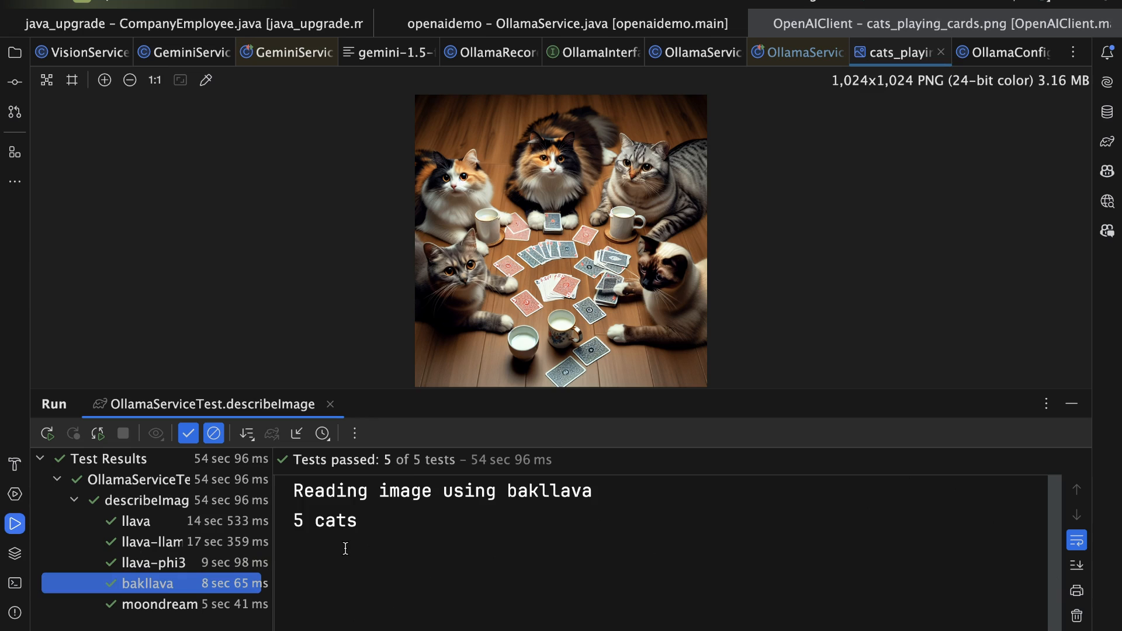
pyautogui.moveTo(148, 609)
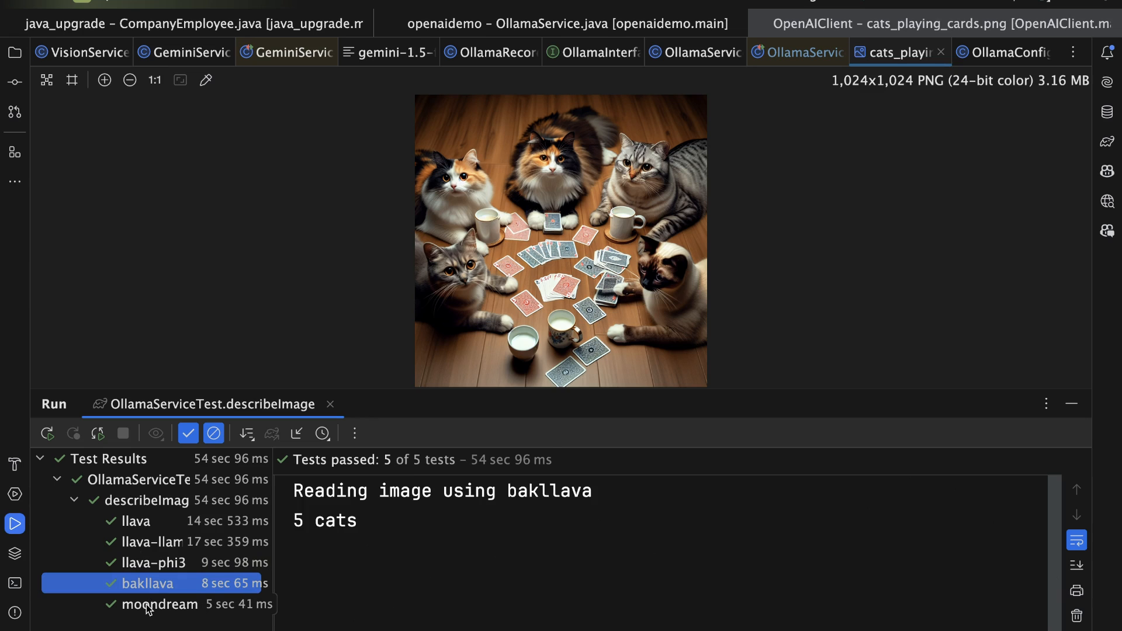
pyautogui.click(160, 604)
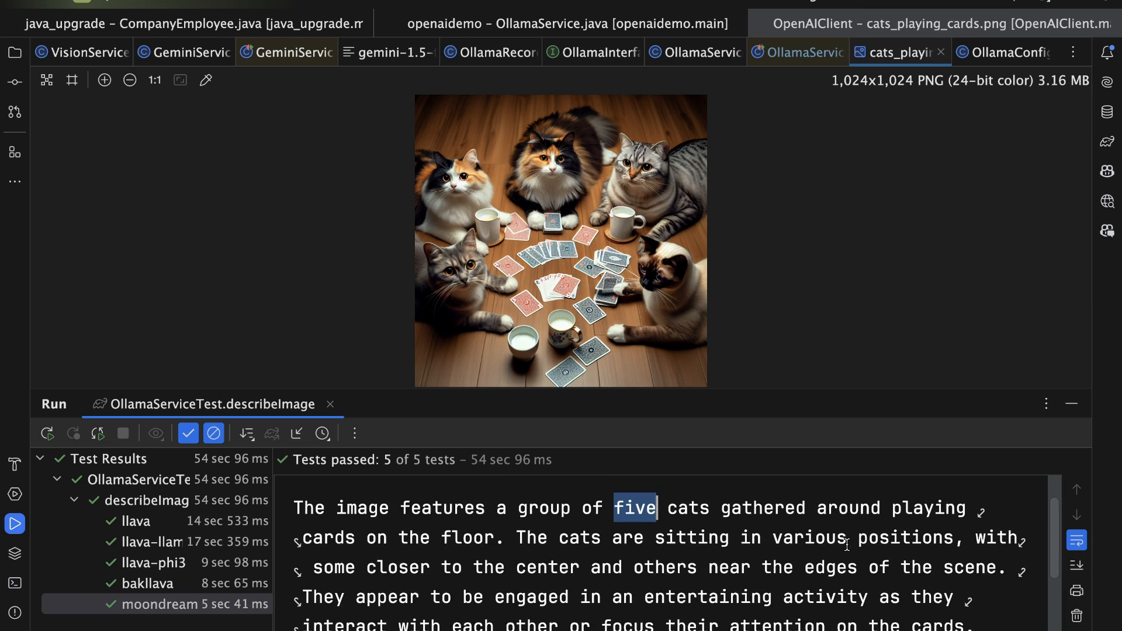
# - Highlight 'floor' in moondream's five-cats description and read it through to the cup of milk ending
pyautogui.scroll(3)
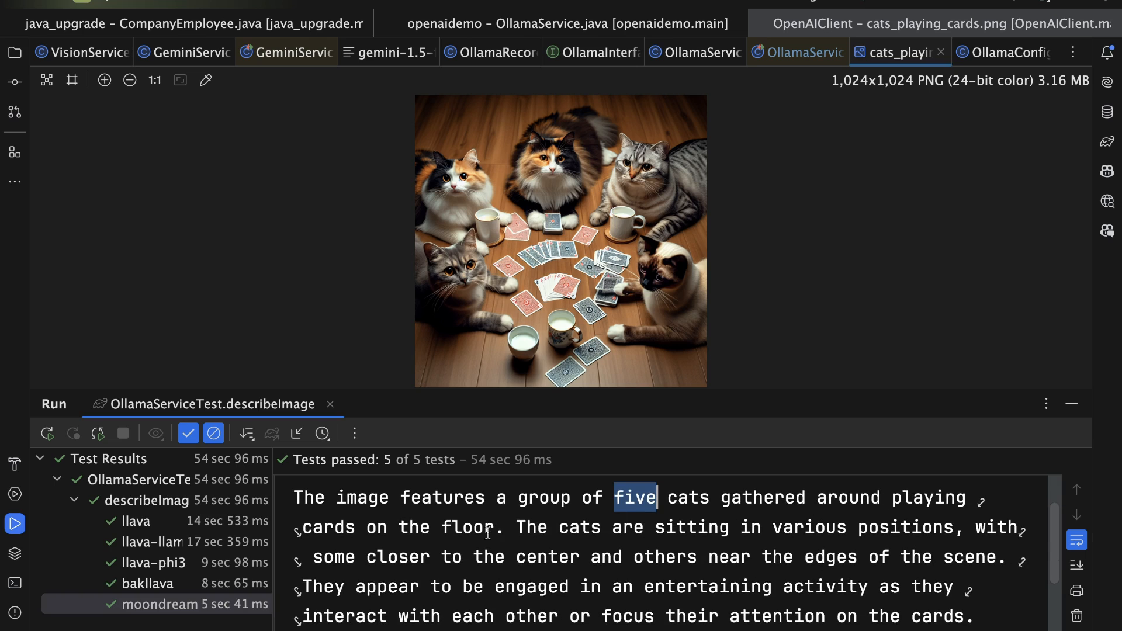
pyautogui.doubleClick(466, 527)
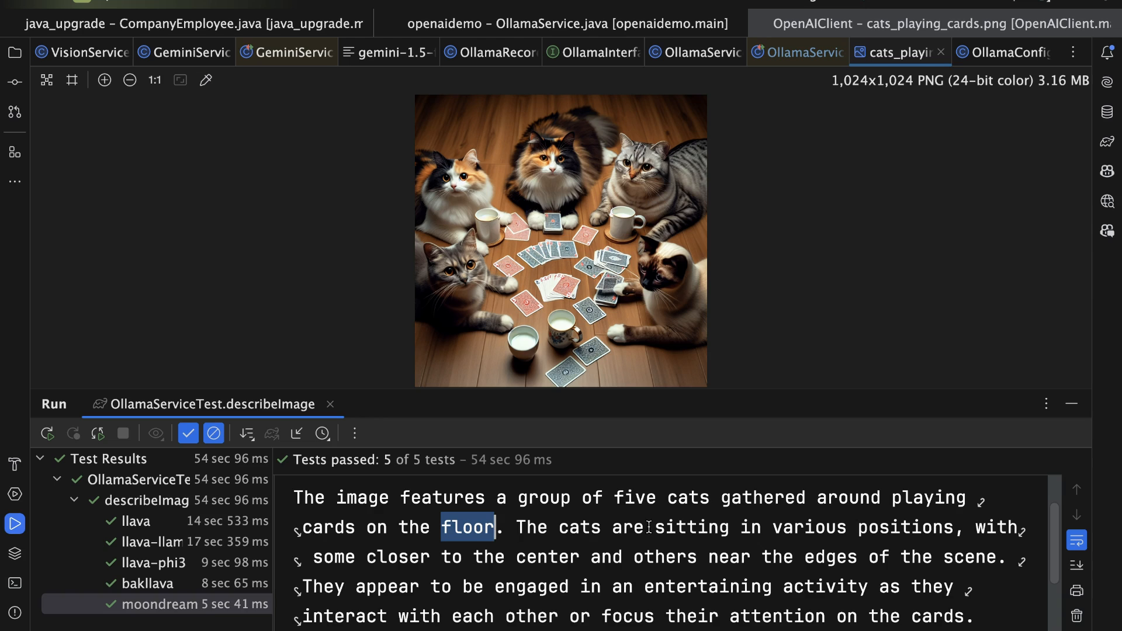
pyautogui.moveTo(599, 560)
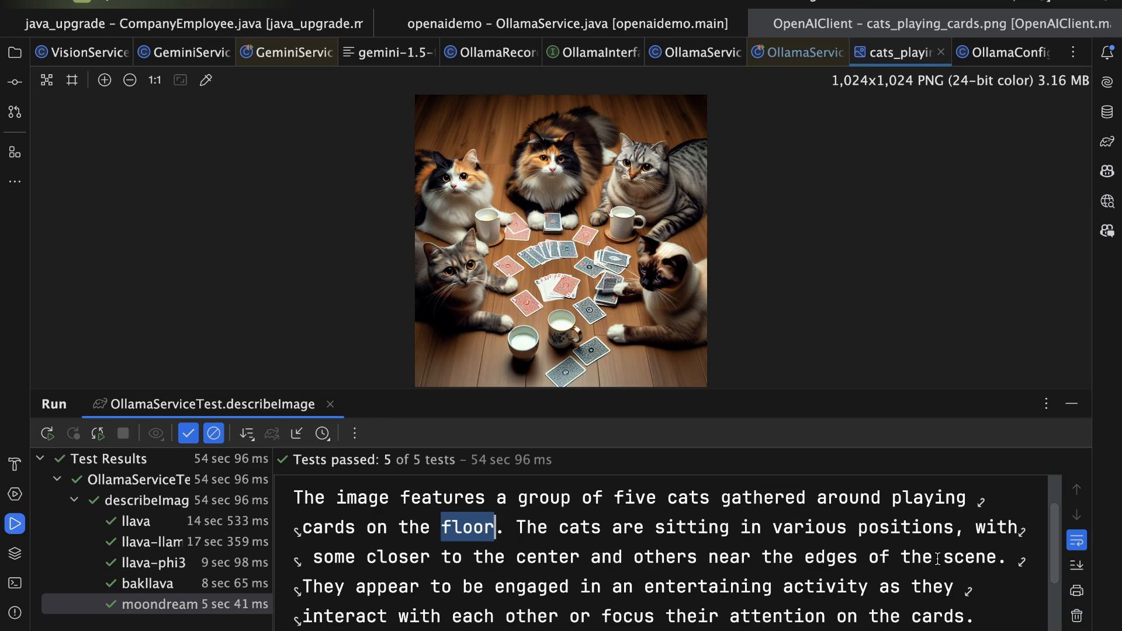
pyautogui.scroll(-3)
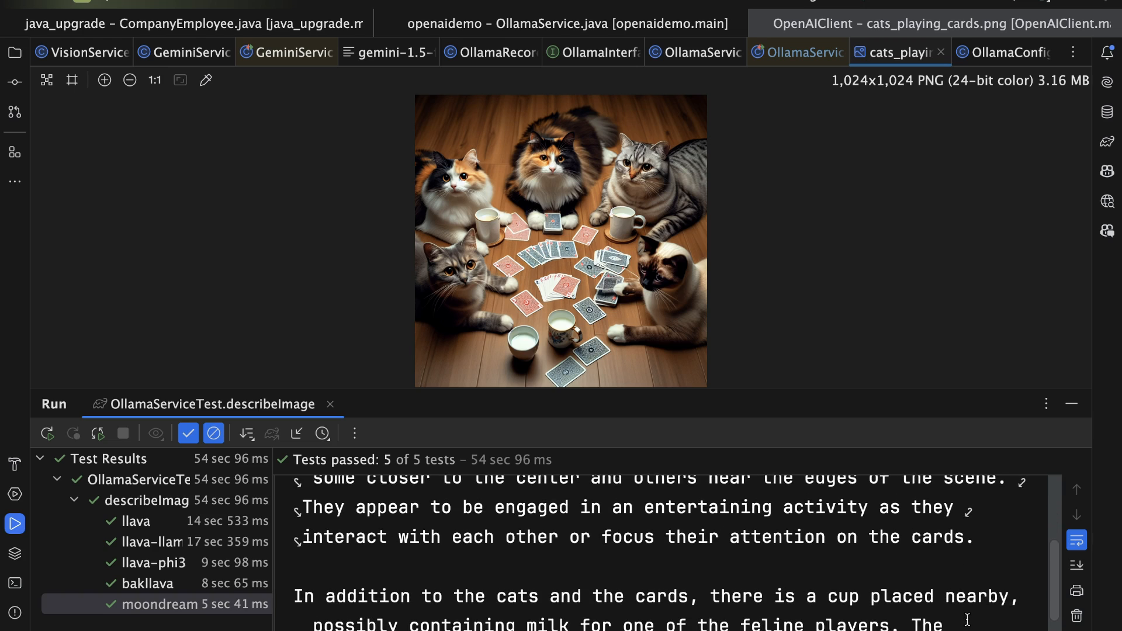
pyautogui.scroll(-3)
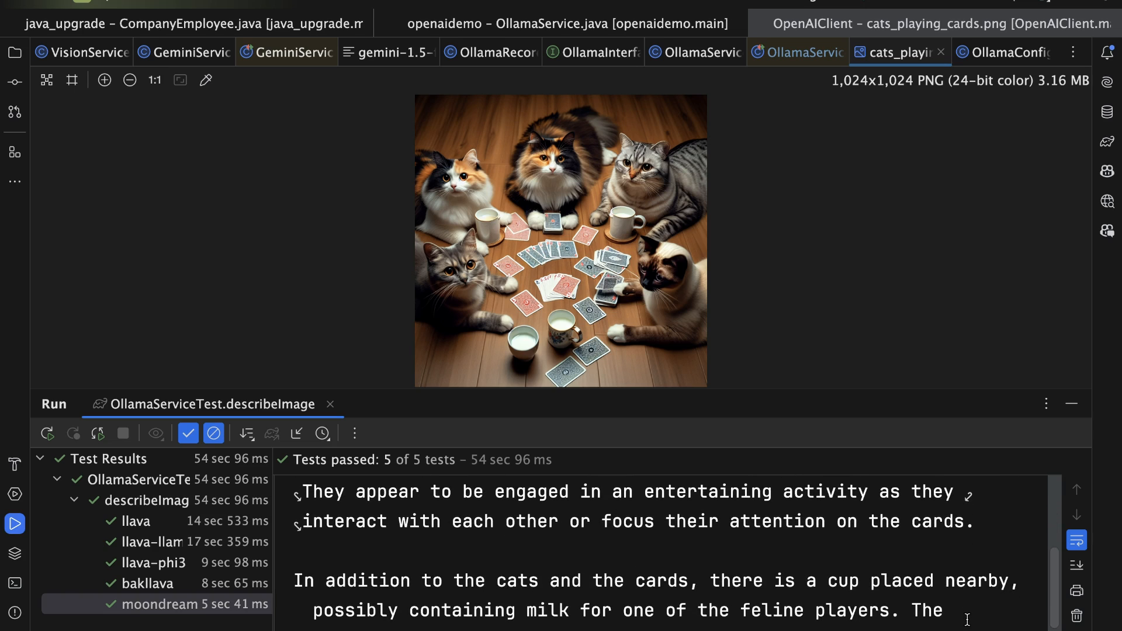
pyautogui.scroll(-3)
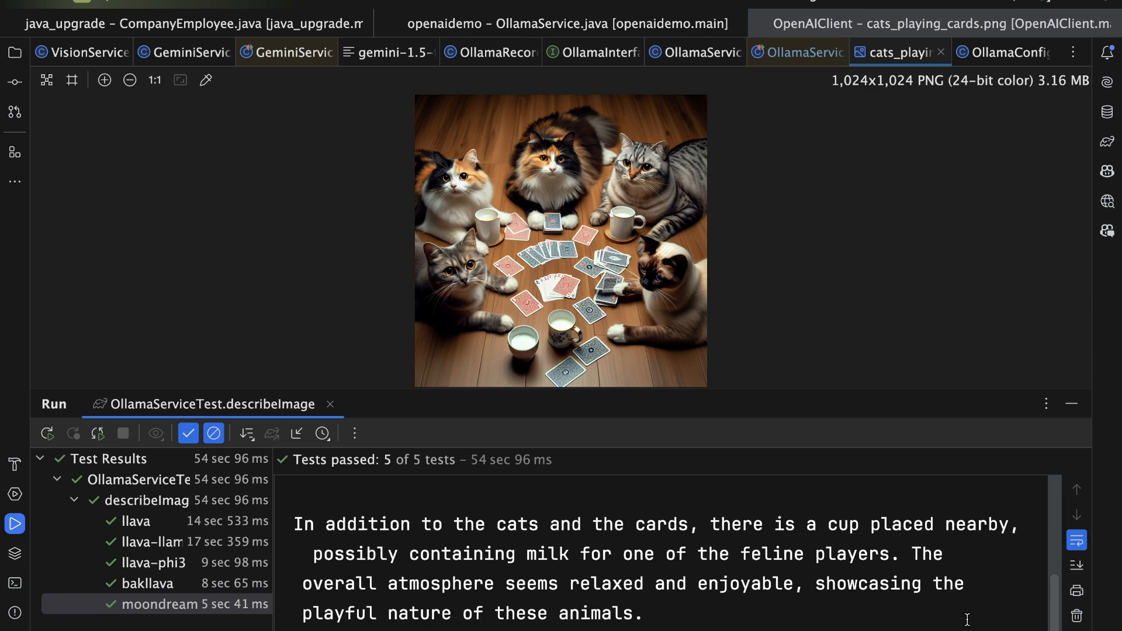
pyautogui.moveTo(767, 611)
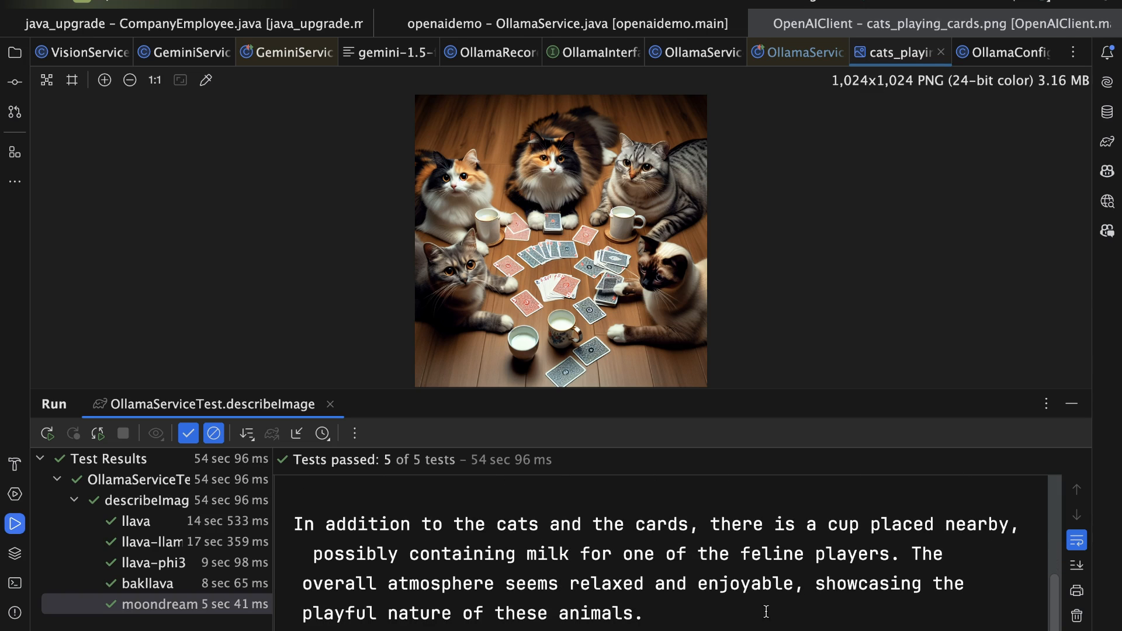
pyautogui.moveTo(708, 554)
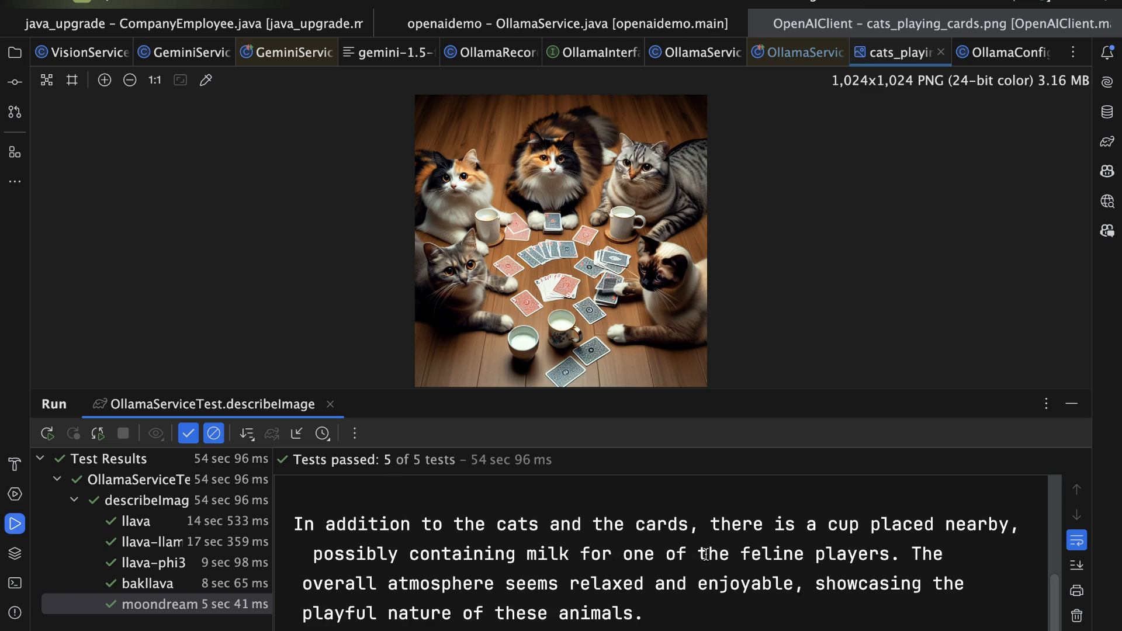
pyautogui.moveTo(795, 613)
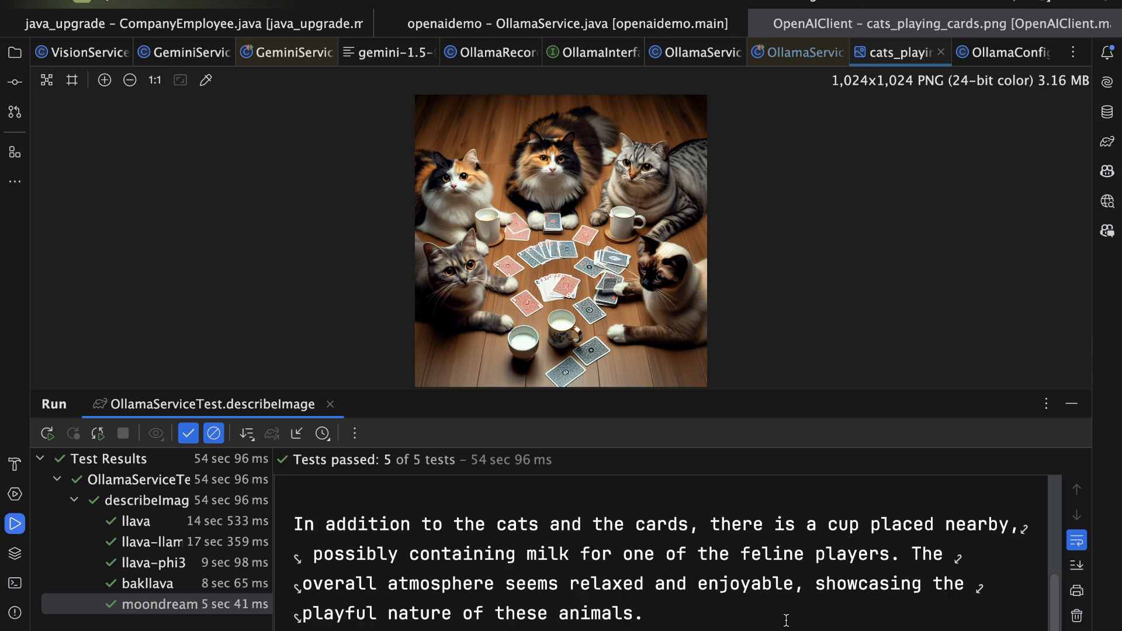
pyautogui.moveTo(1101, 324)
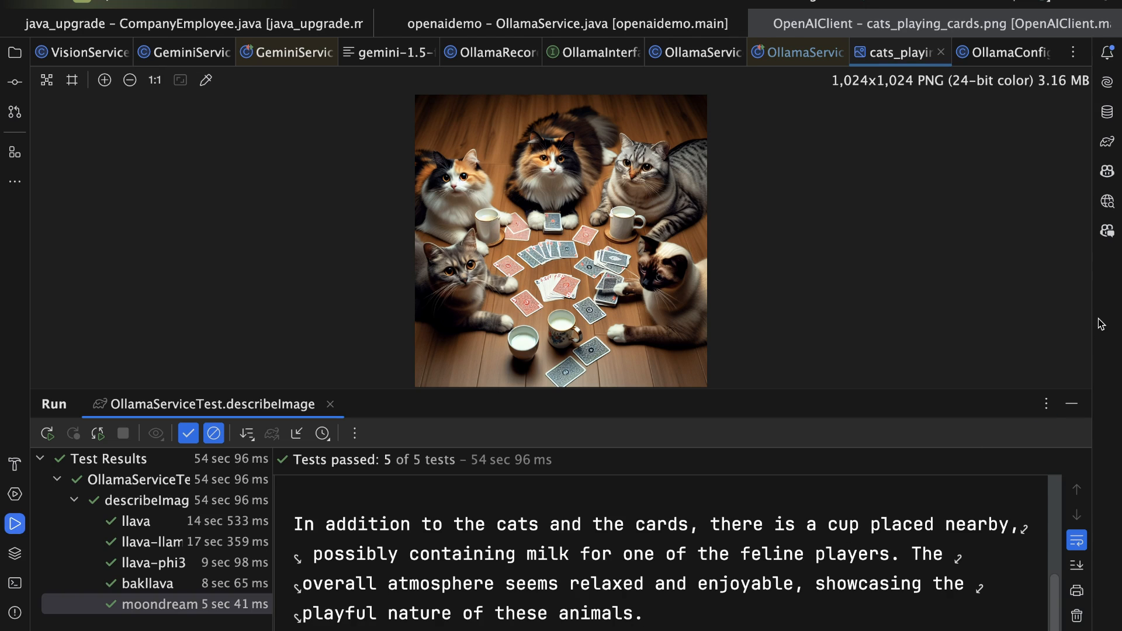
pyautogui.moveTo(1102, 321)
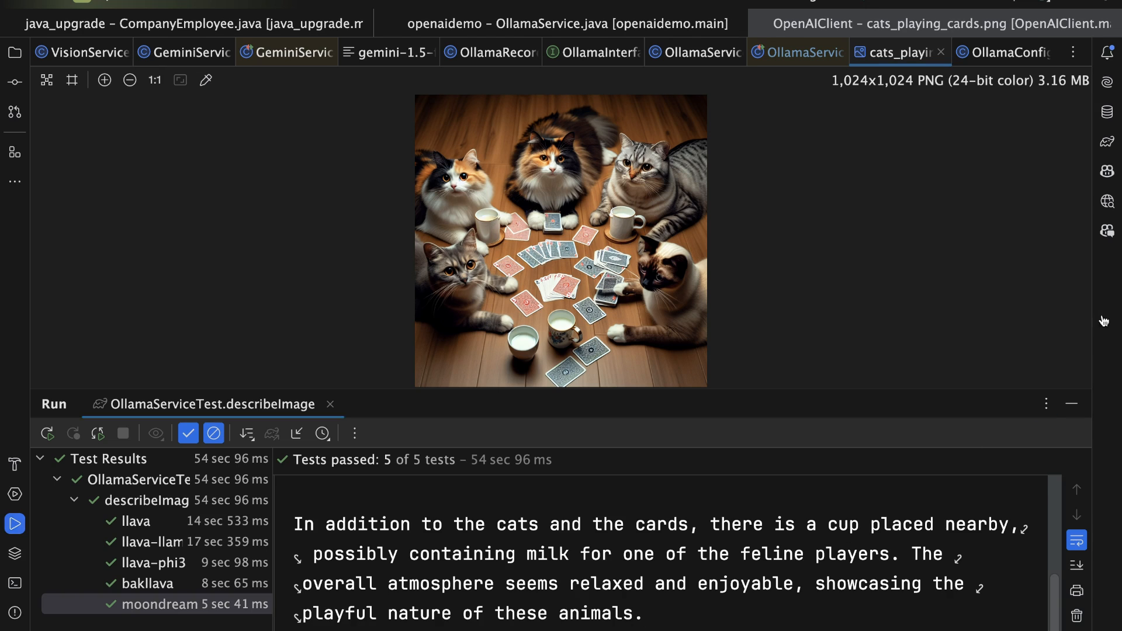